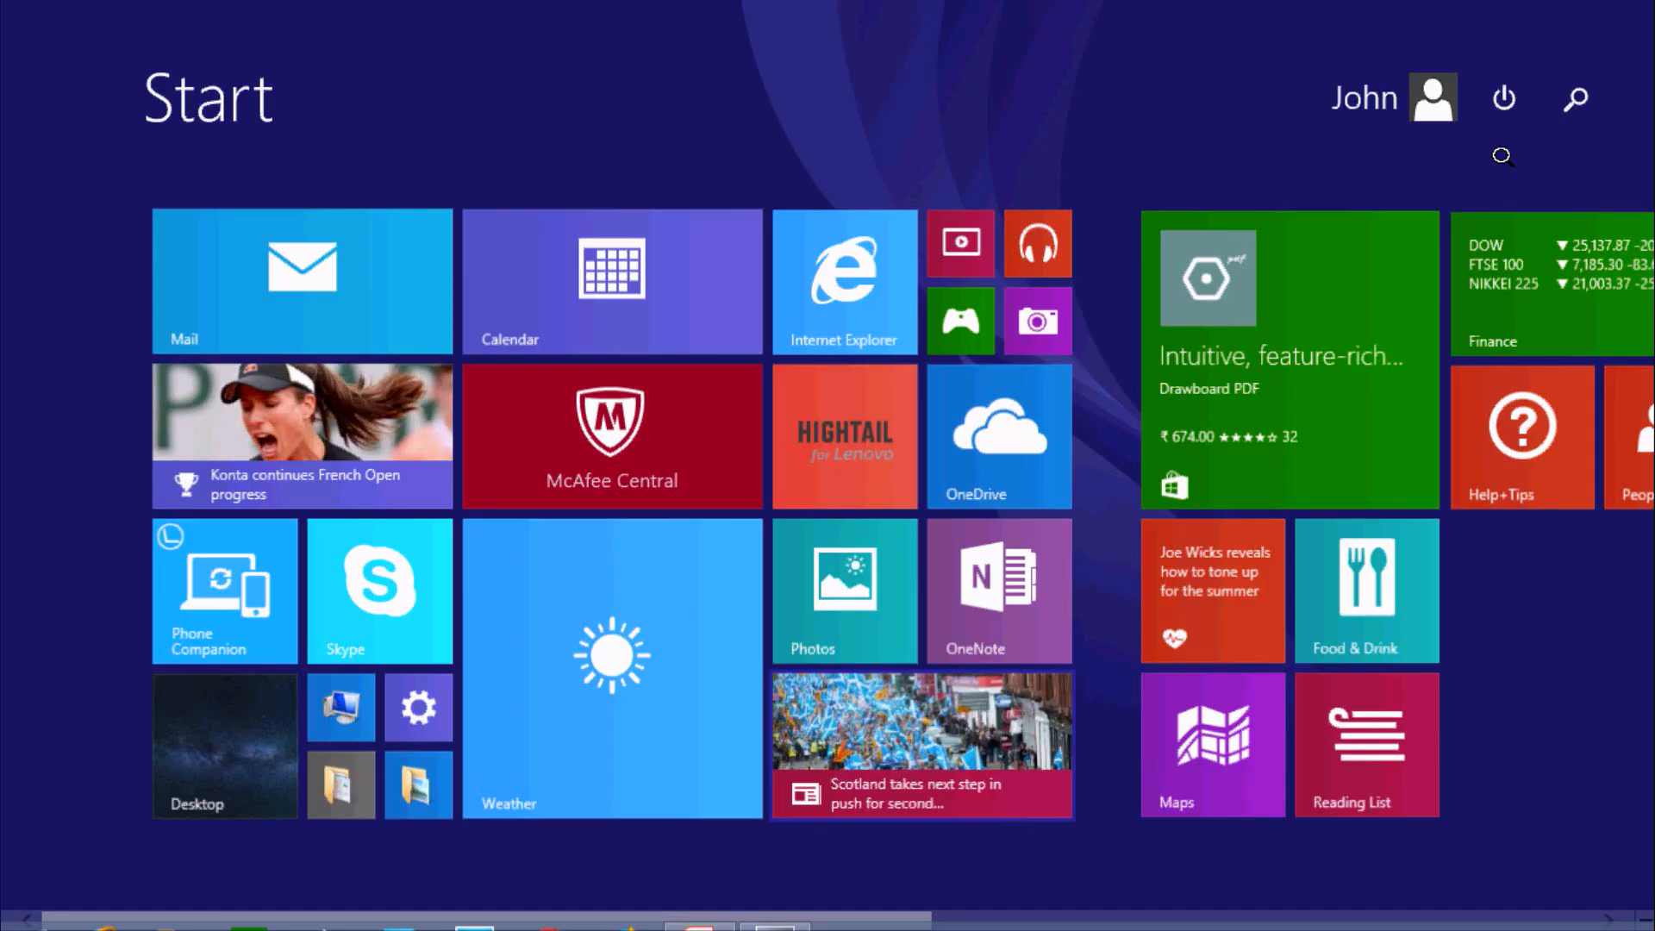
Search for 'sql Server Management Studio', then scroll Apps by name toward the SQL Server groups.
click(1575, 99)
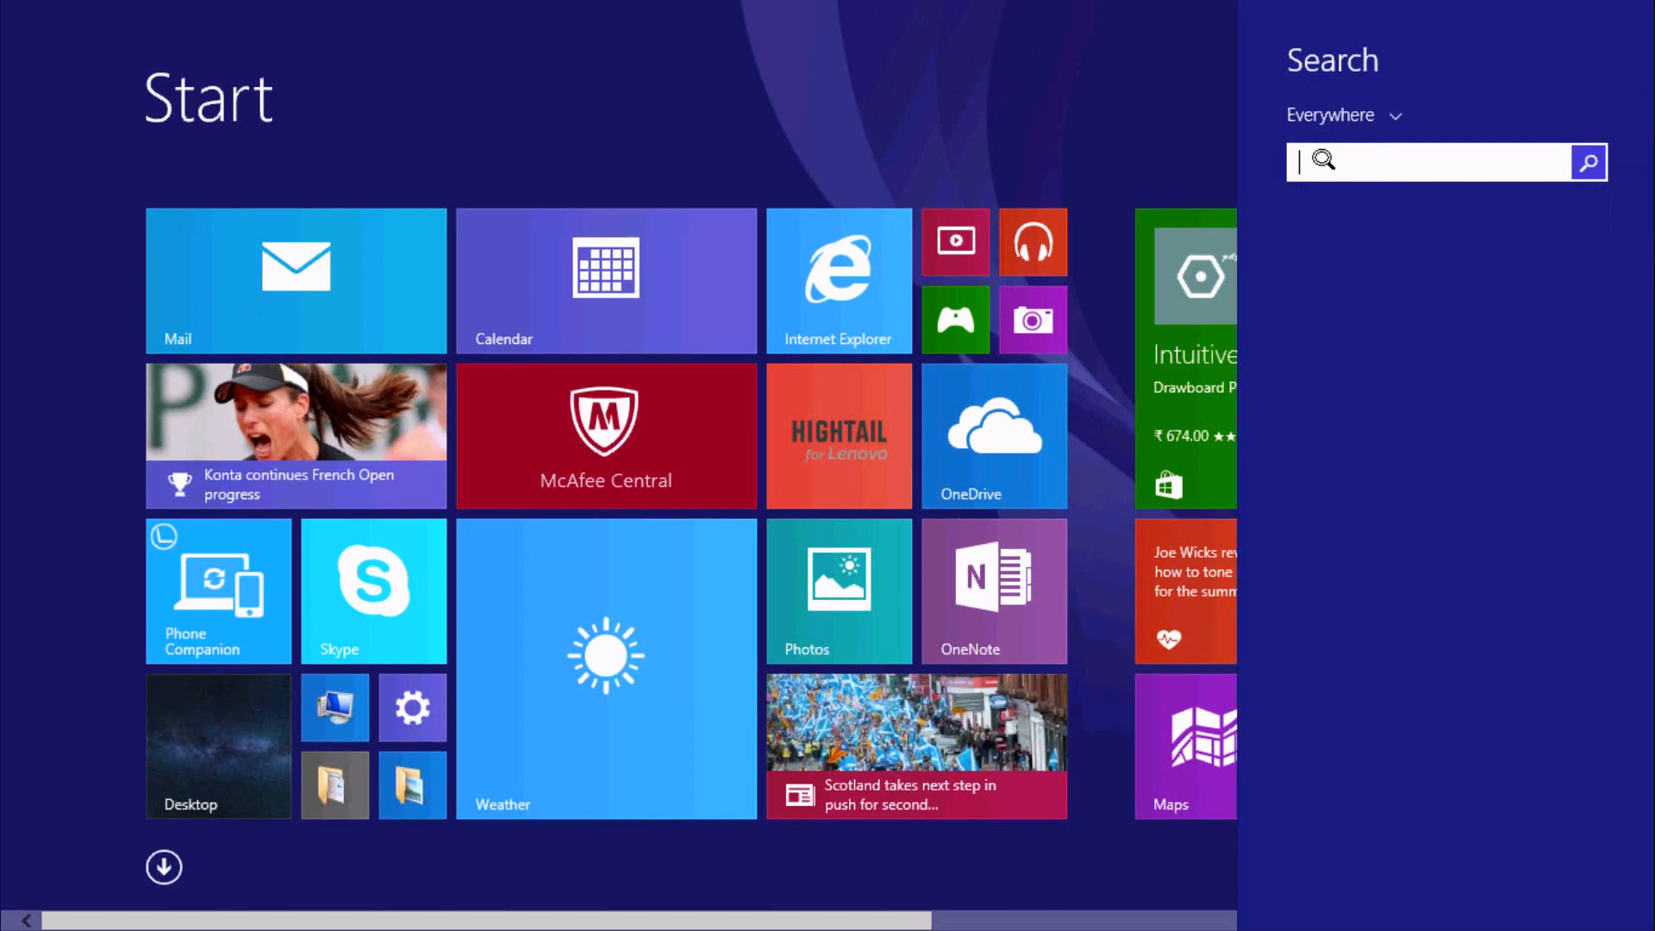
text(sql Server Management Studio)
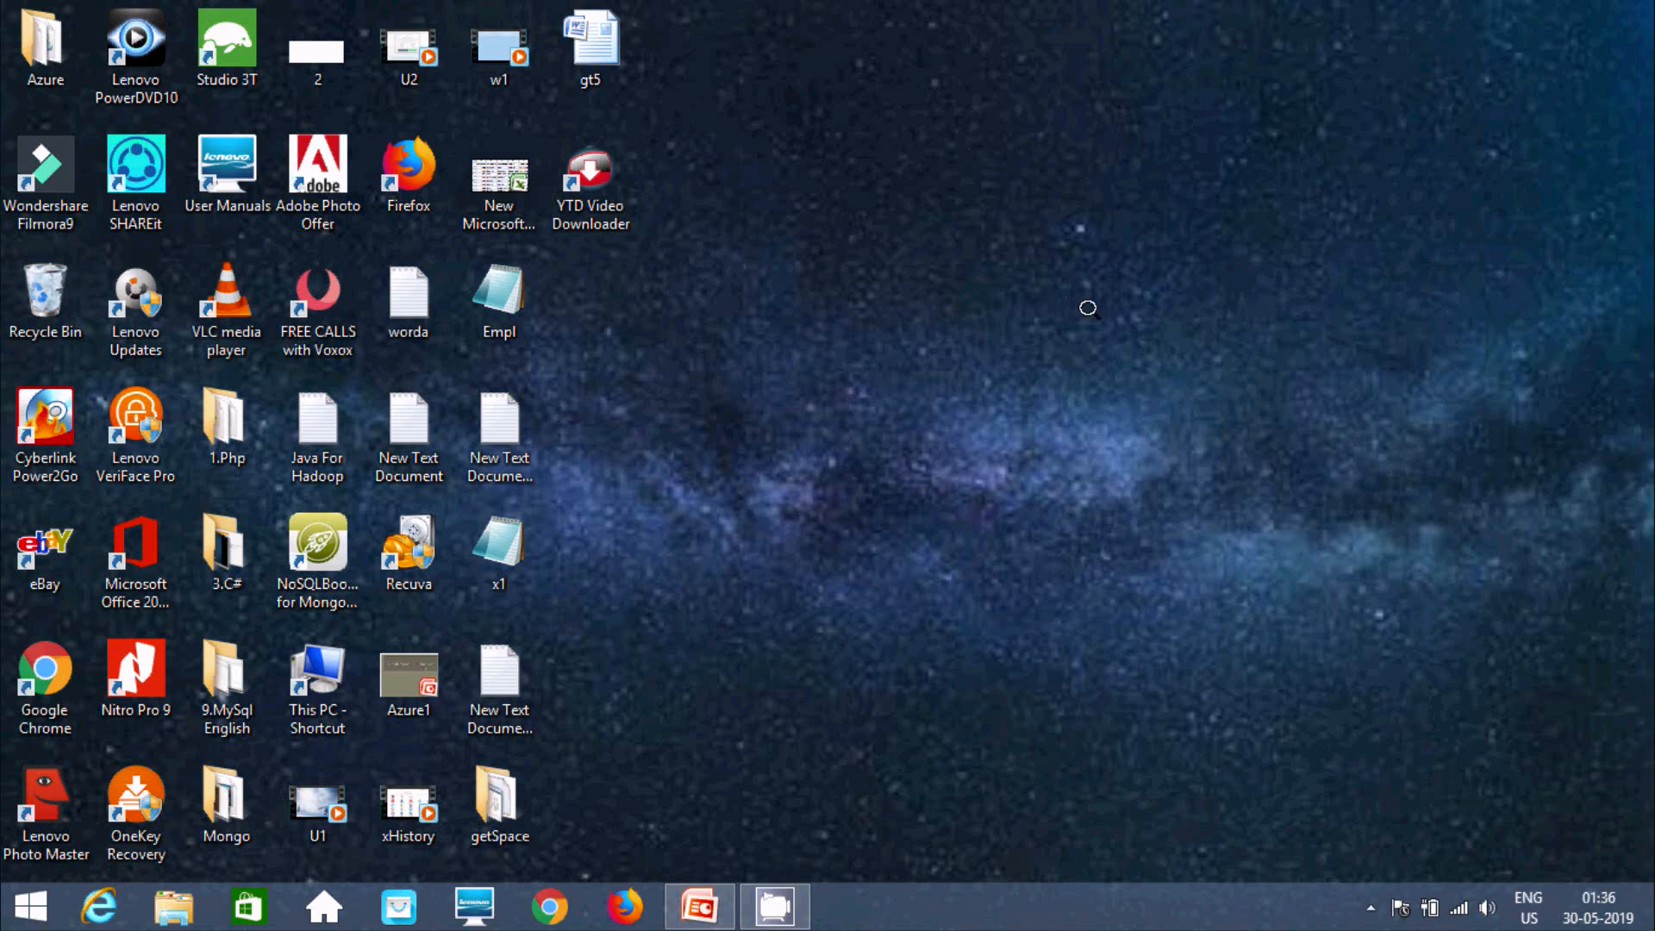
mouse_move(1035, 342)
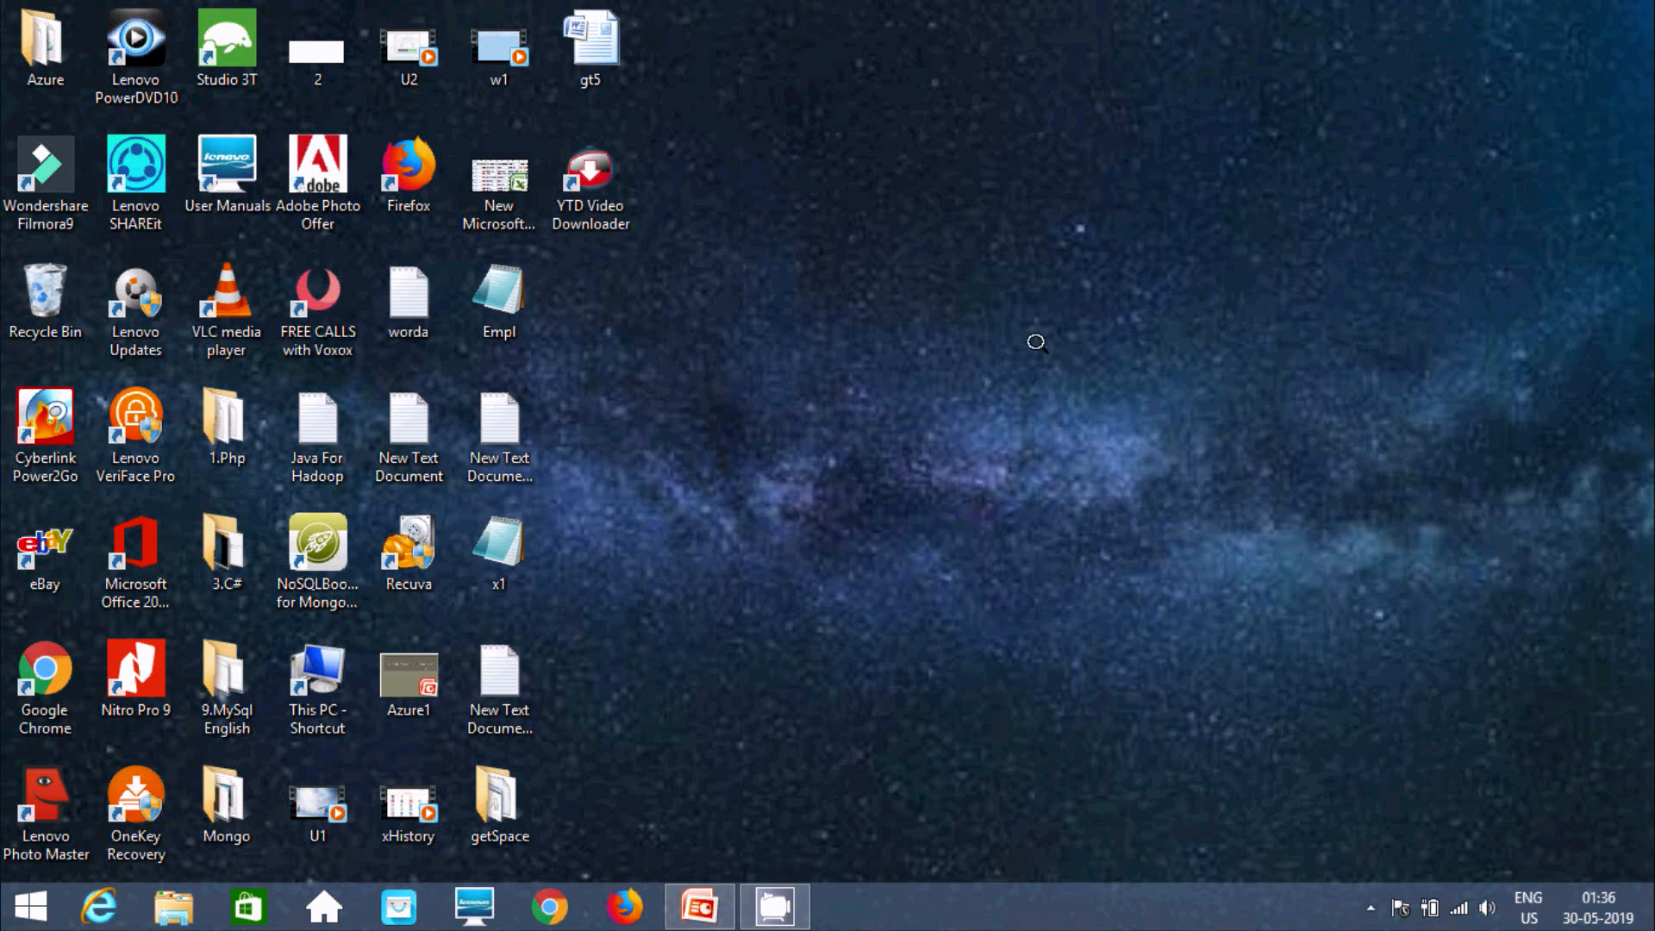
click(25, 906)
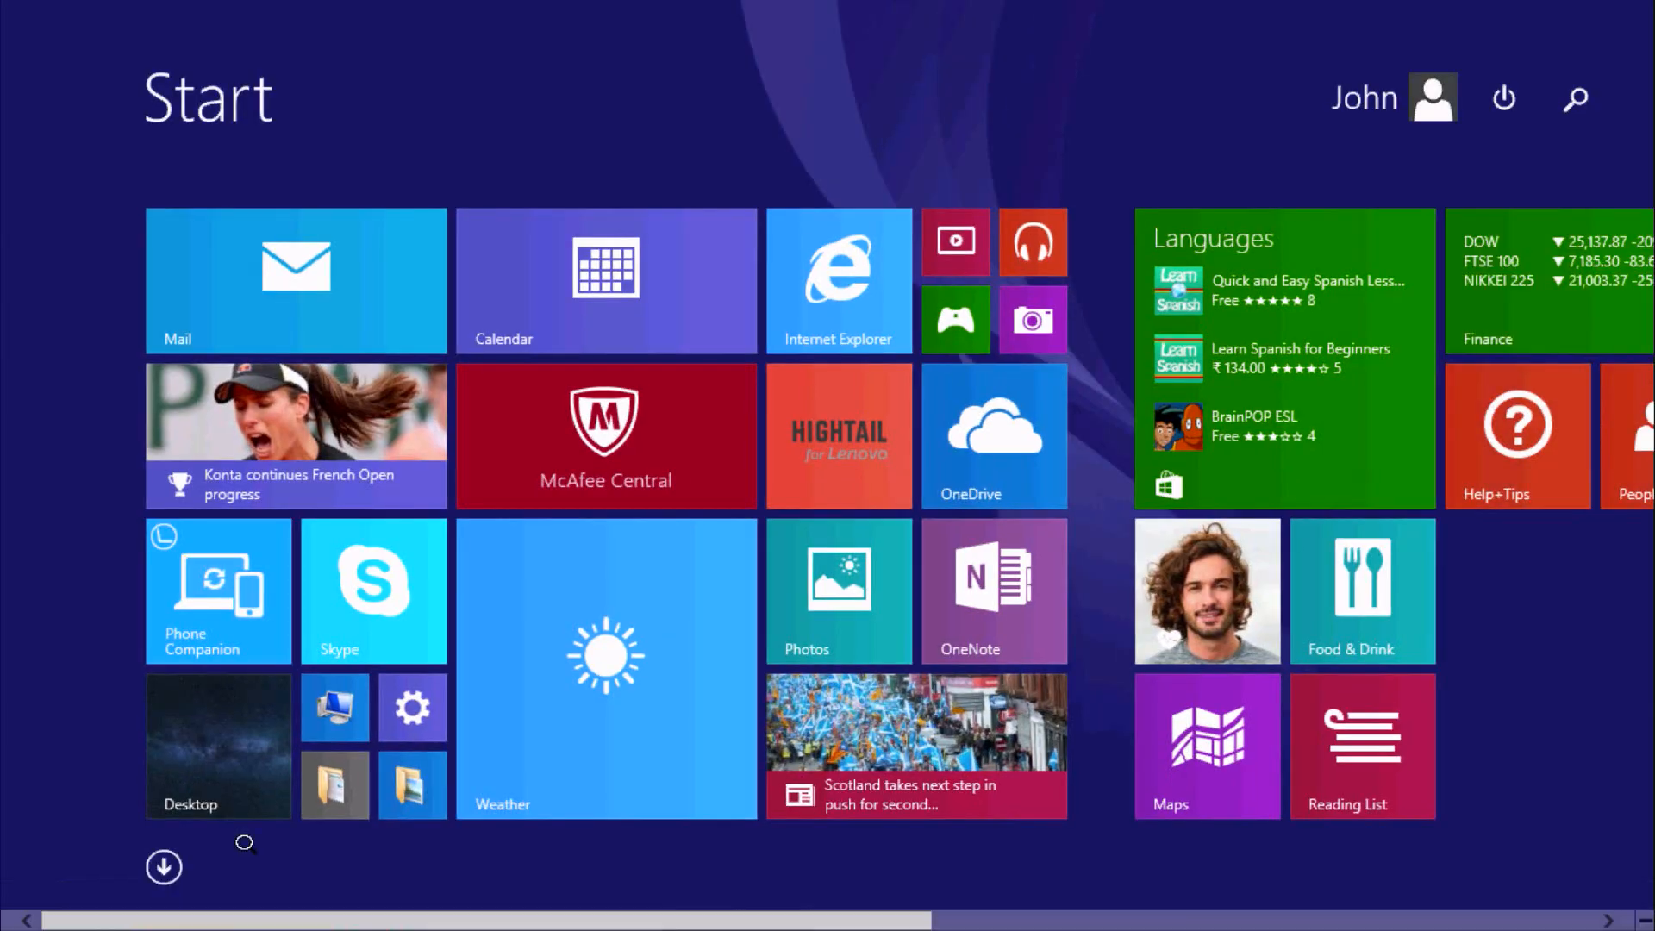
click(164, 866)
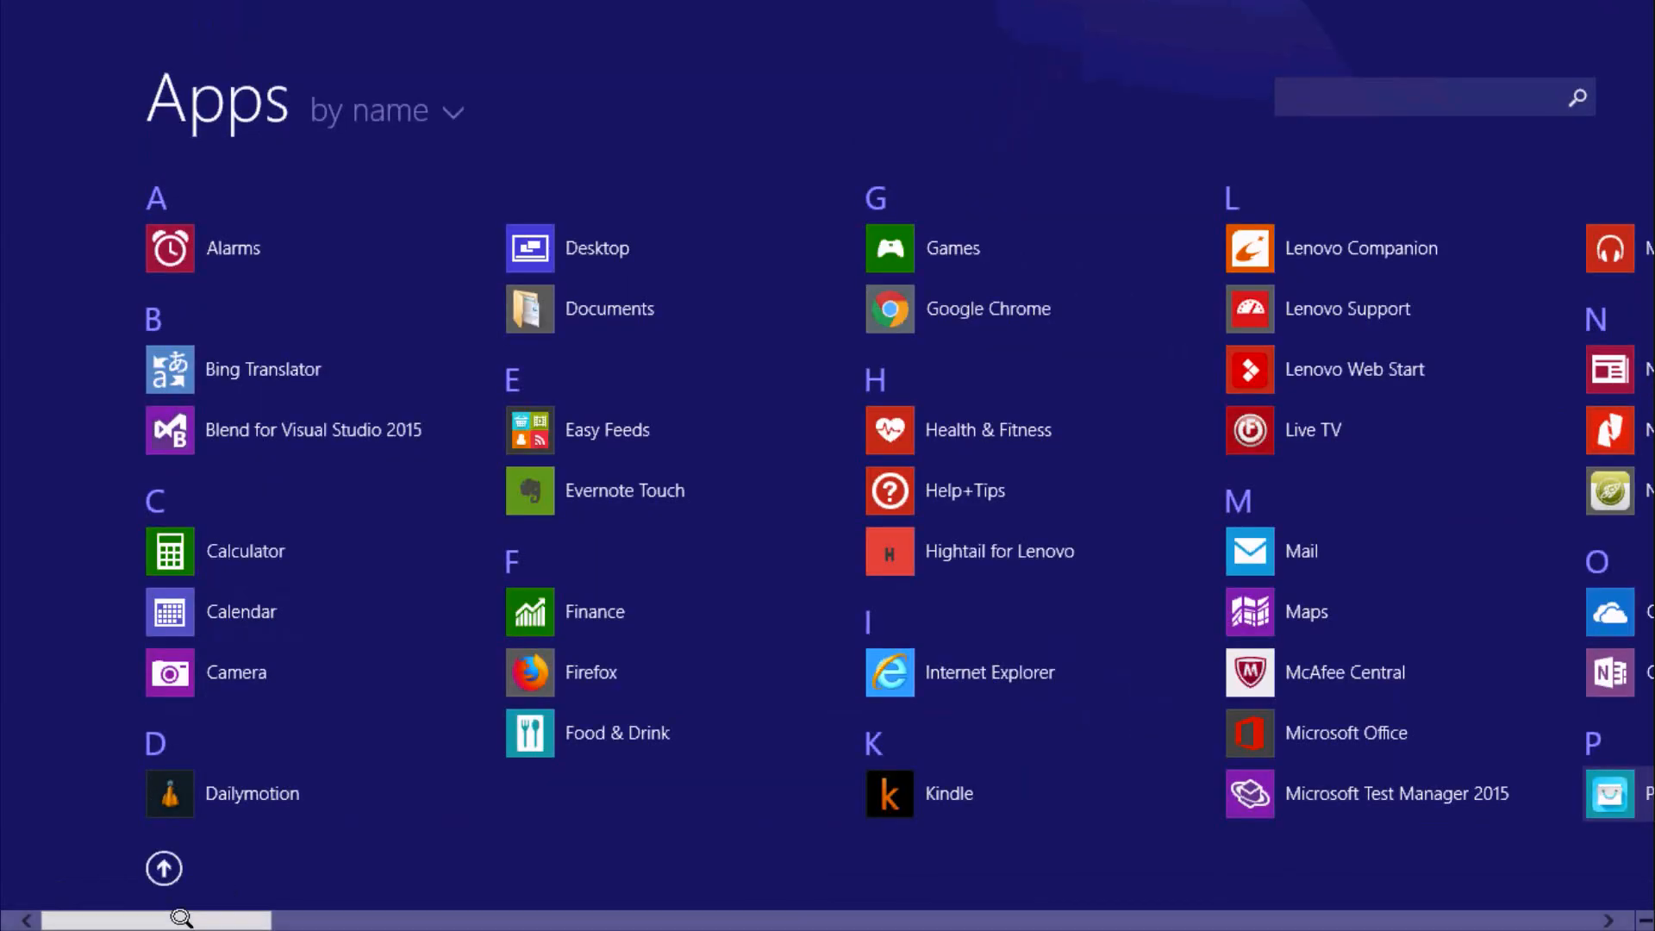
scroll(right, 3)
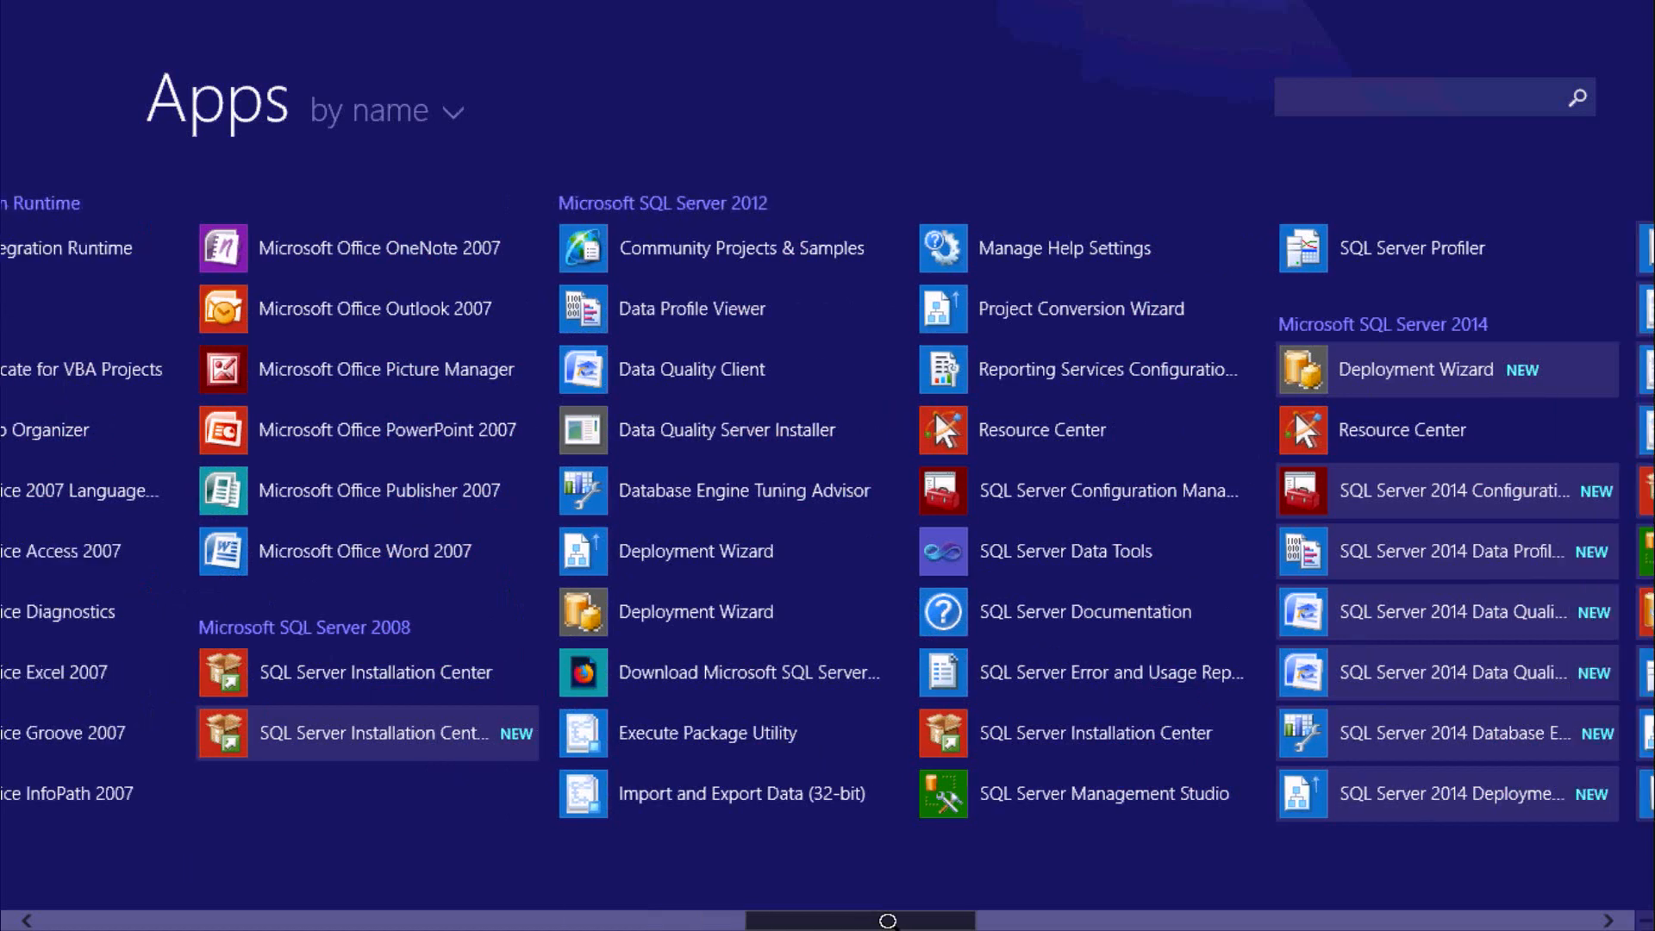
scroll(right, 3)
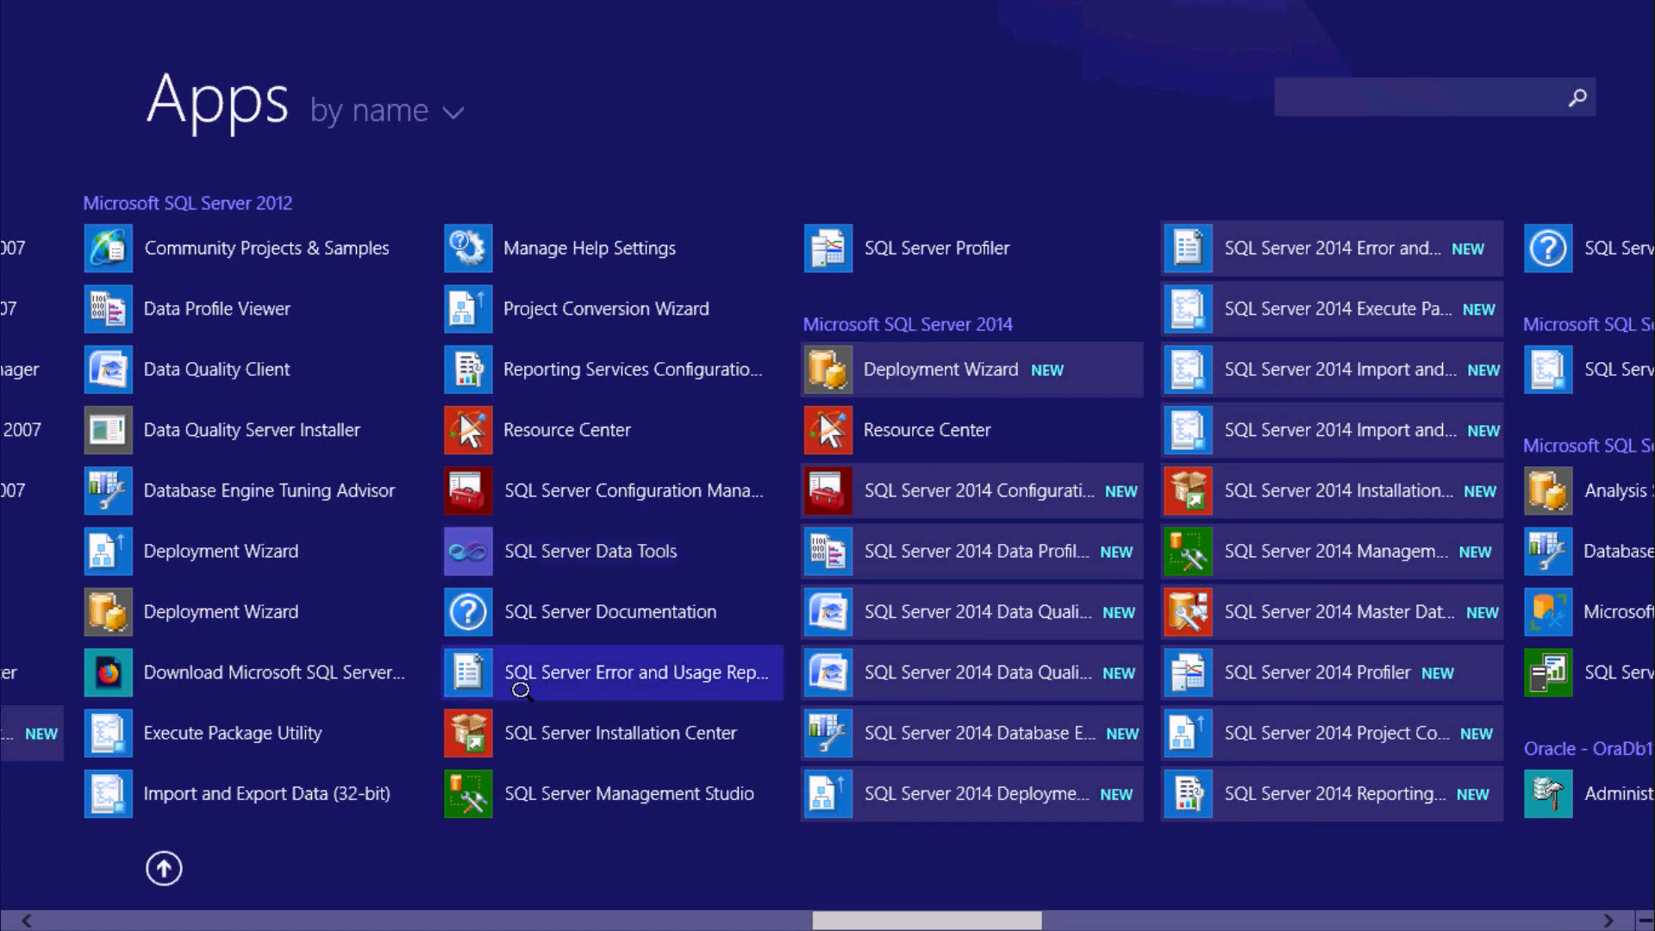
mouse_move(630, 793)
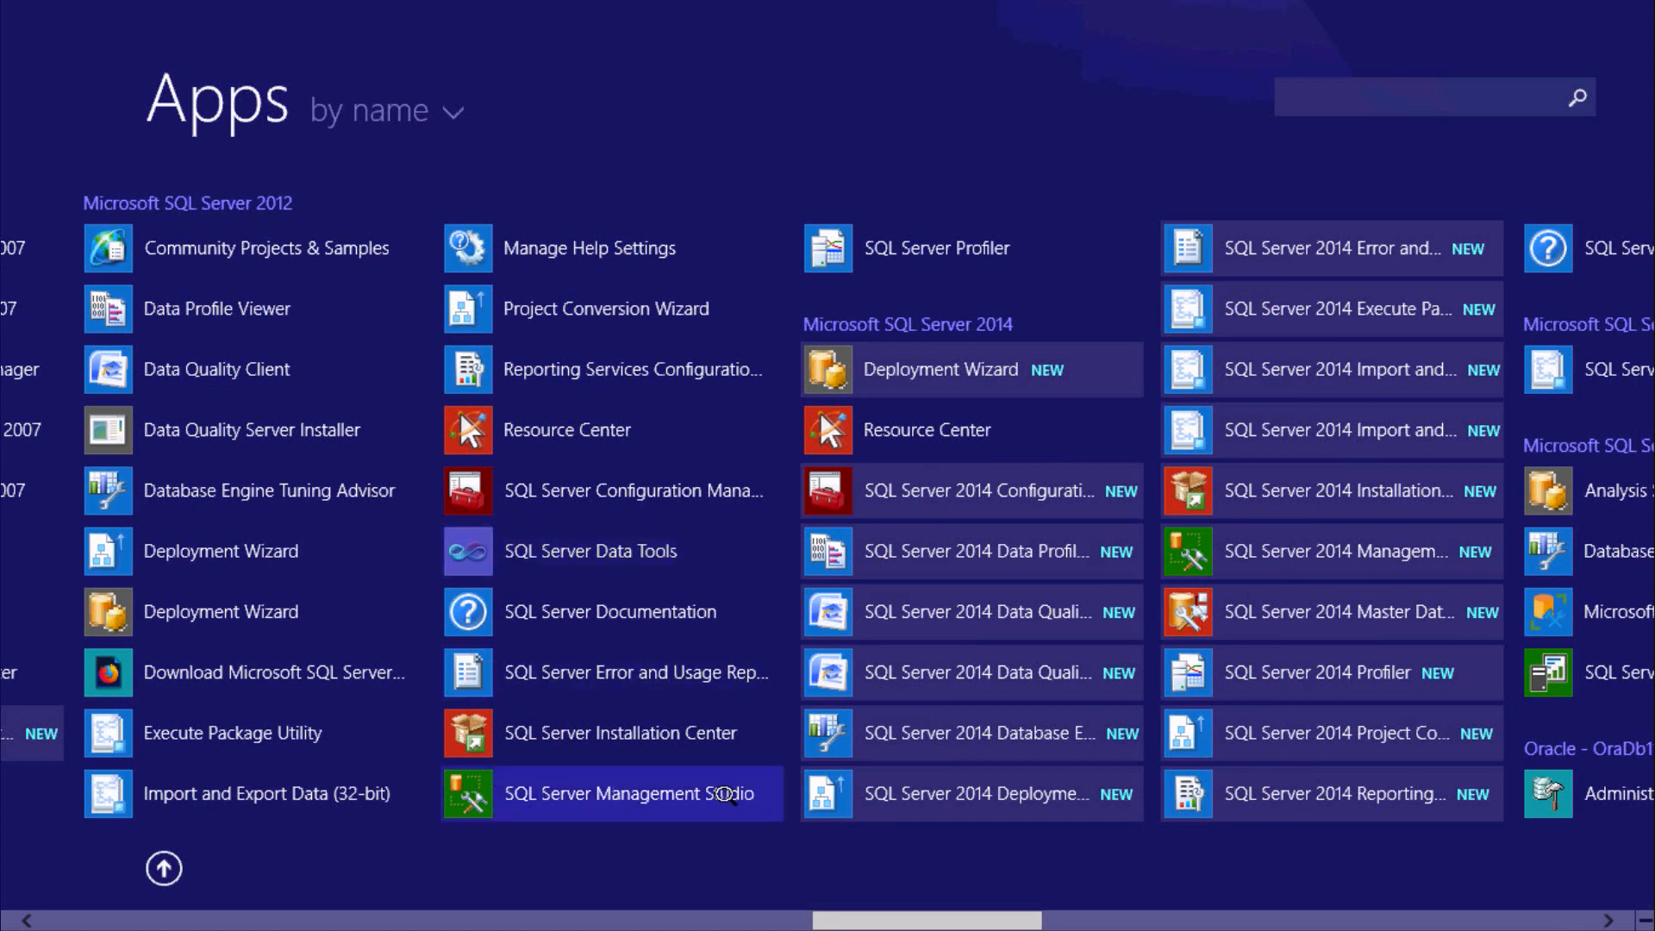
mouse_move(672, 793)
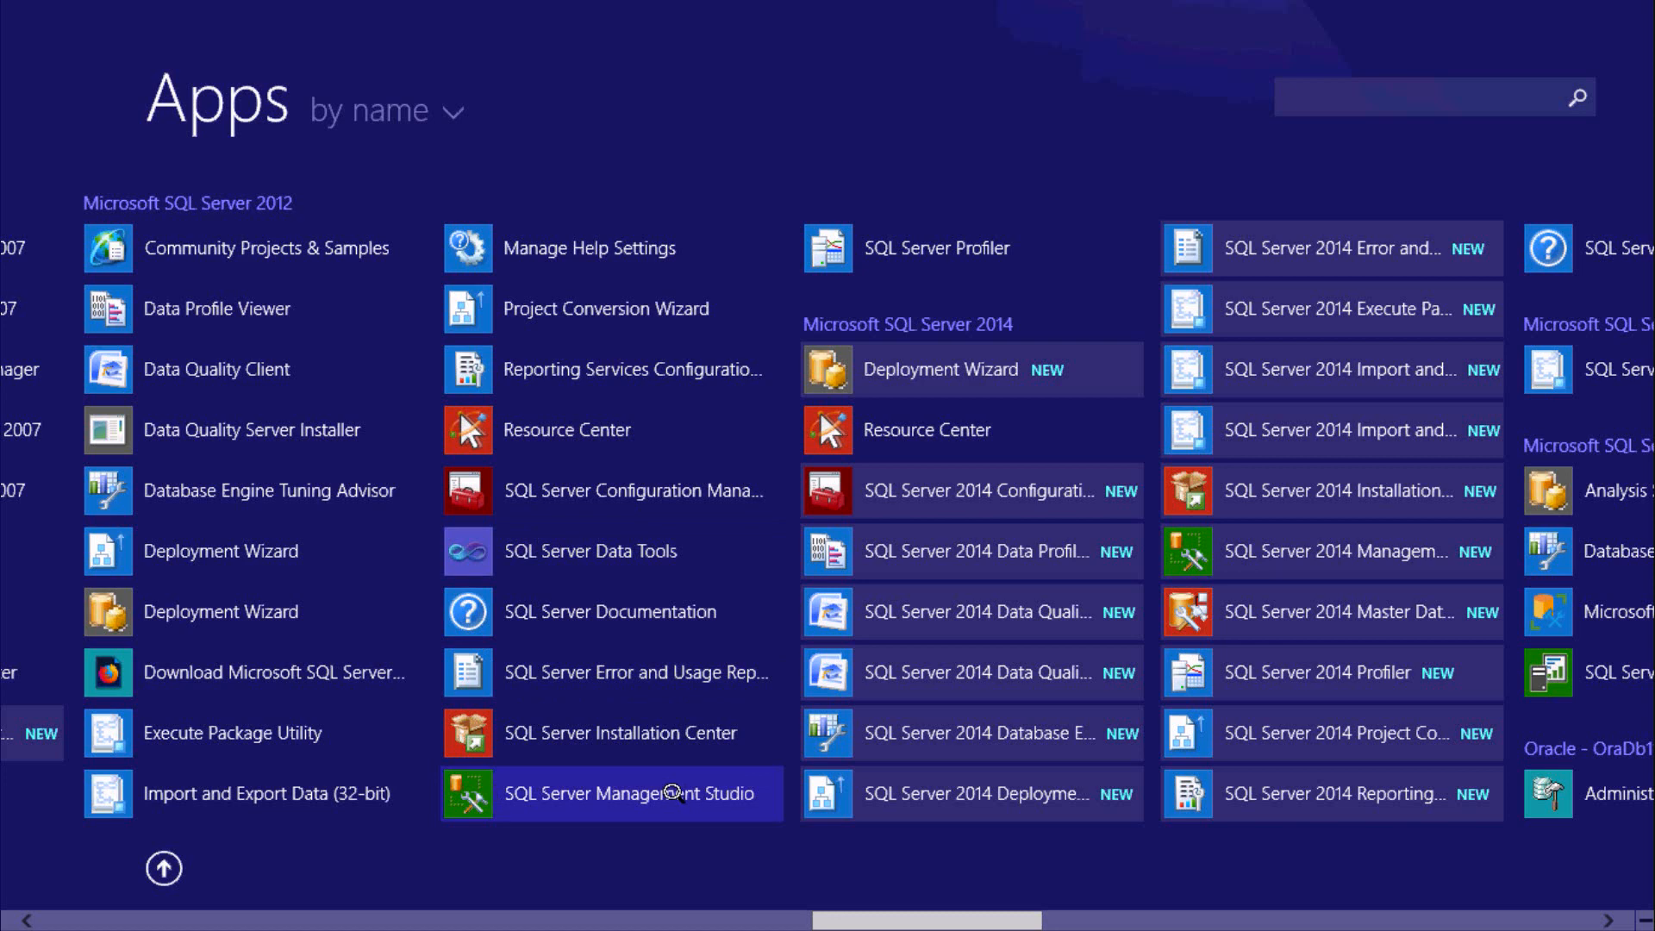
scroll(right, 3)
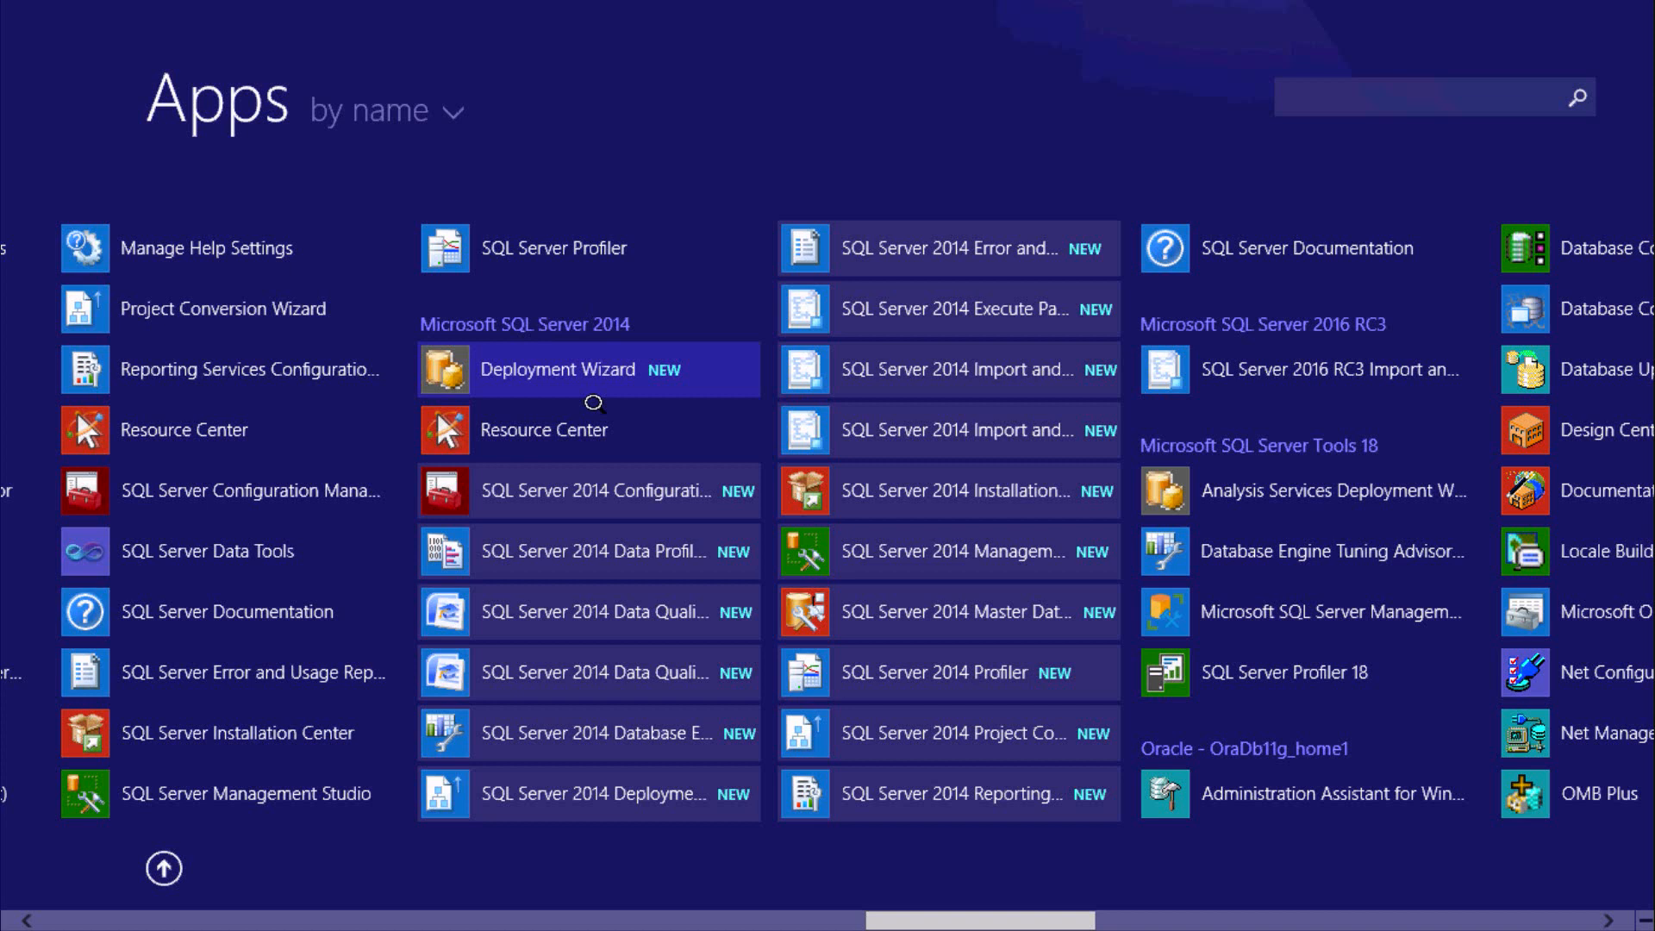
mouse_move(826, 564)
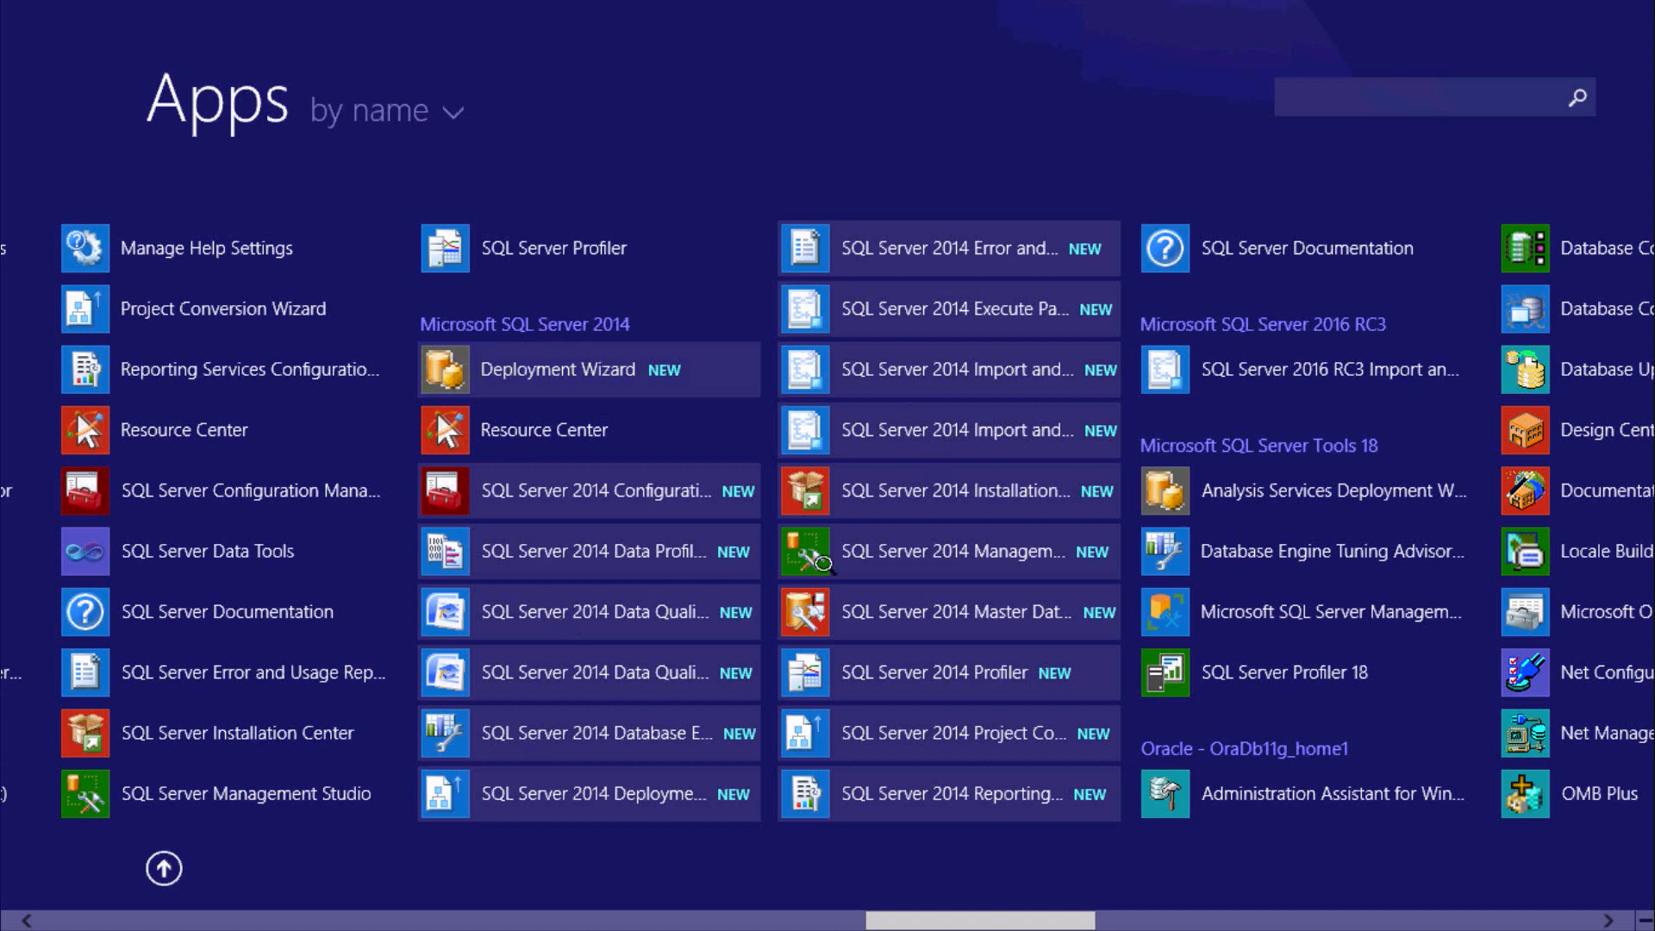
mouse_move(984, 550)
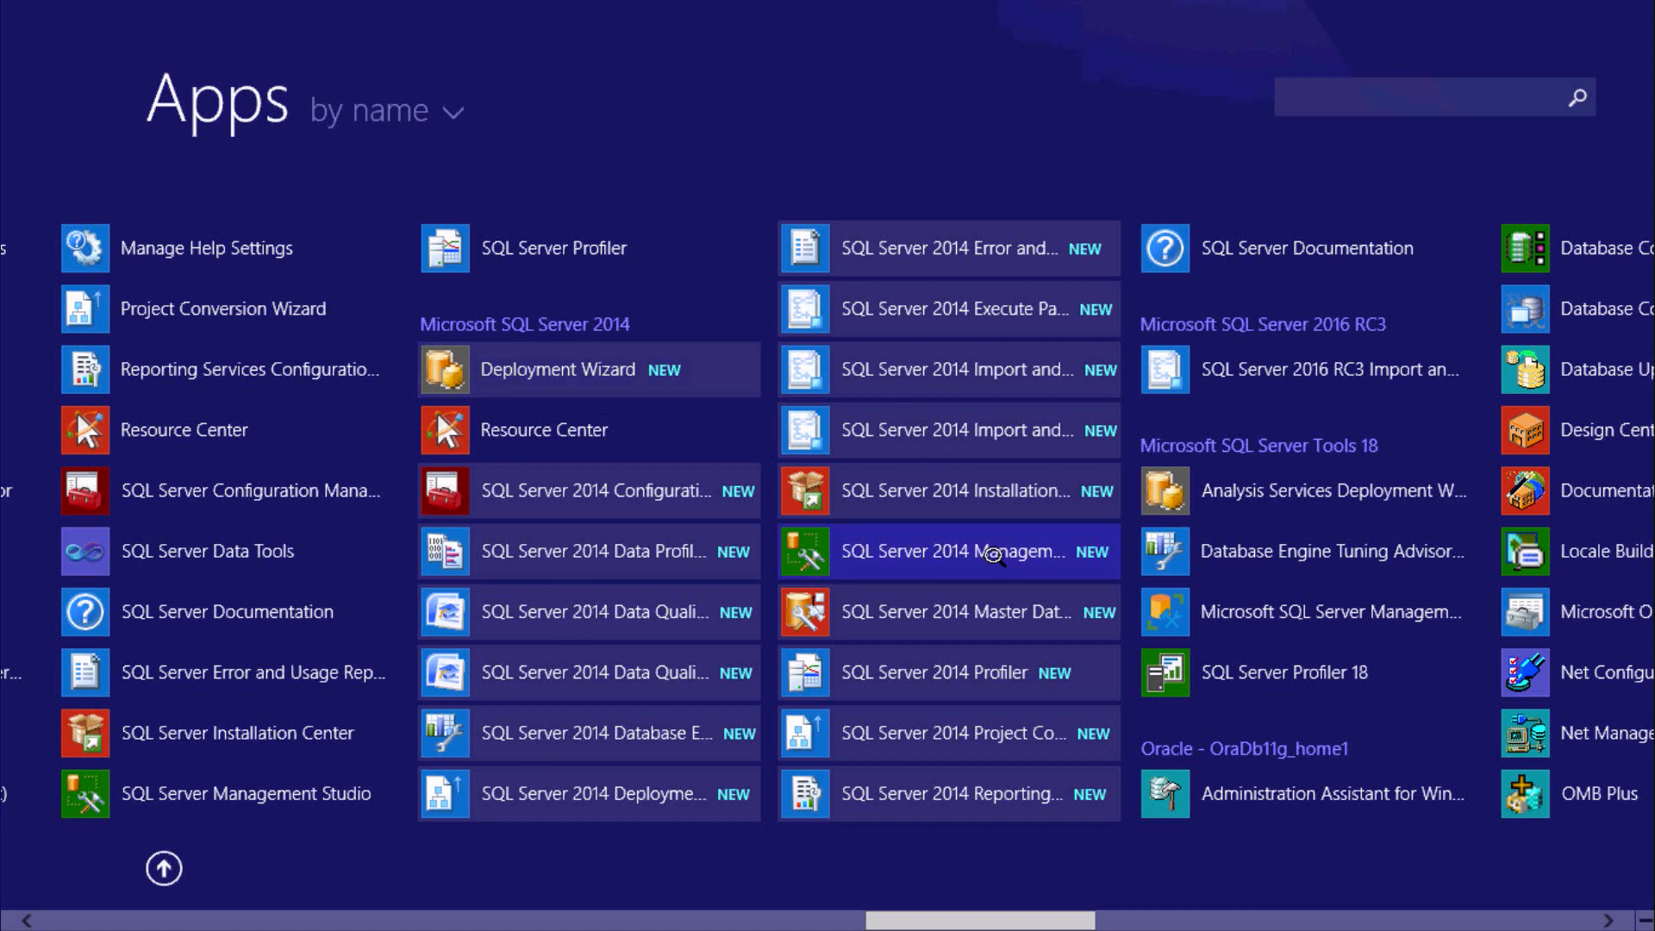
mouse_move(971, 551)
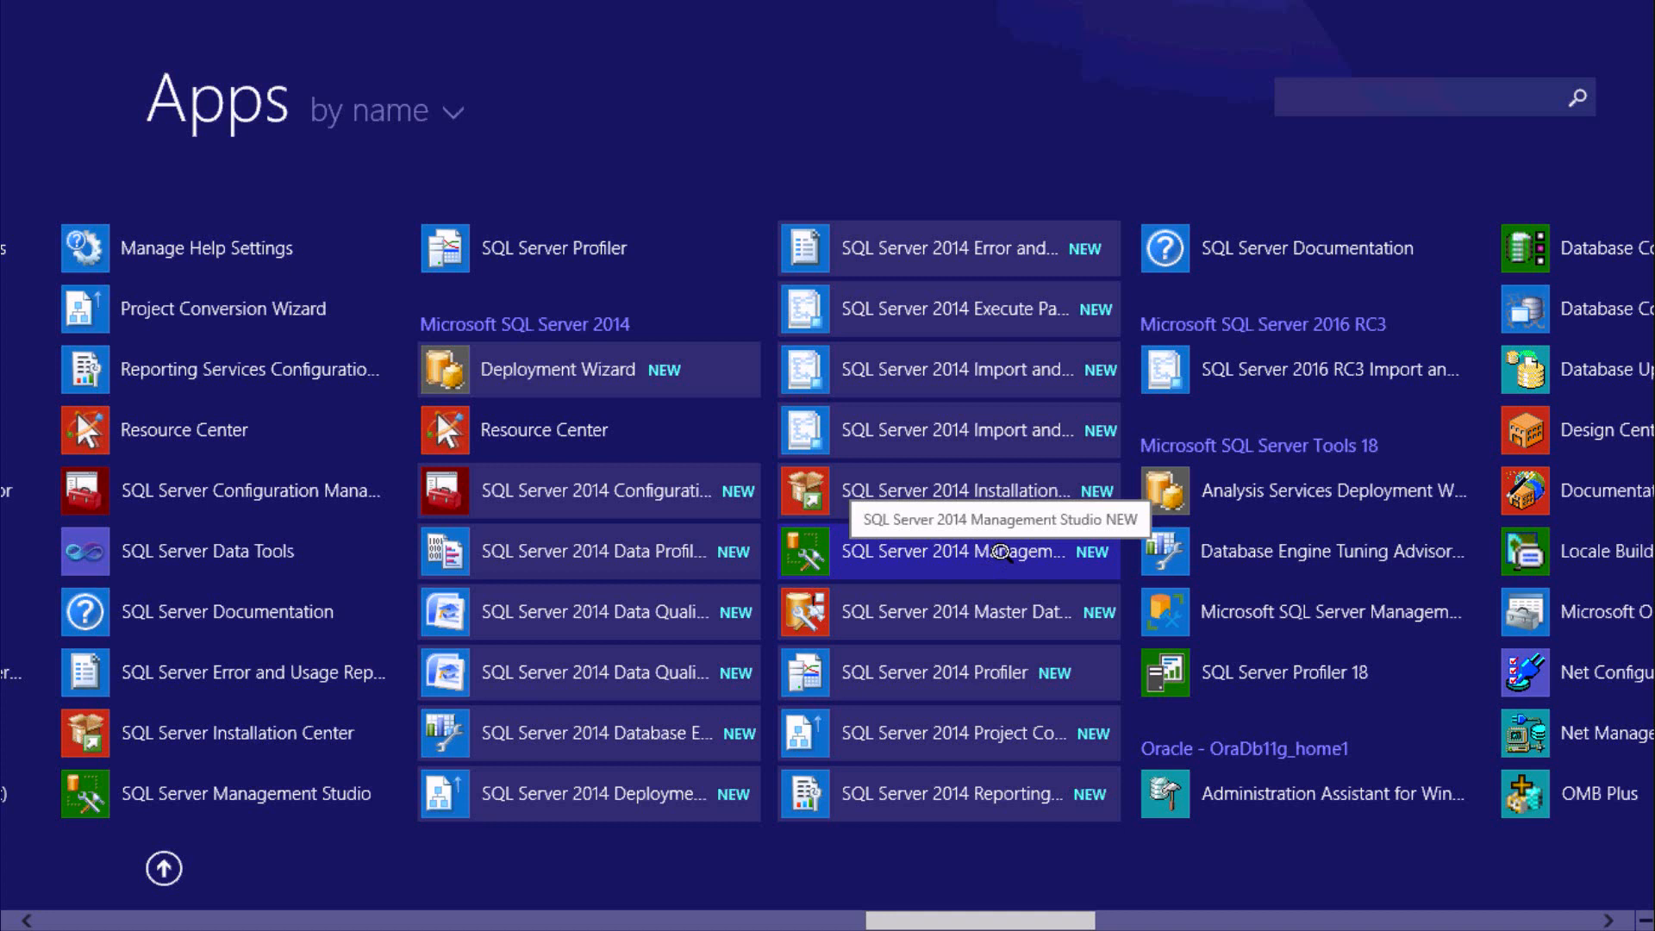
mouse_move(243, 793)
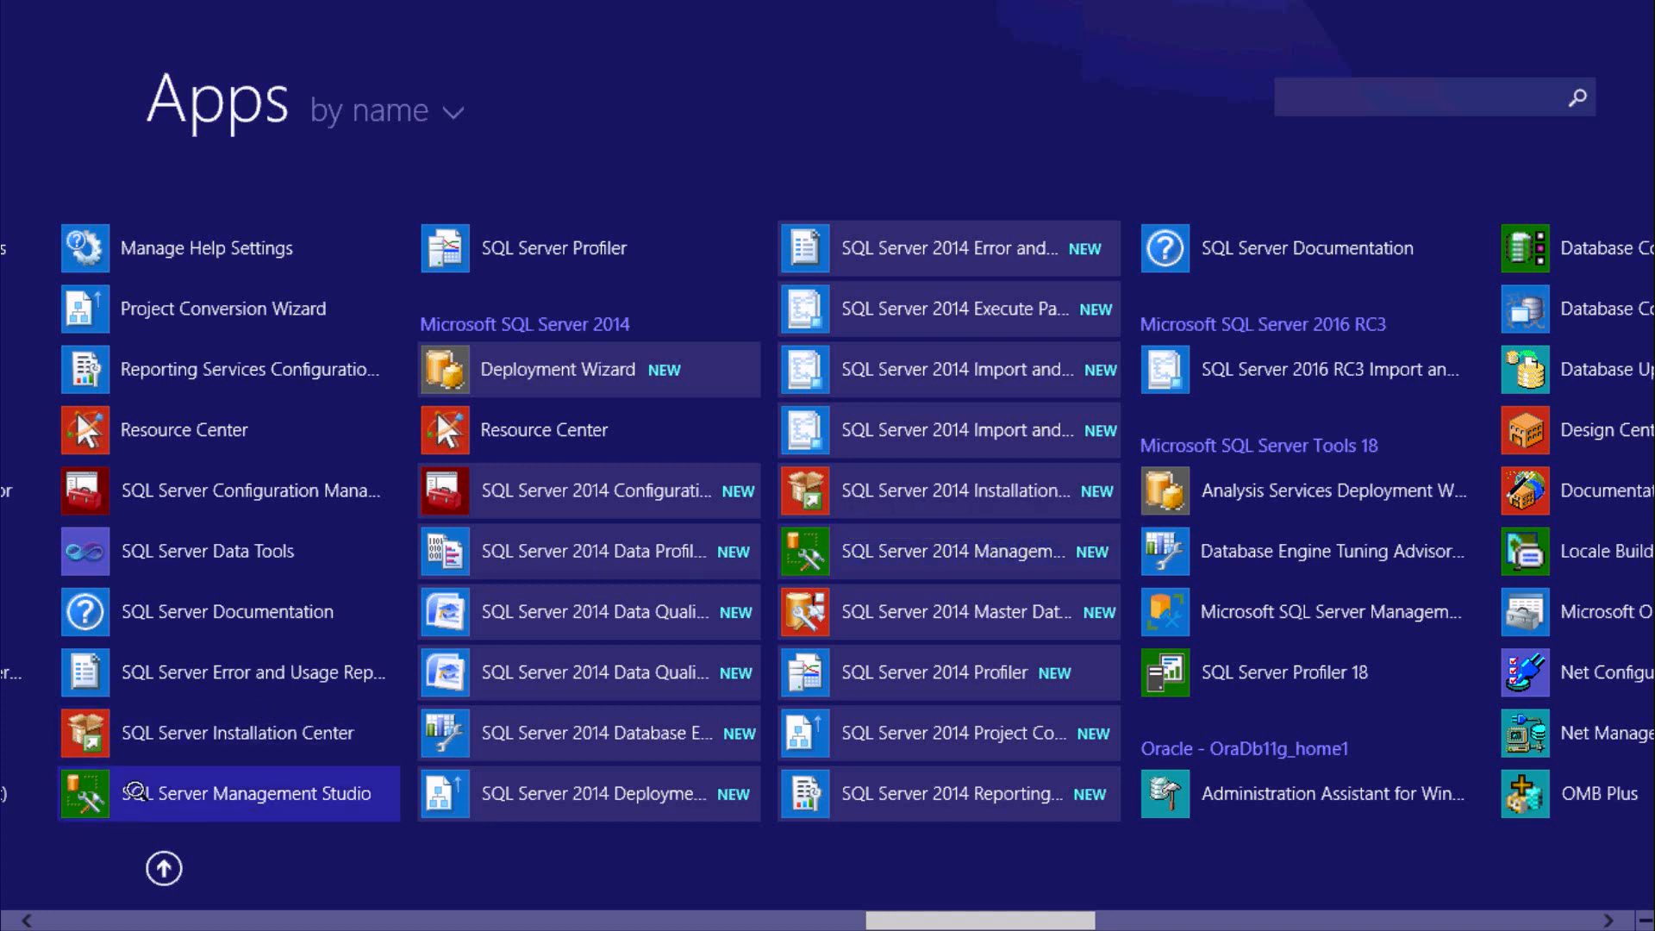
mouse_move(220, 782)
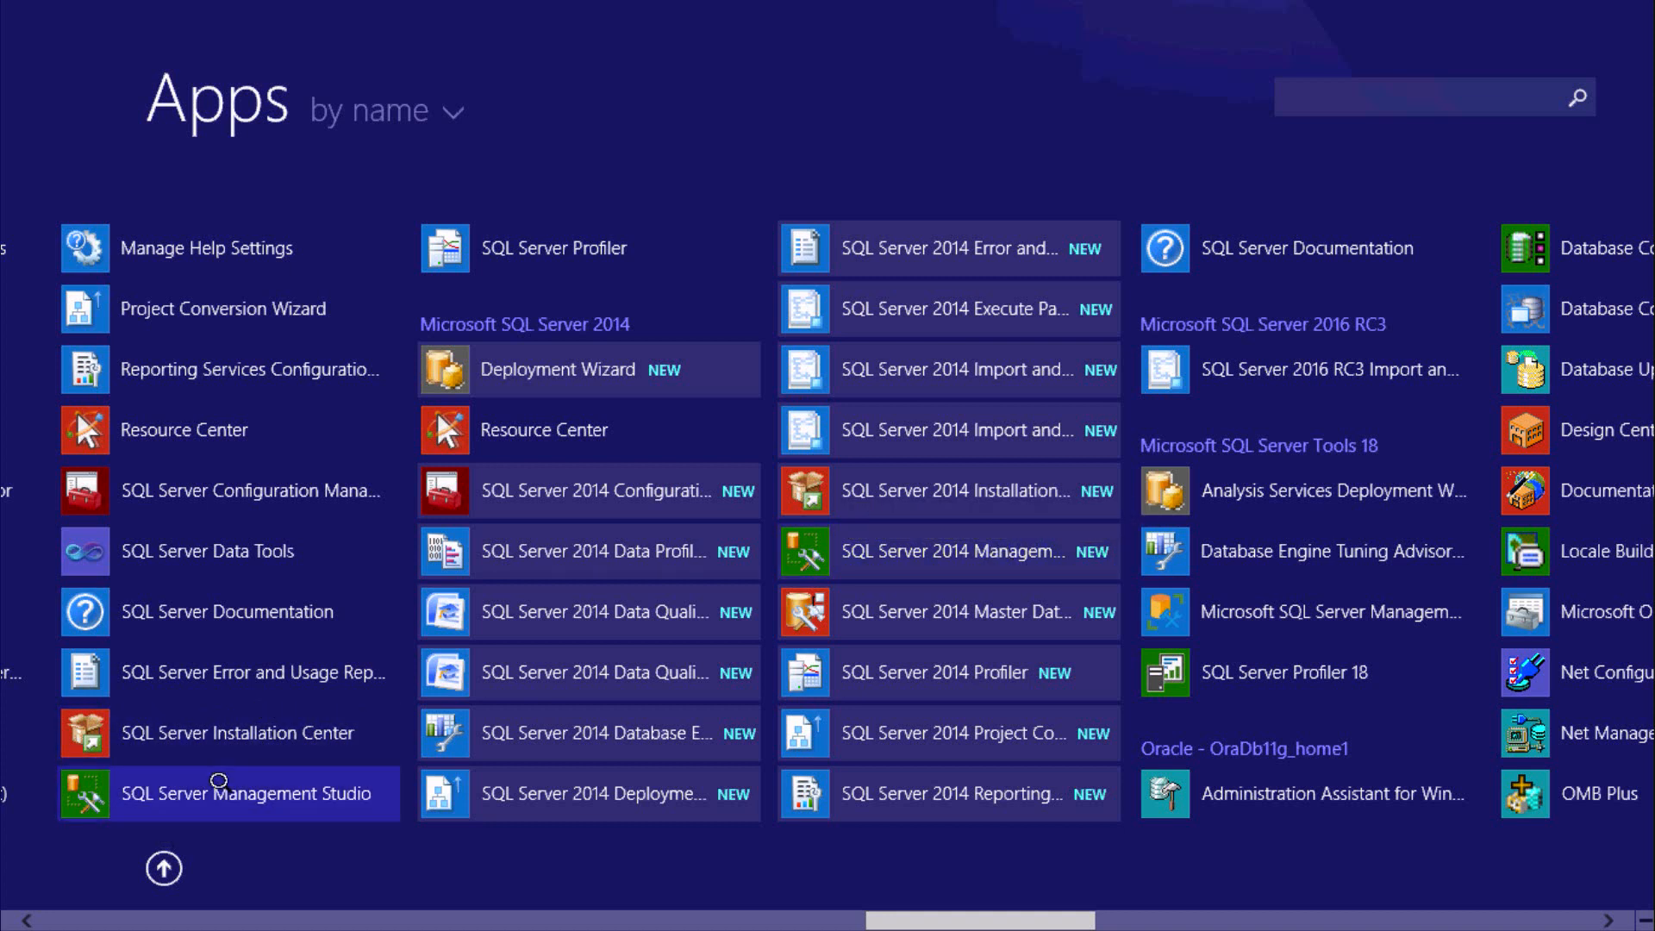
mouse_move(164, 871)
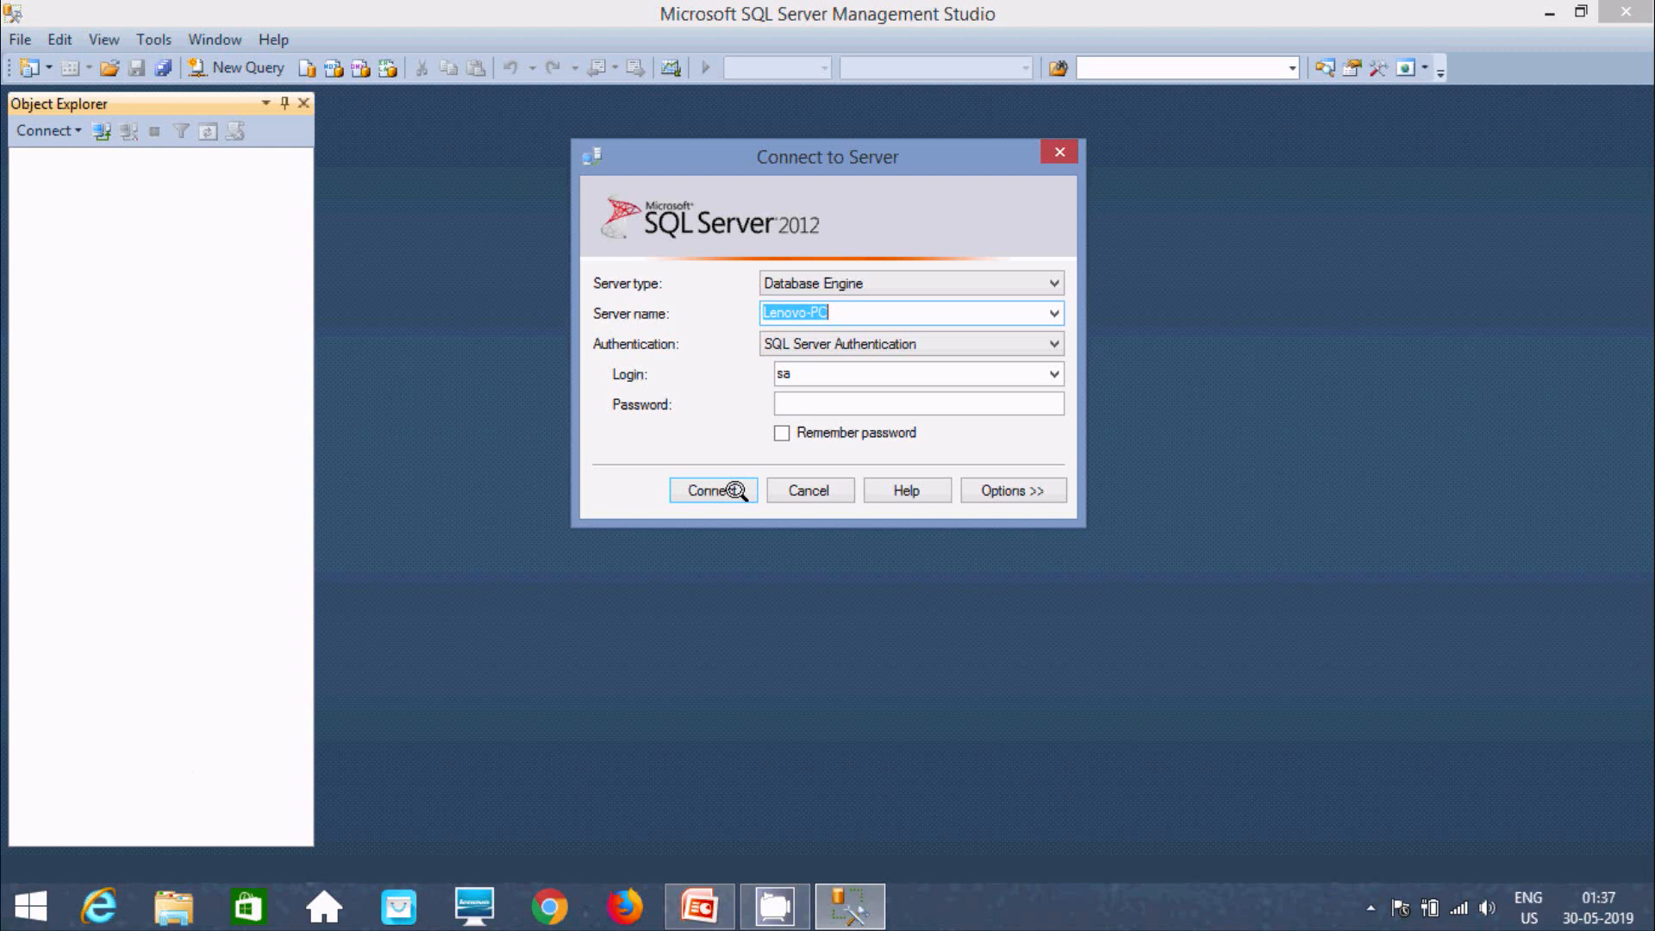
mouse_move(1044, 312)
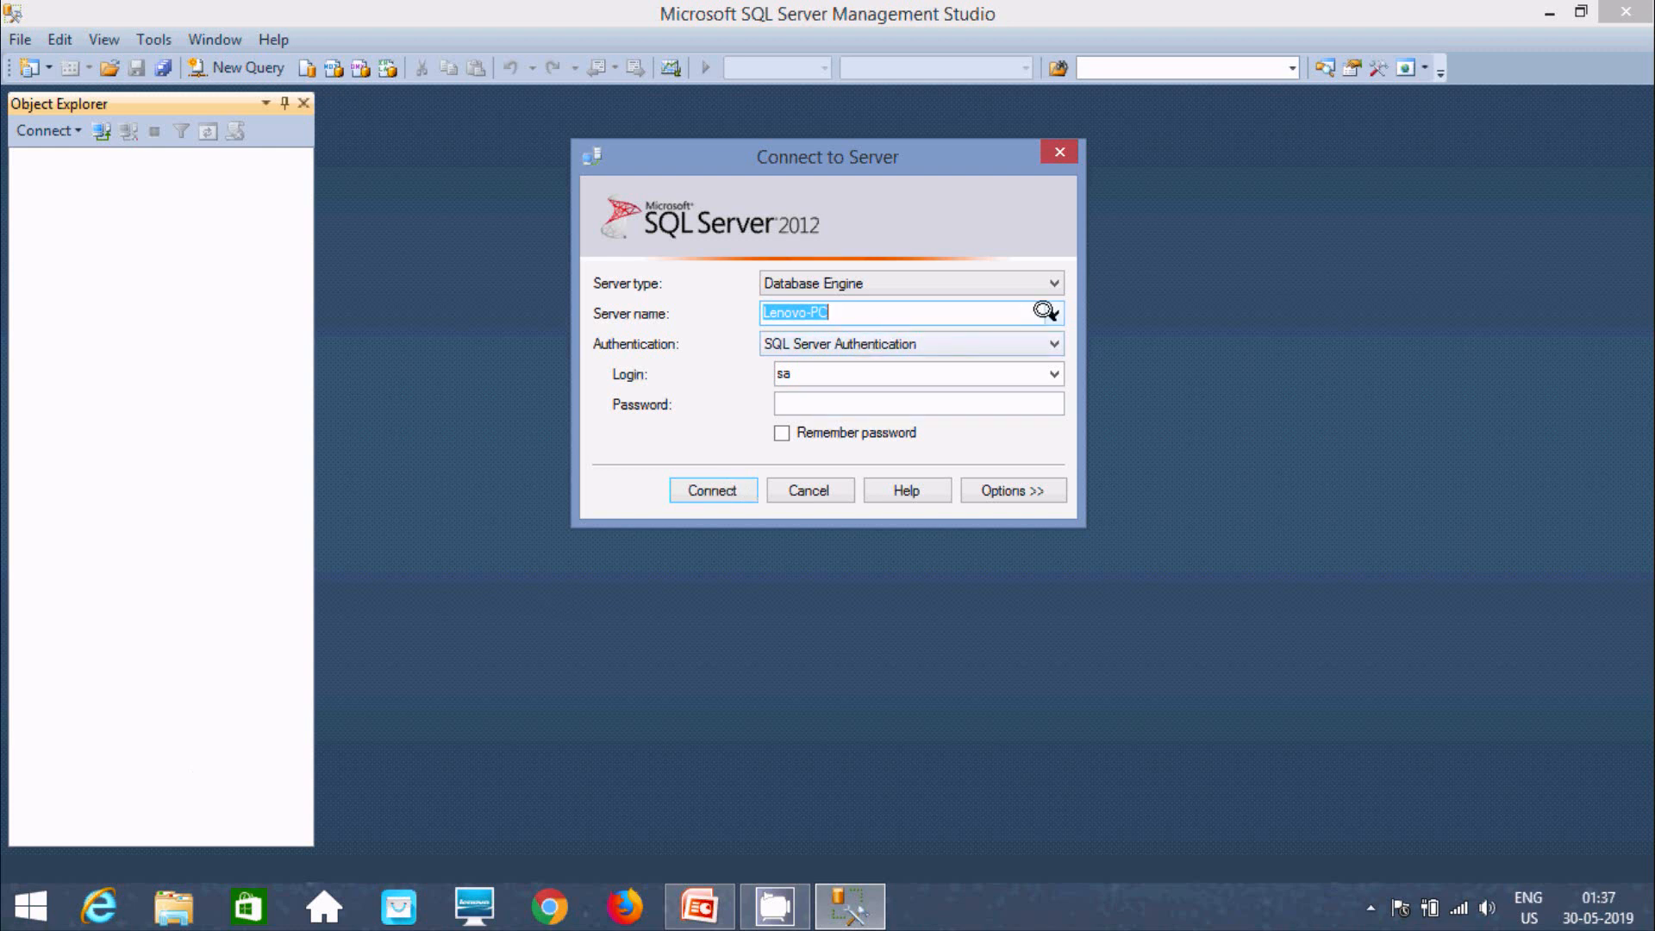
mouse_move(494, 494)
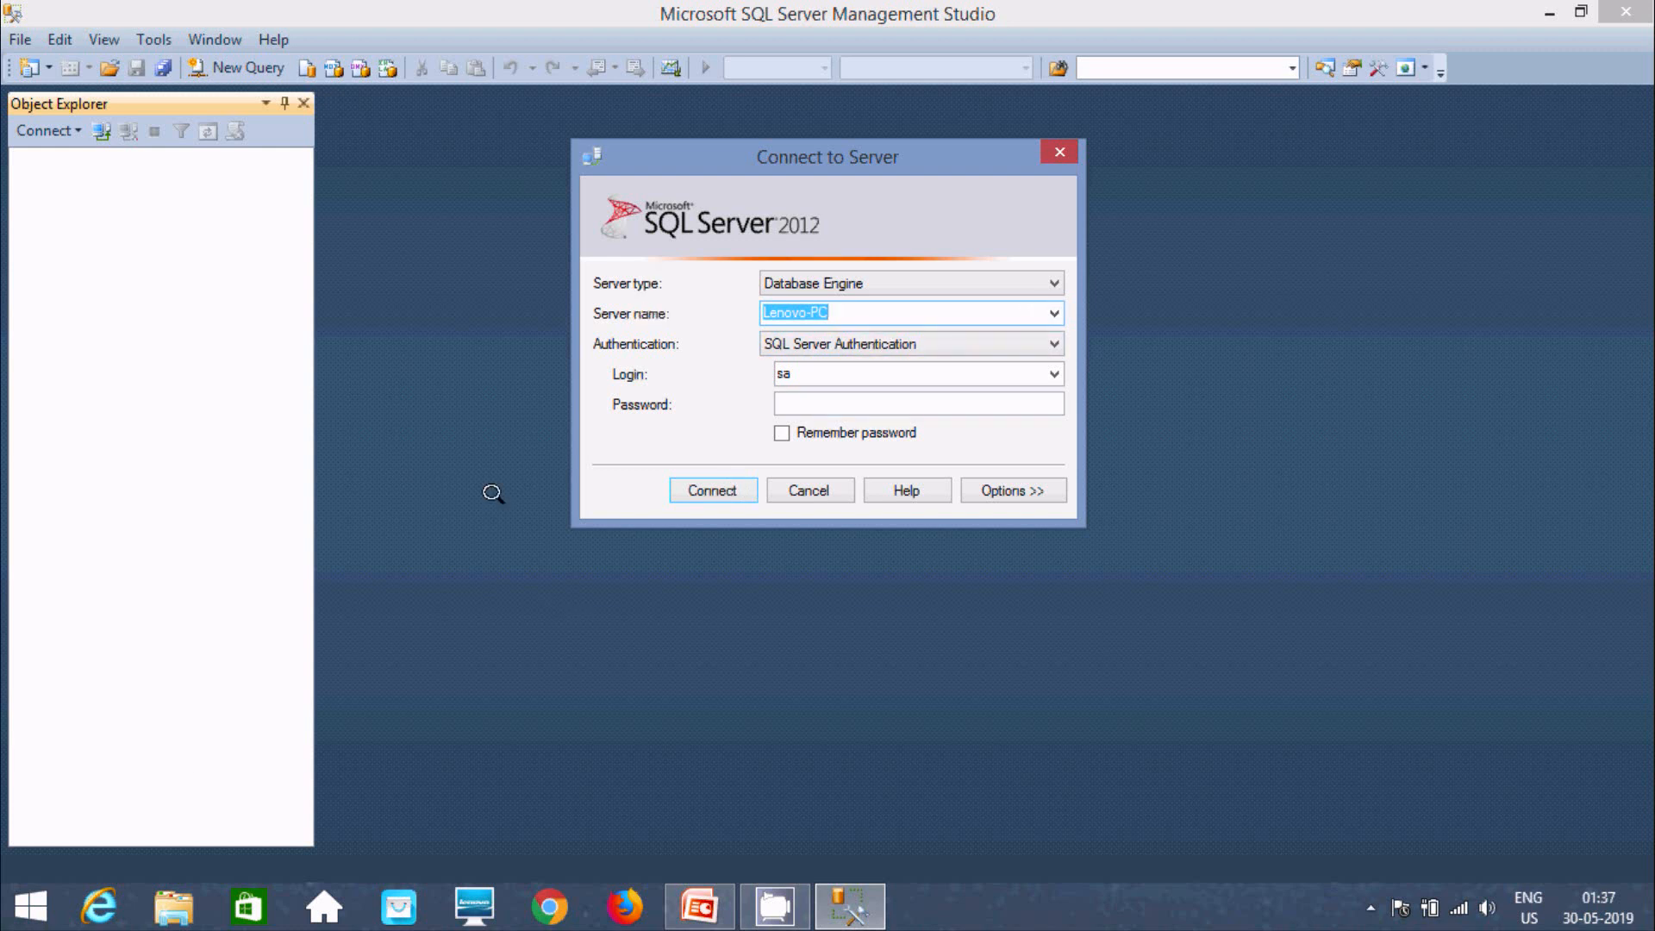
mouse_move(899, 278)
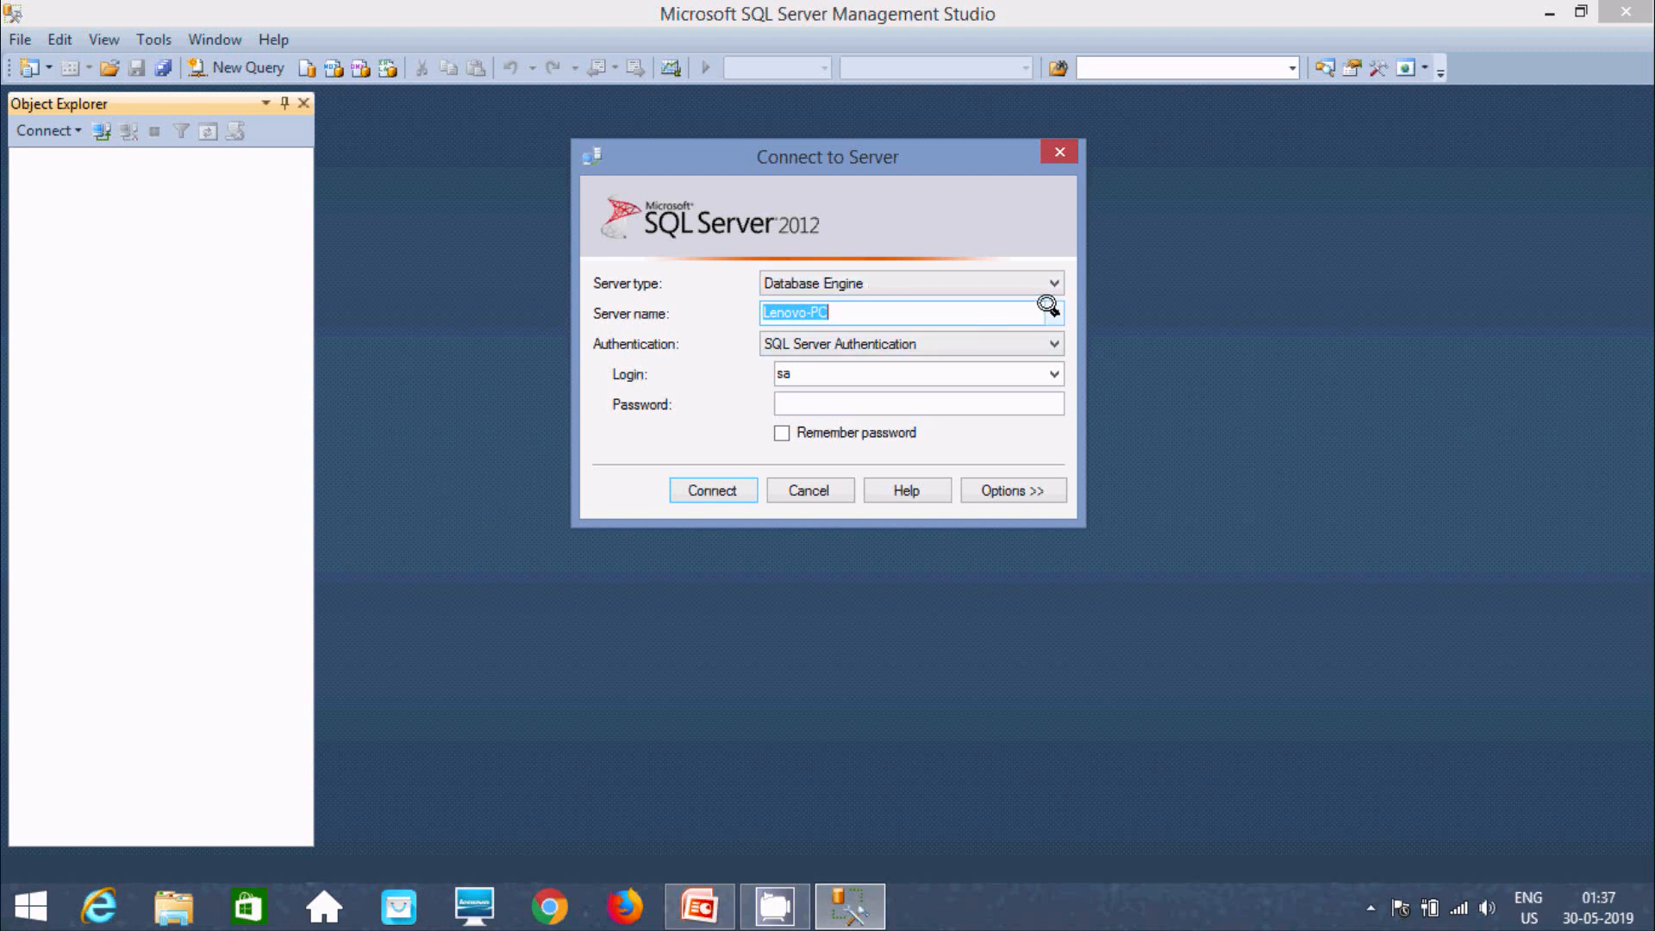
Drop open the Server name list in Connect to Server to see the Lenovo-PC entries.
click(1053, 312)
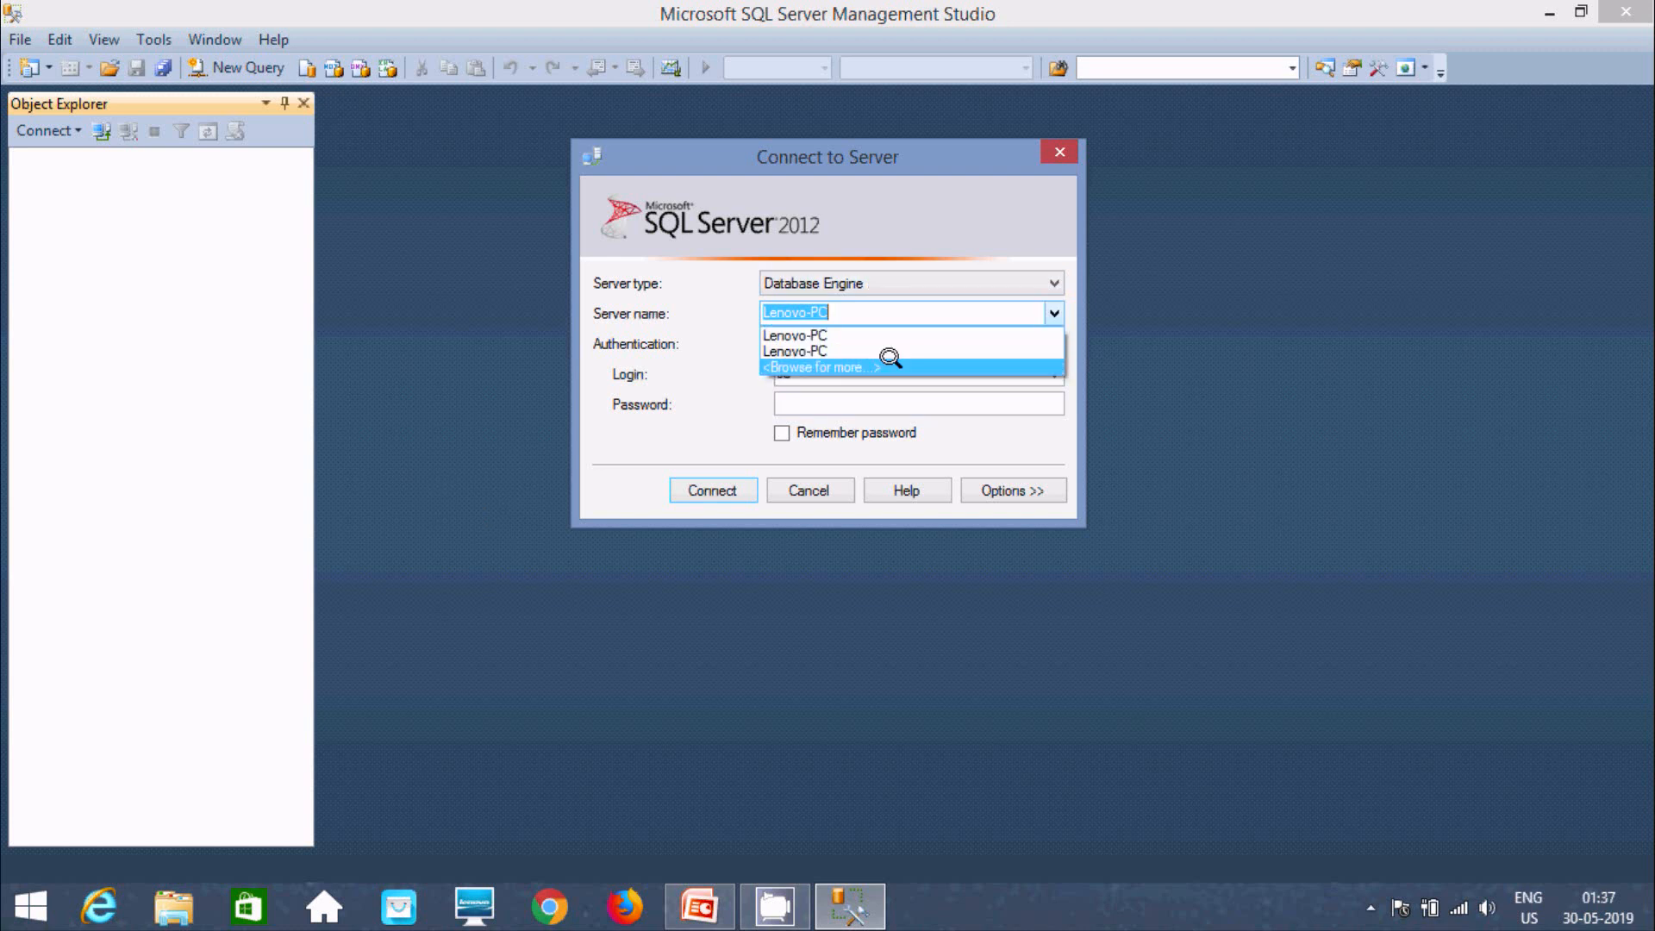
Choose <Browse for more...> to search the network for SQL Server instances.
click(822, 366)
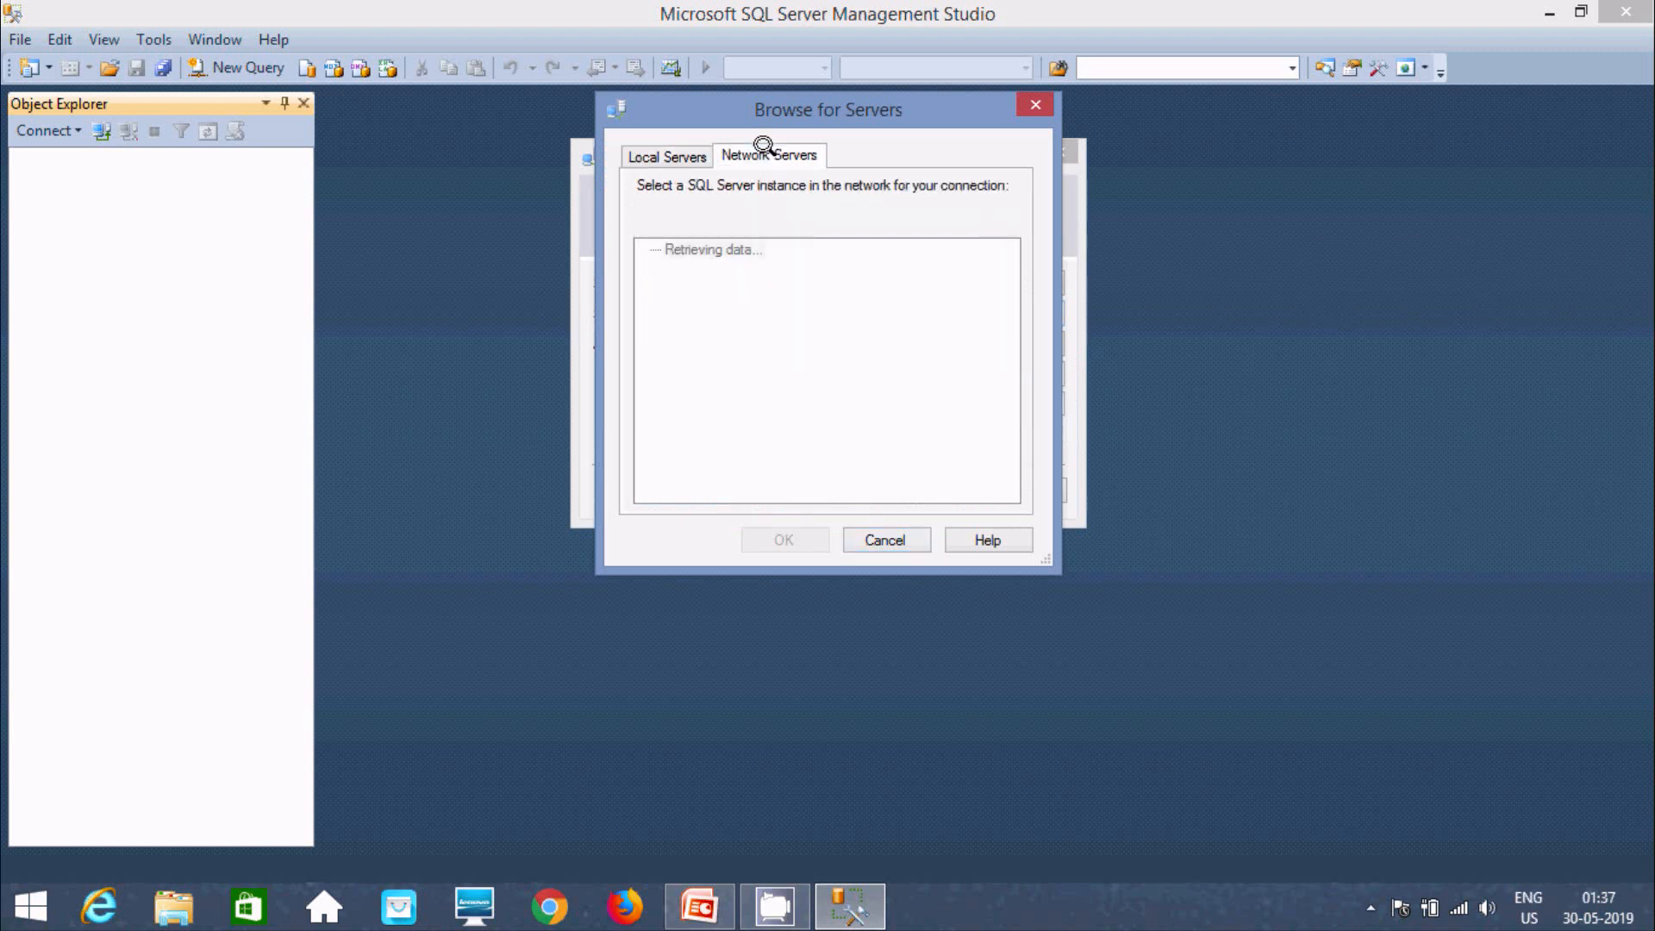
mouse_move(752, 147)
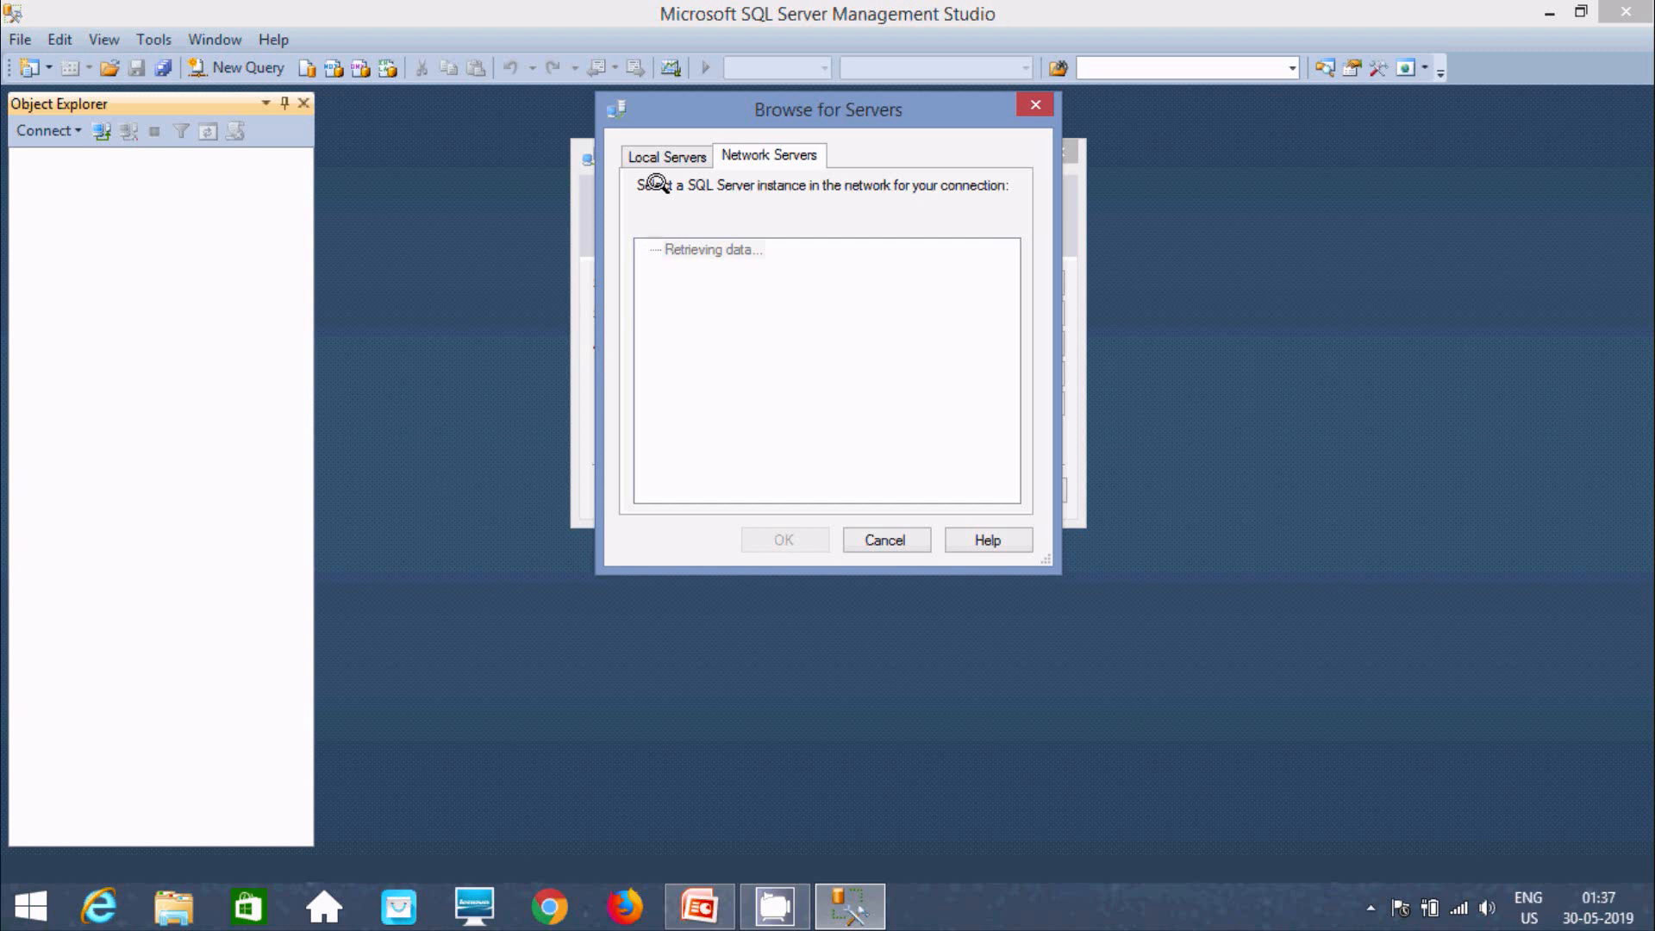
mouse_move(50, 880)
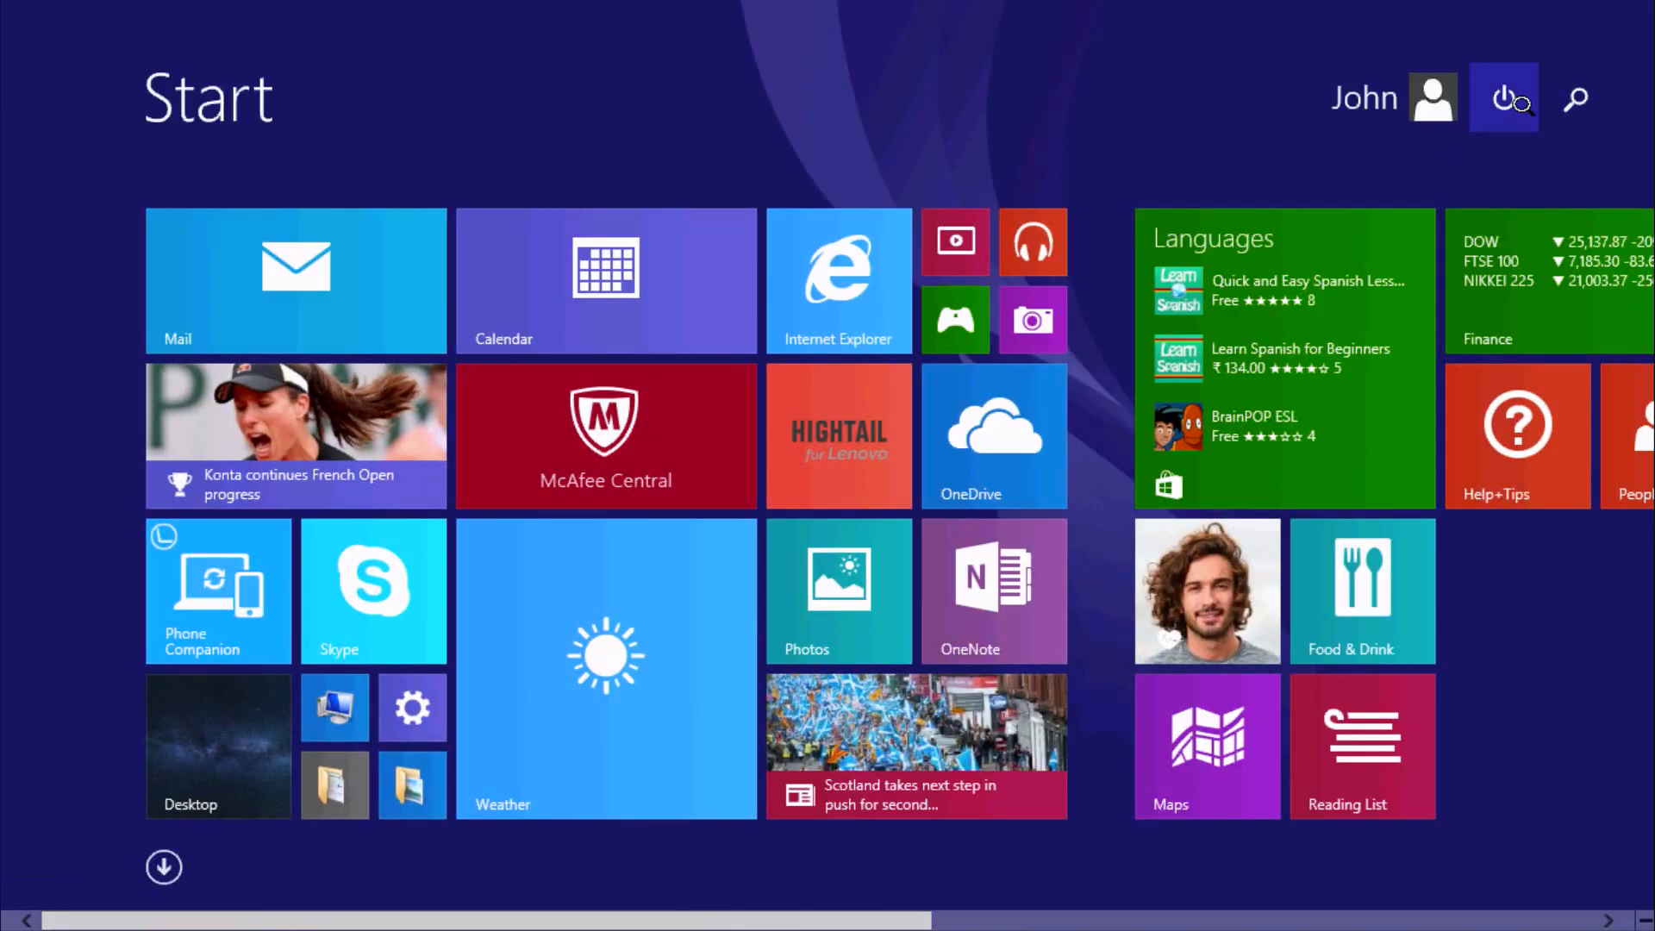
Search the Start screen for 'sql' and launch SQL Server 2014 Configuration Manager.
click(1574, 98)
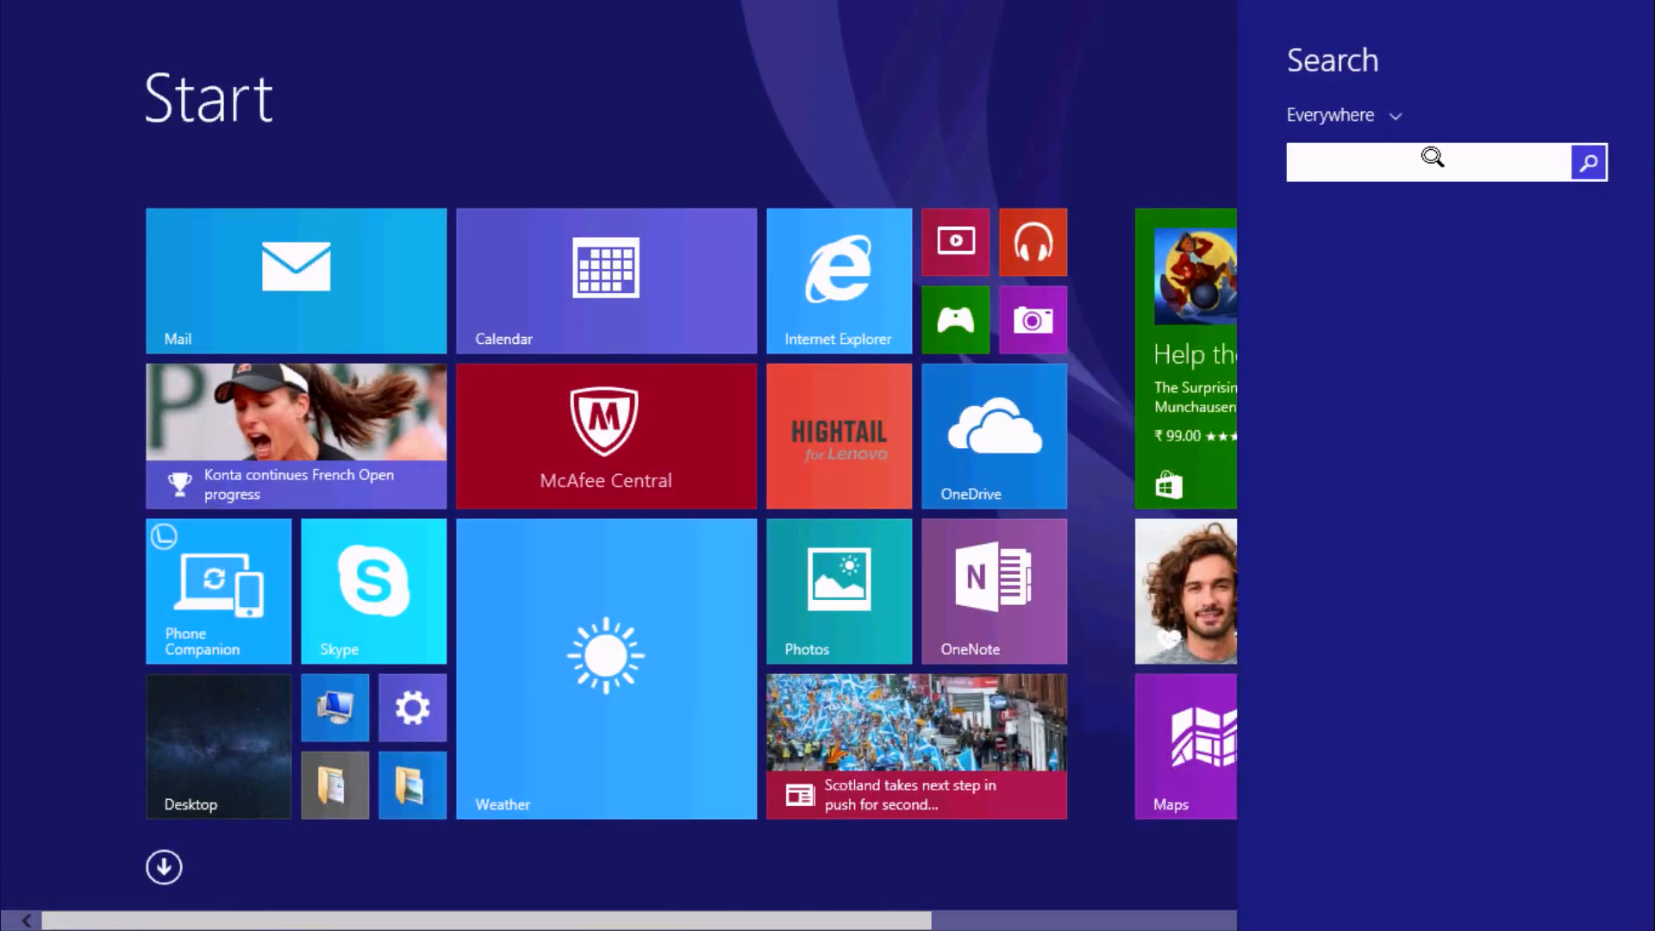
text(control Panel)
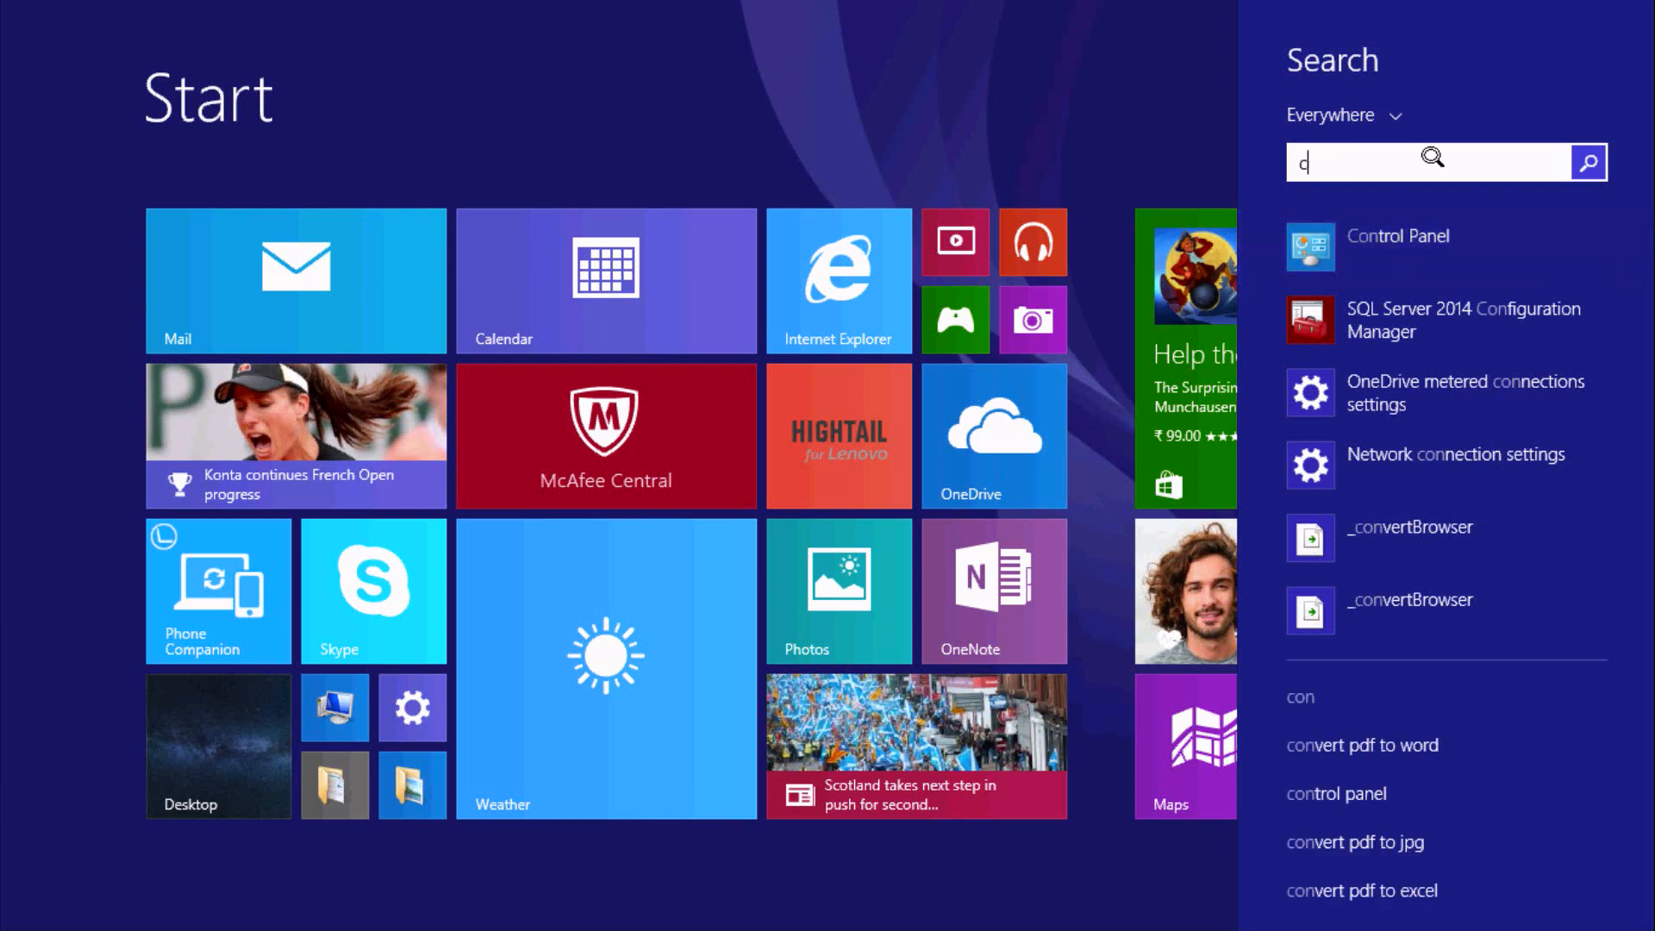
text(sql)
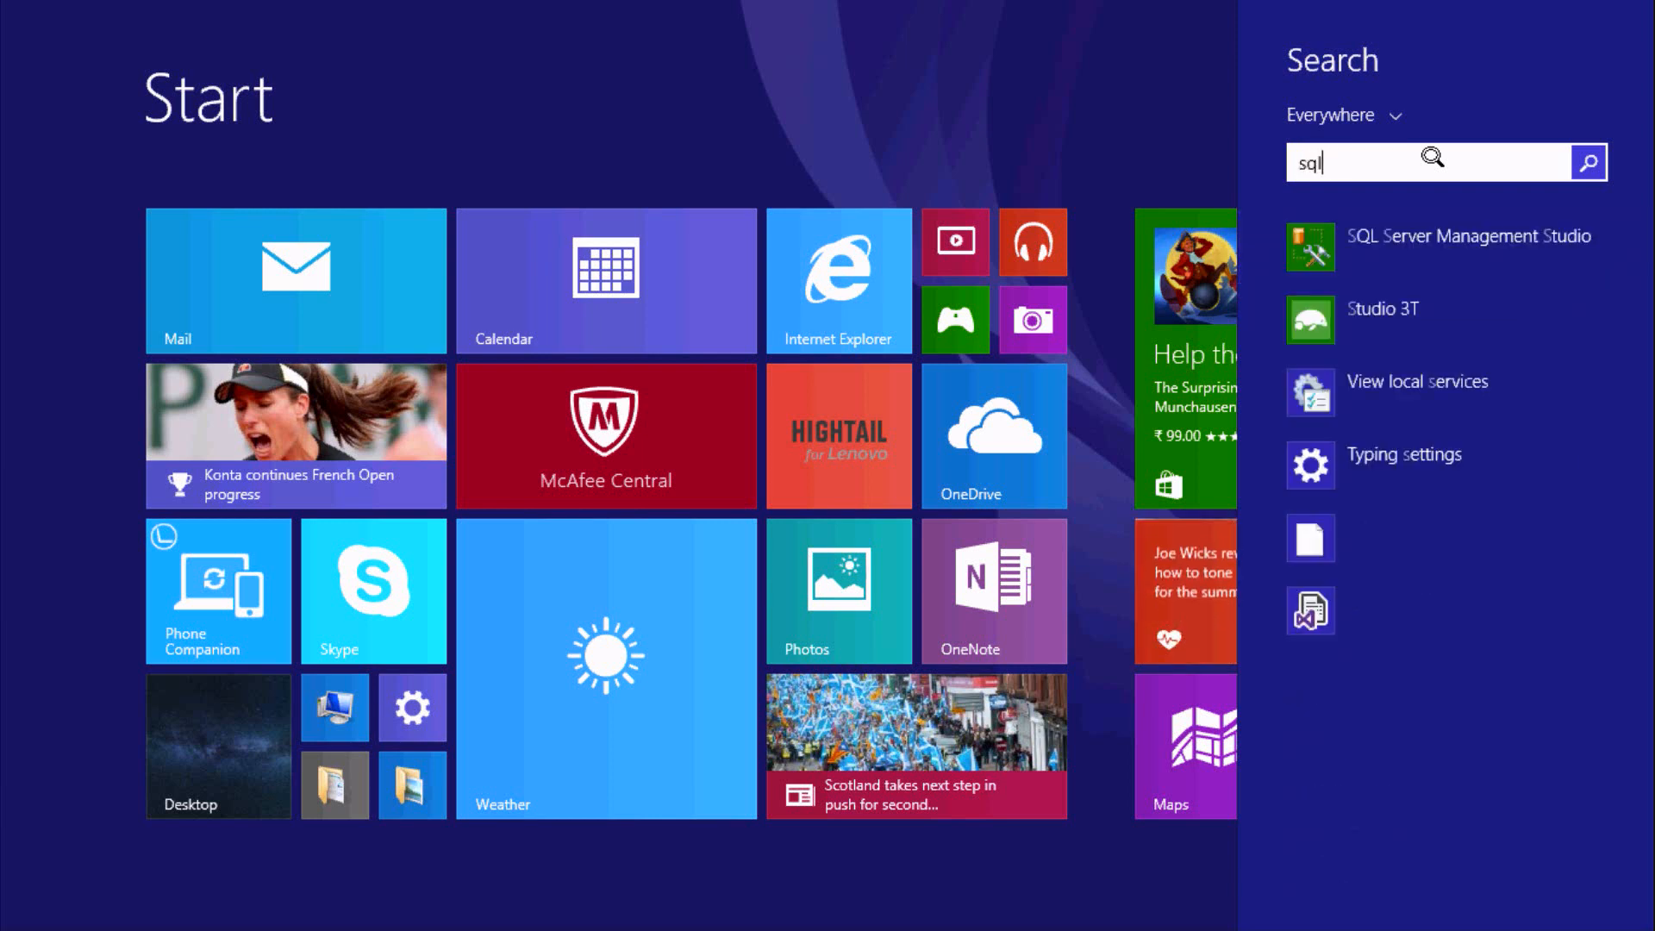
click(1469, 235)
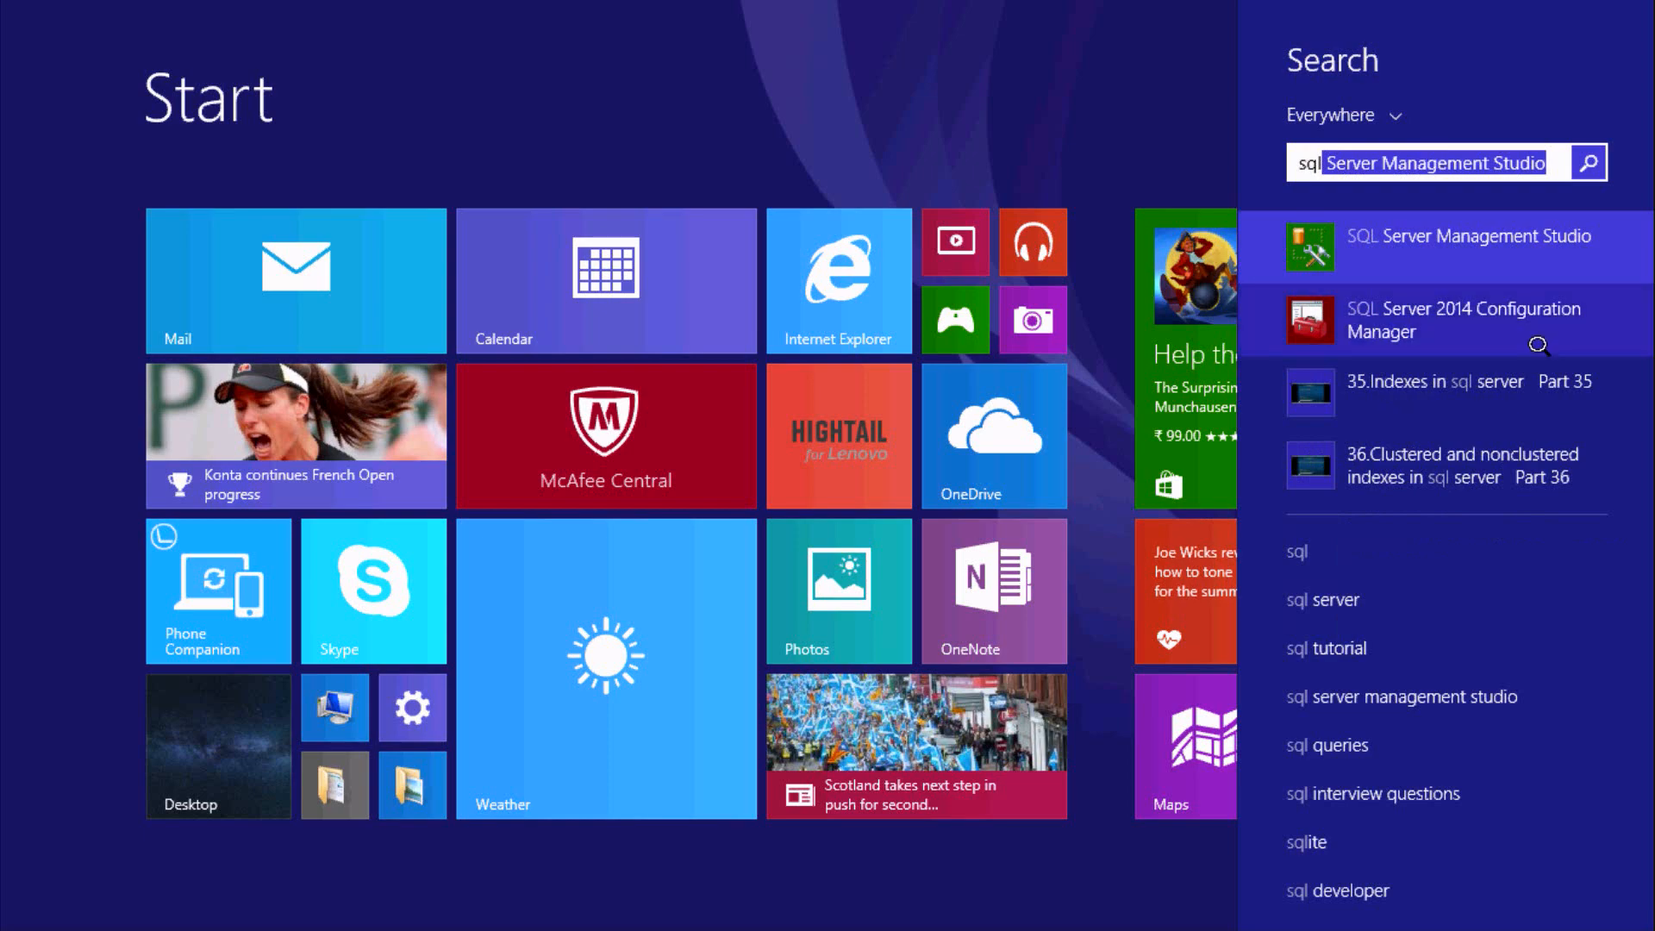
click(1468, 235)
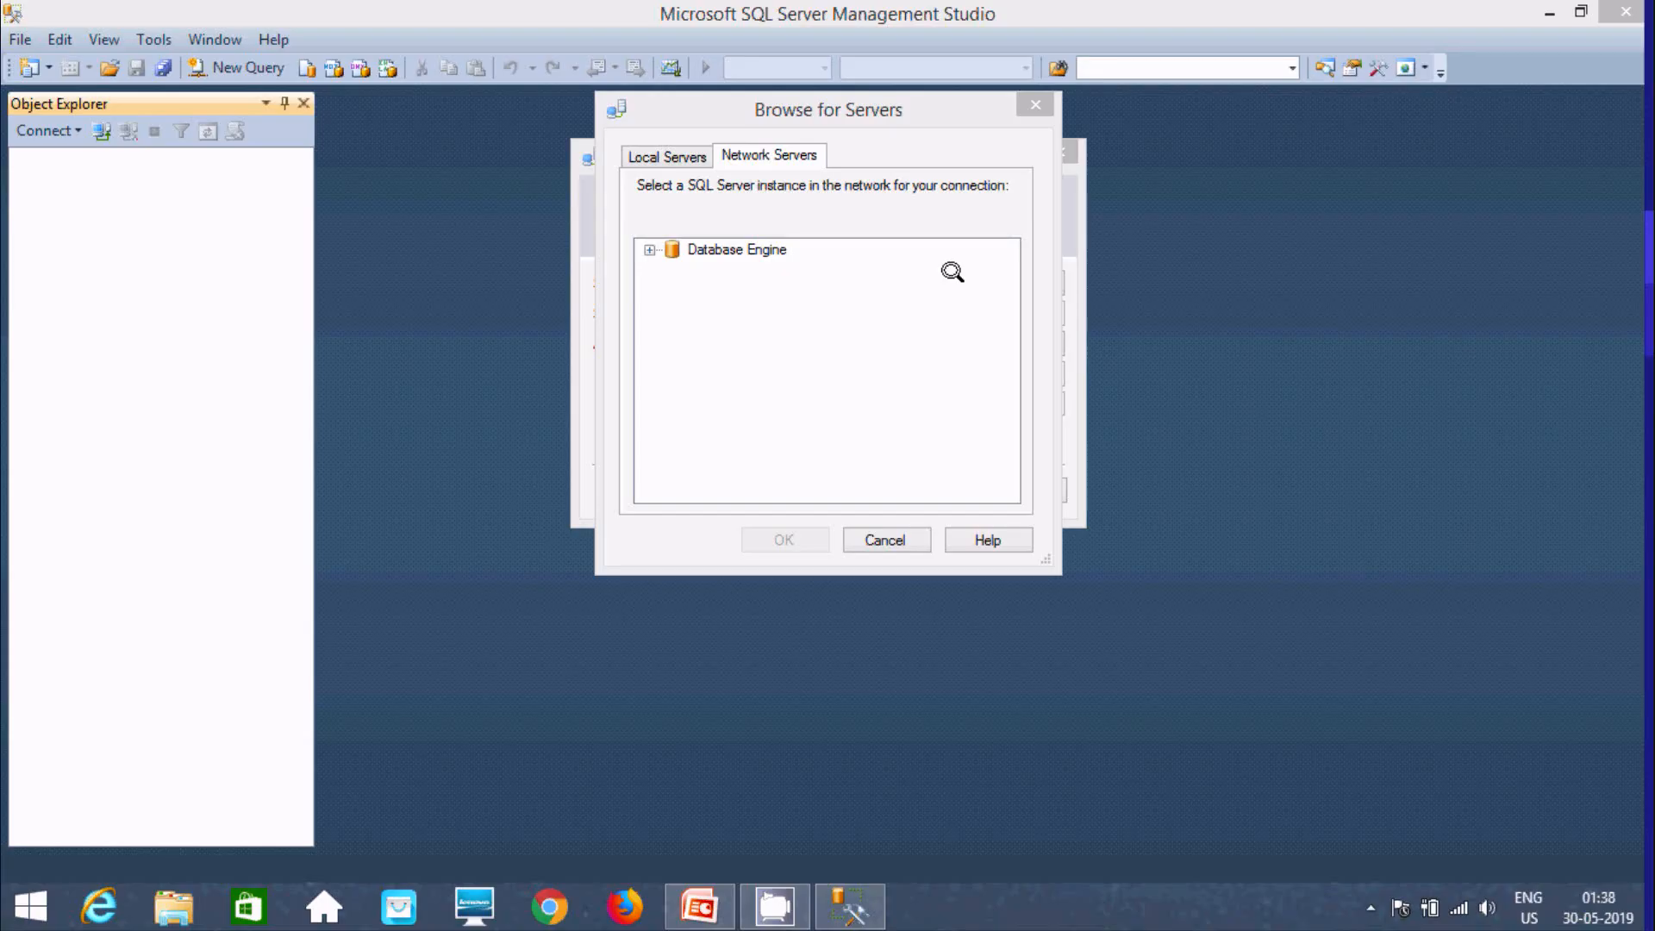
mouse_move(868, 456)
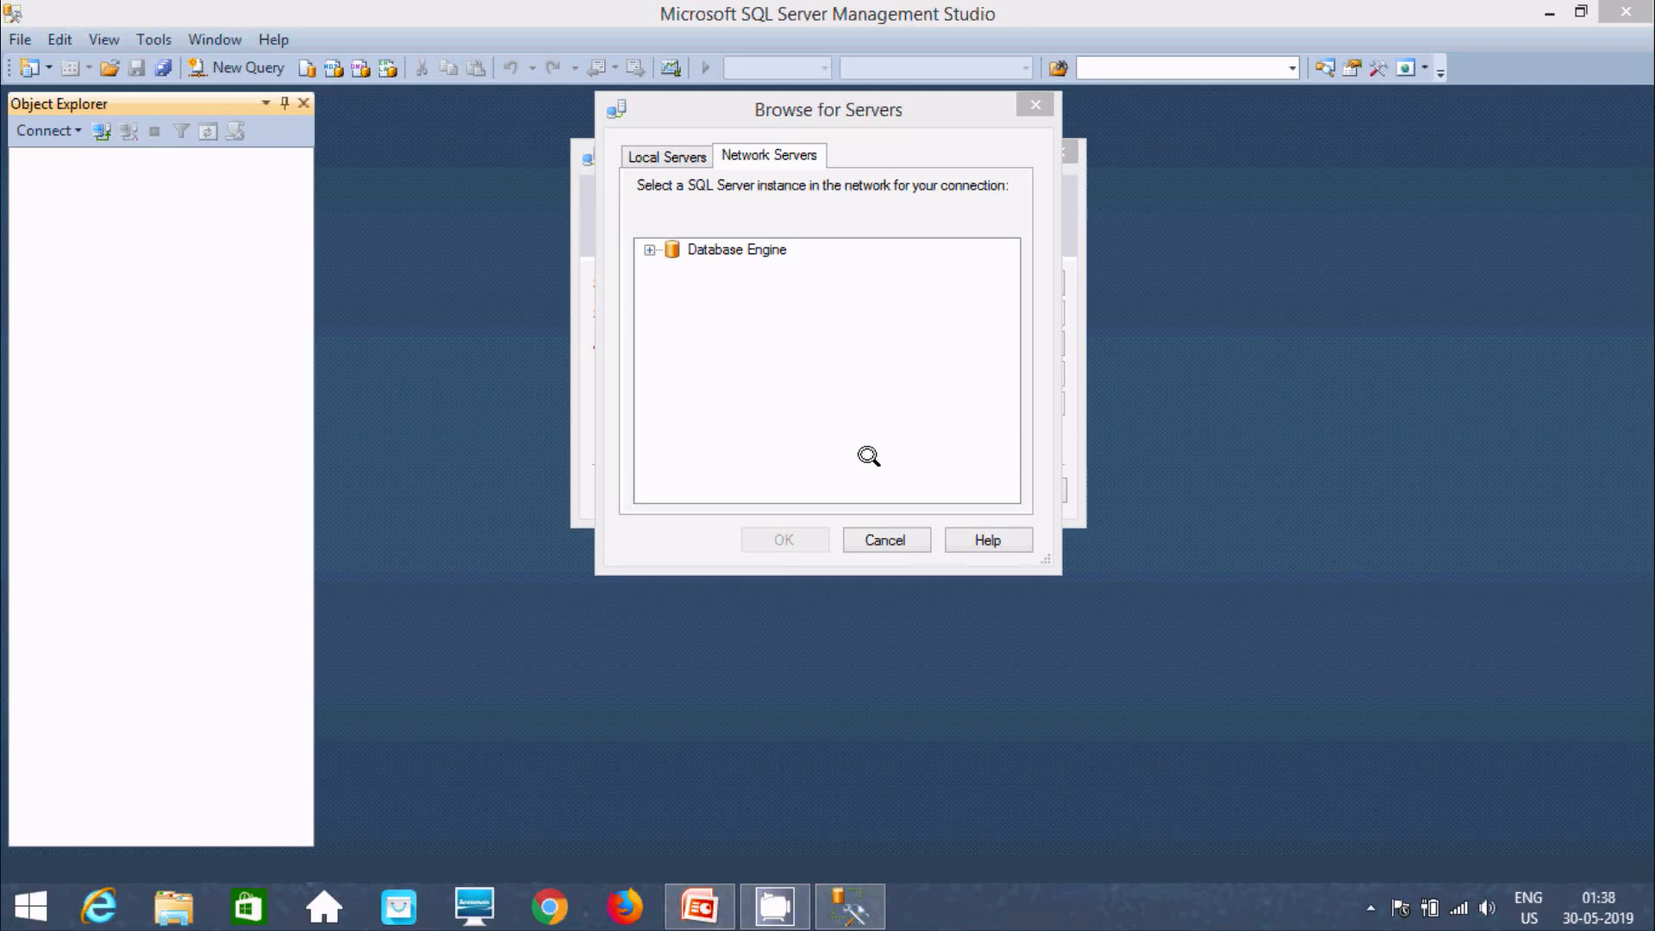
Expand Database Engine under Network Servers, then switch to Configuration Manager.
click(924, 906)
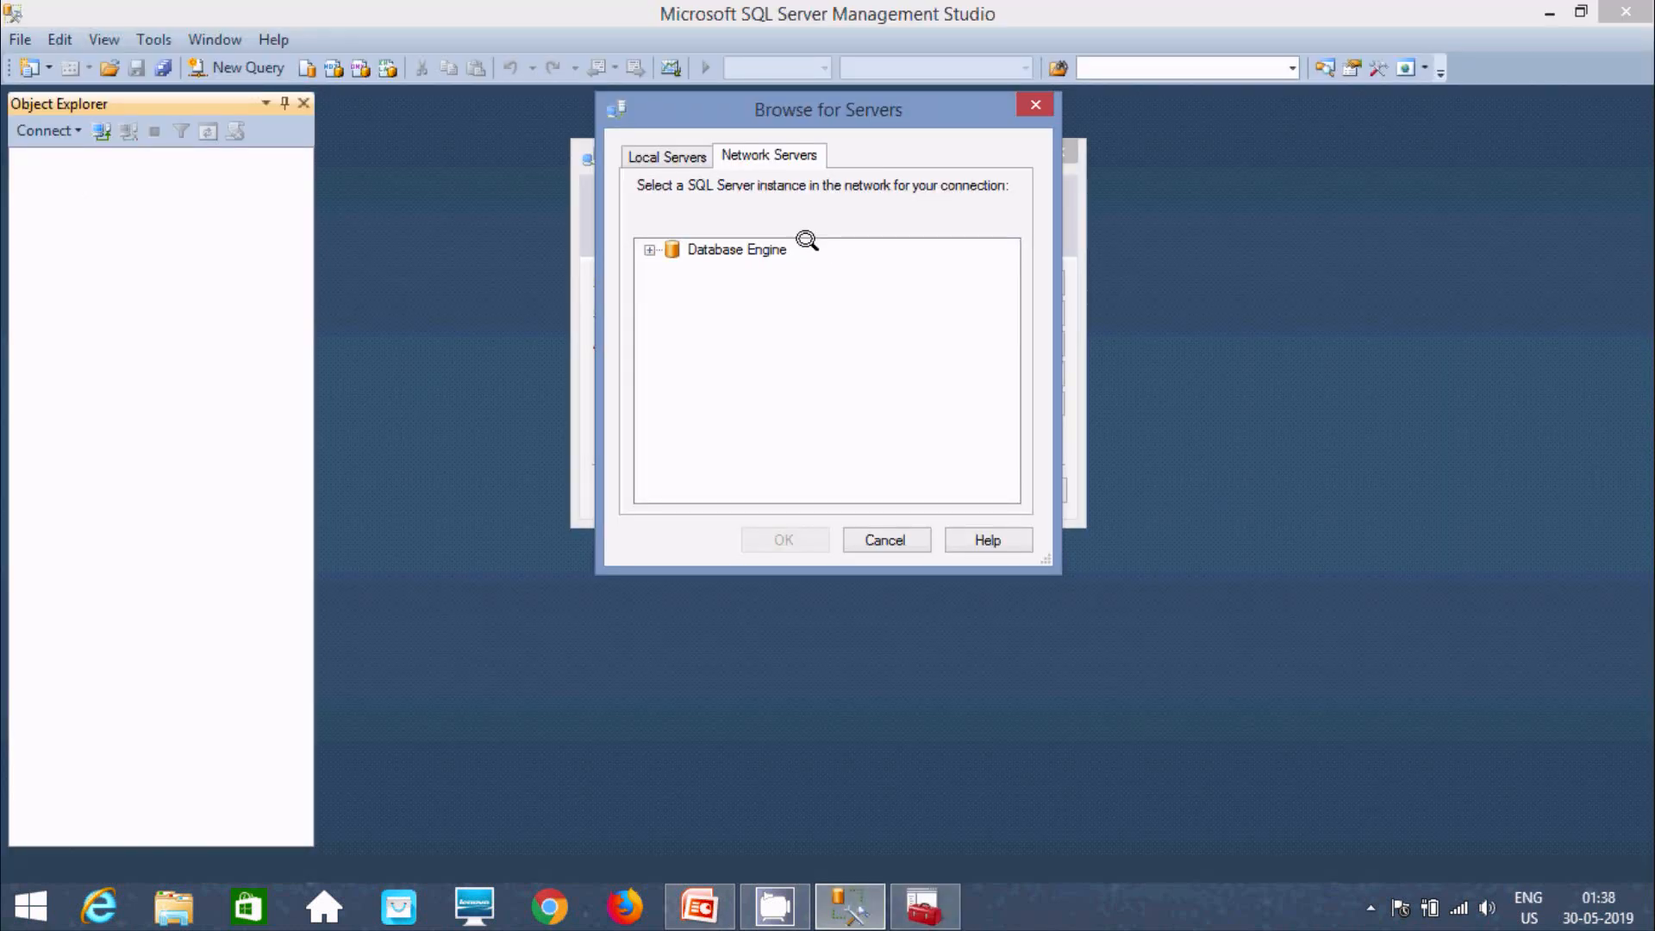
click(650, 249)
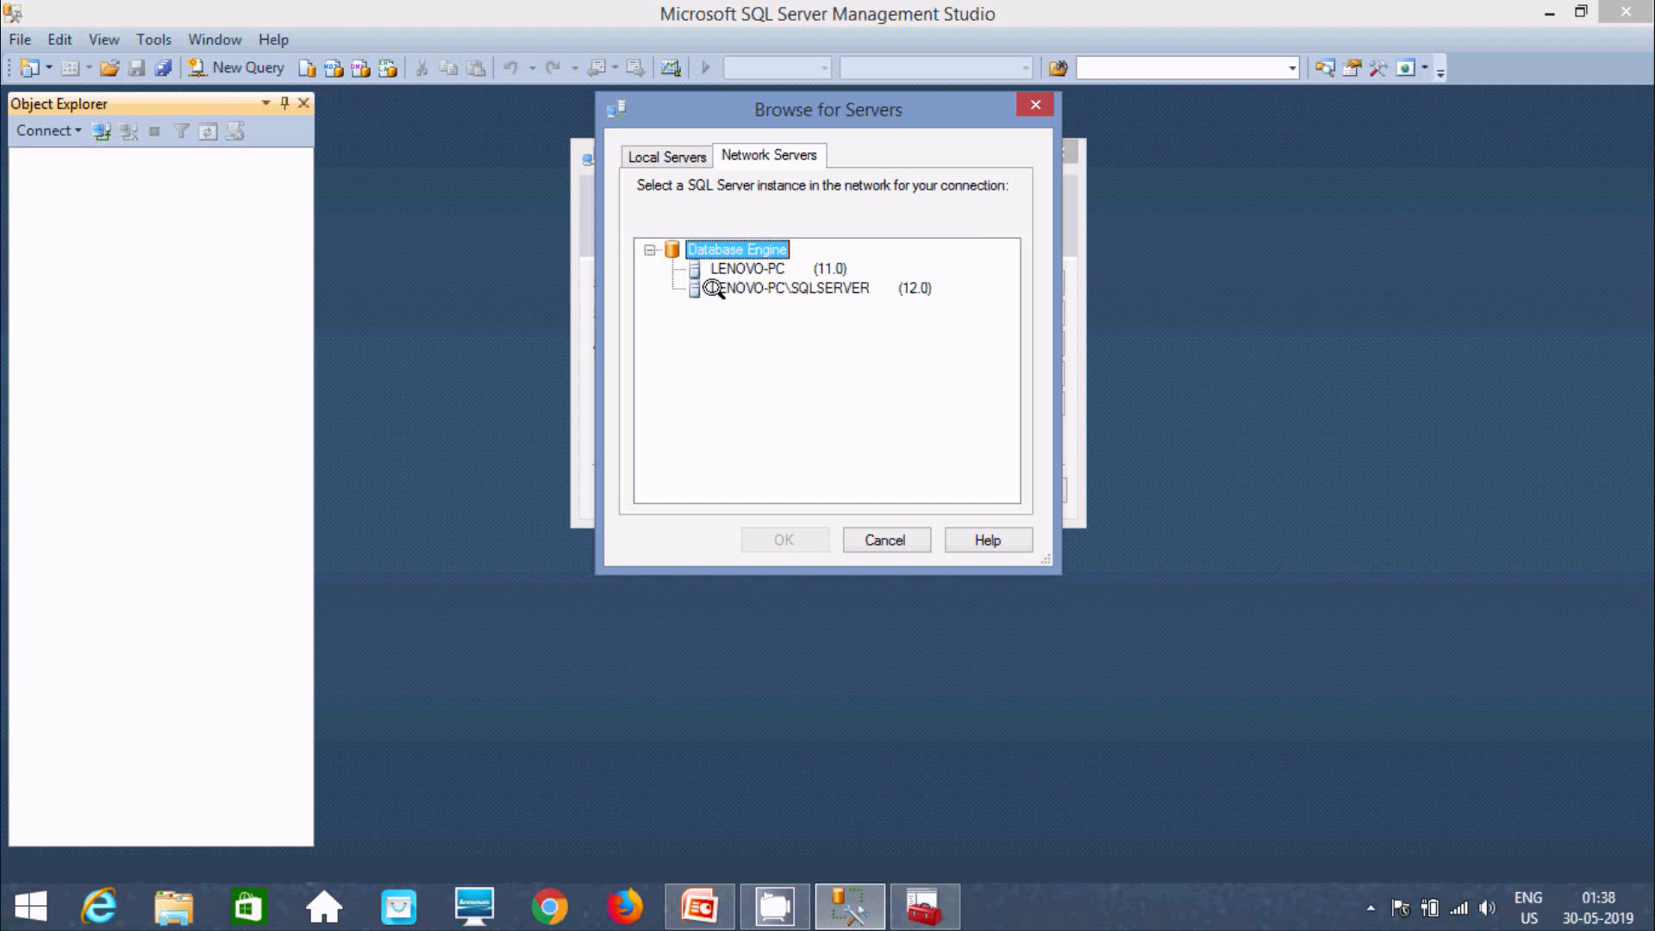
mouse_move(791, 257)
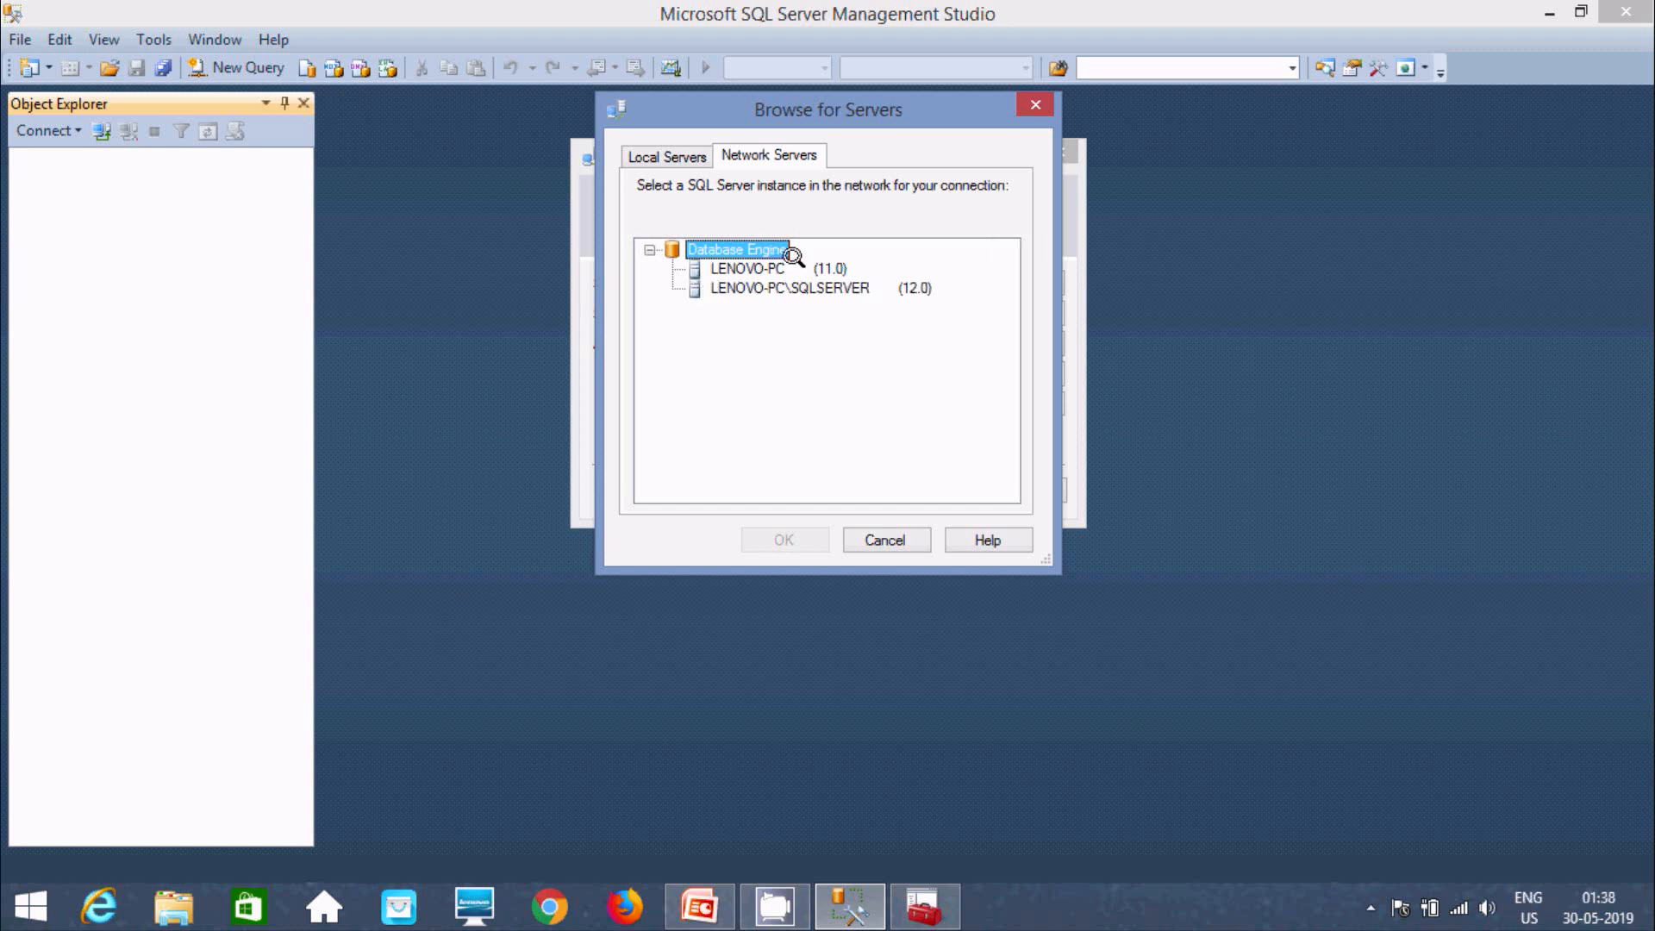
mouse_move(742, 269)
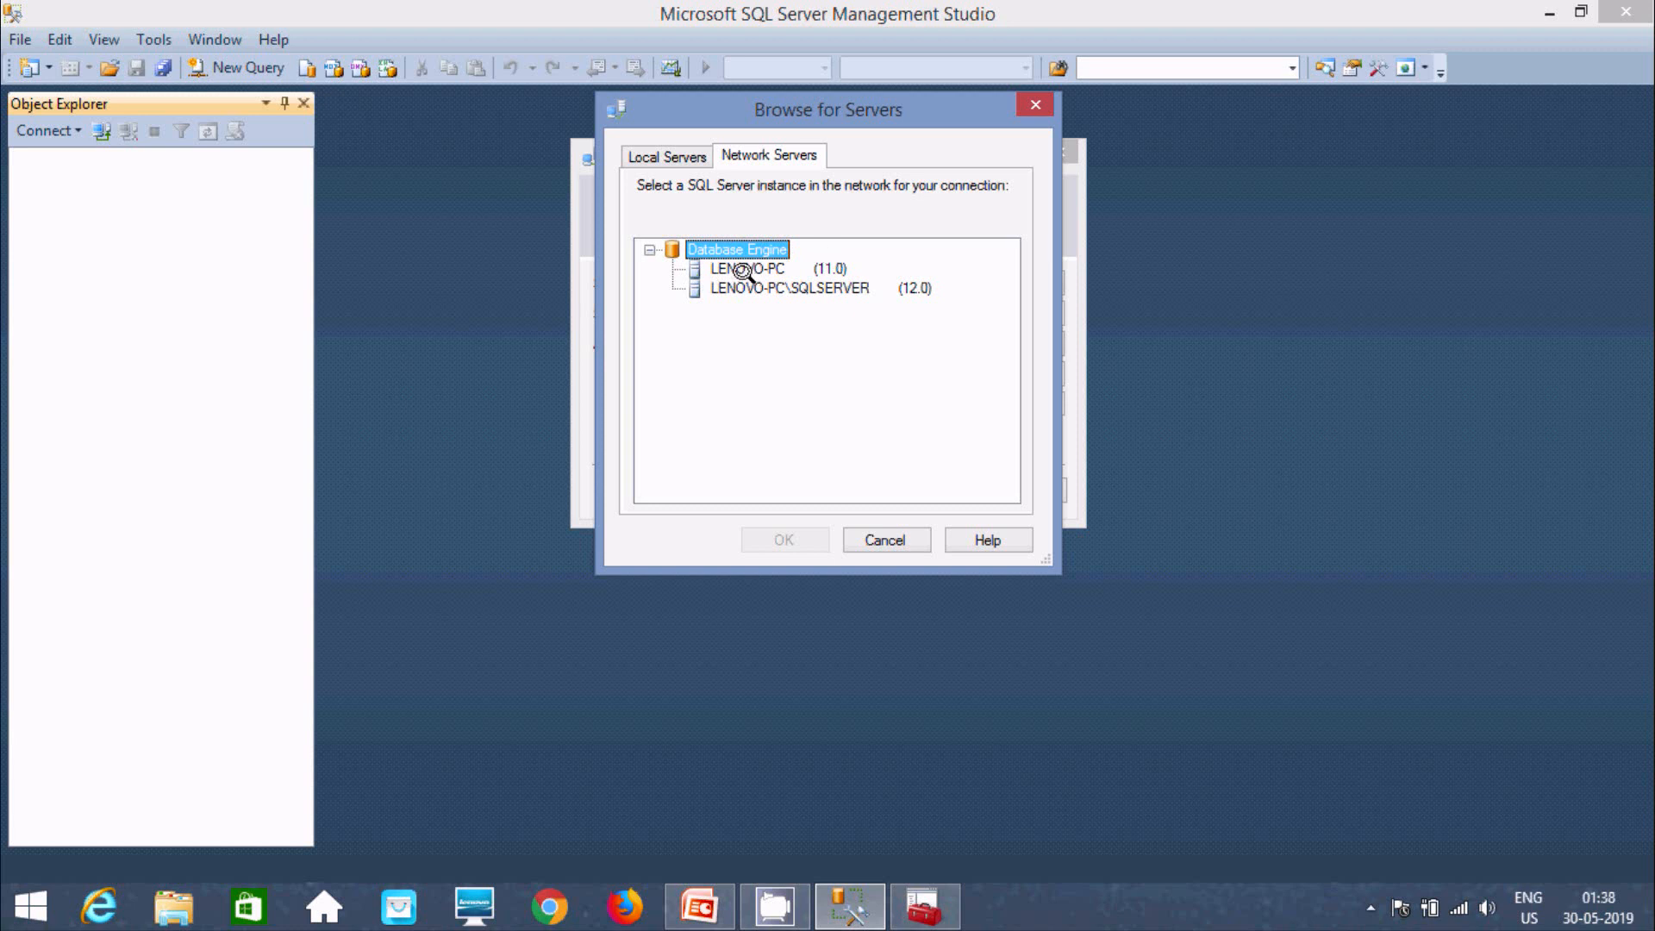
mouse_move(926, 287)
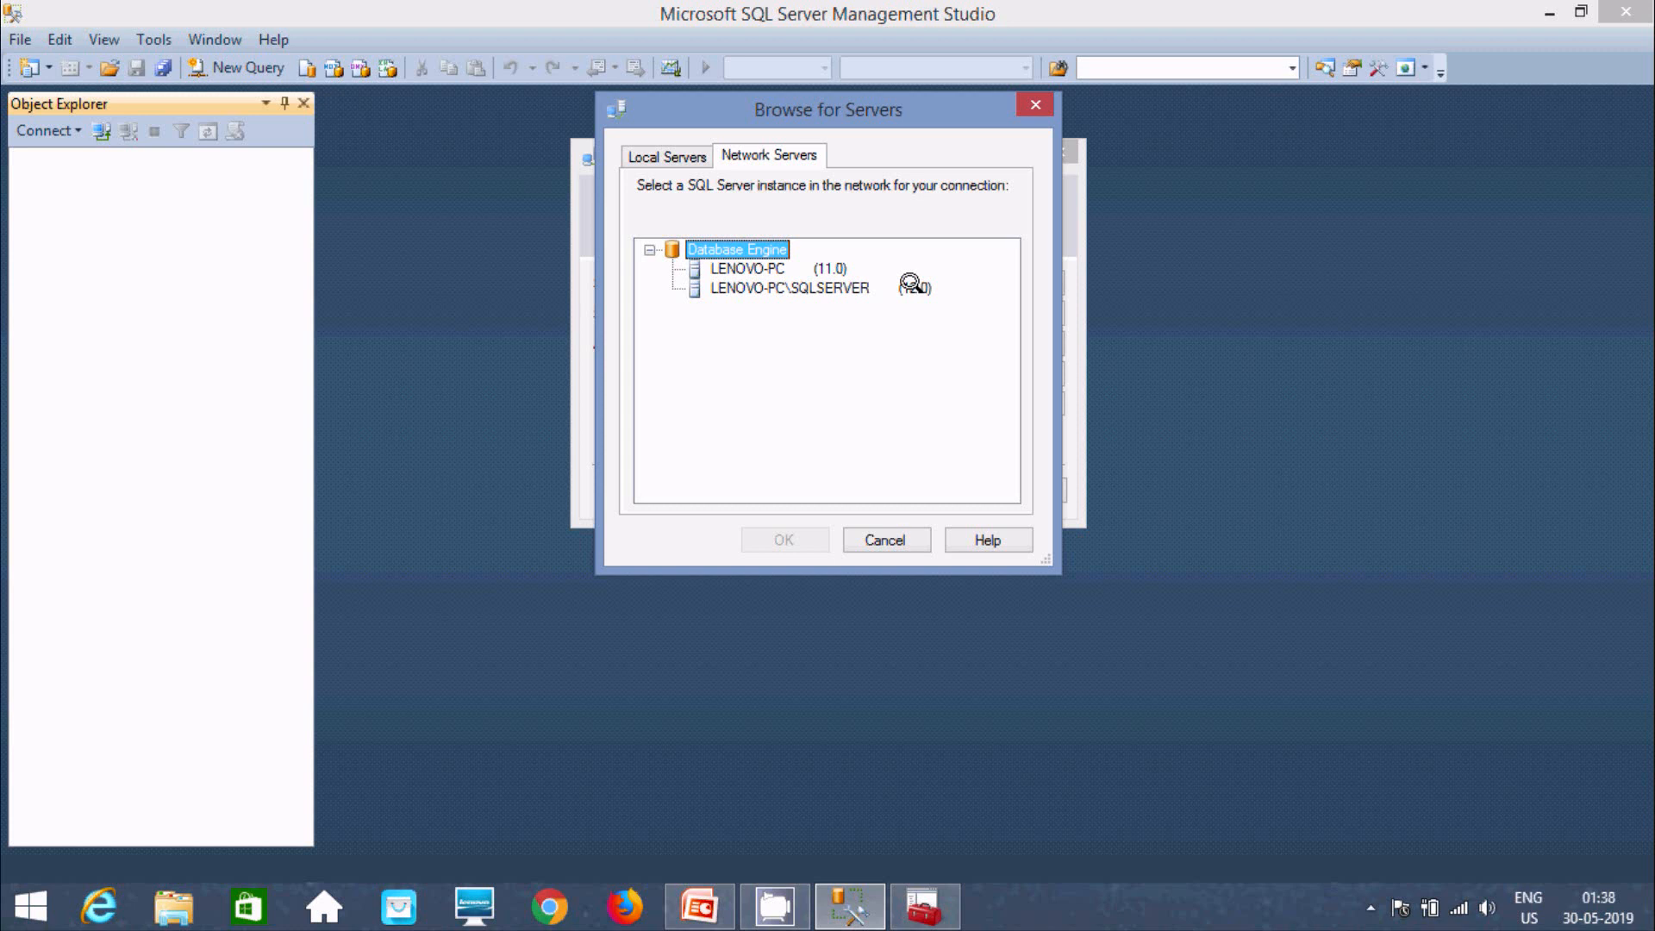
click(790, 287)
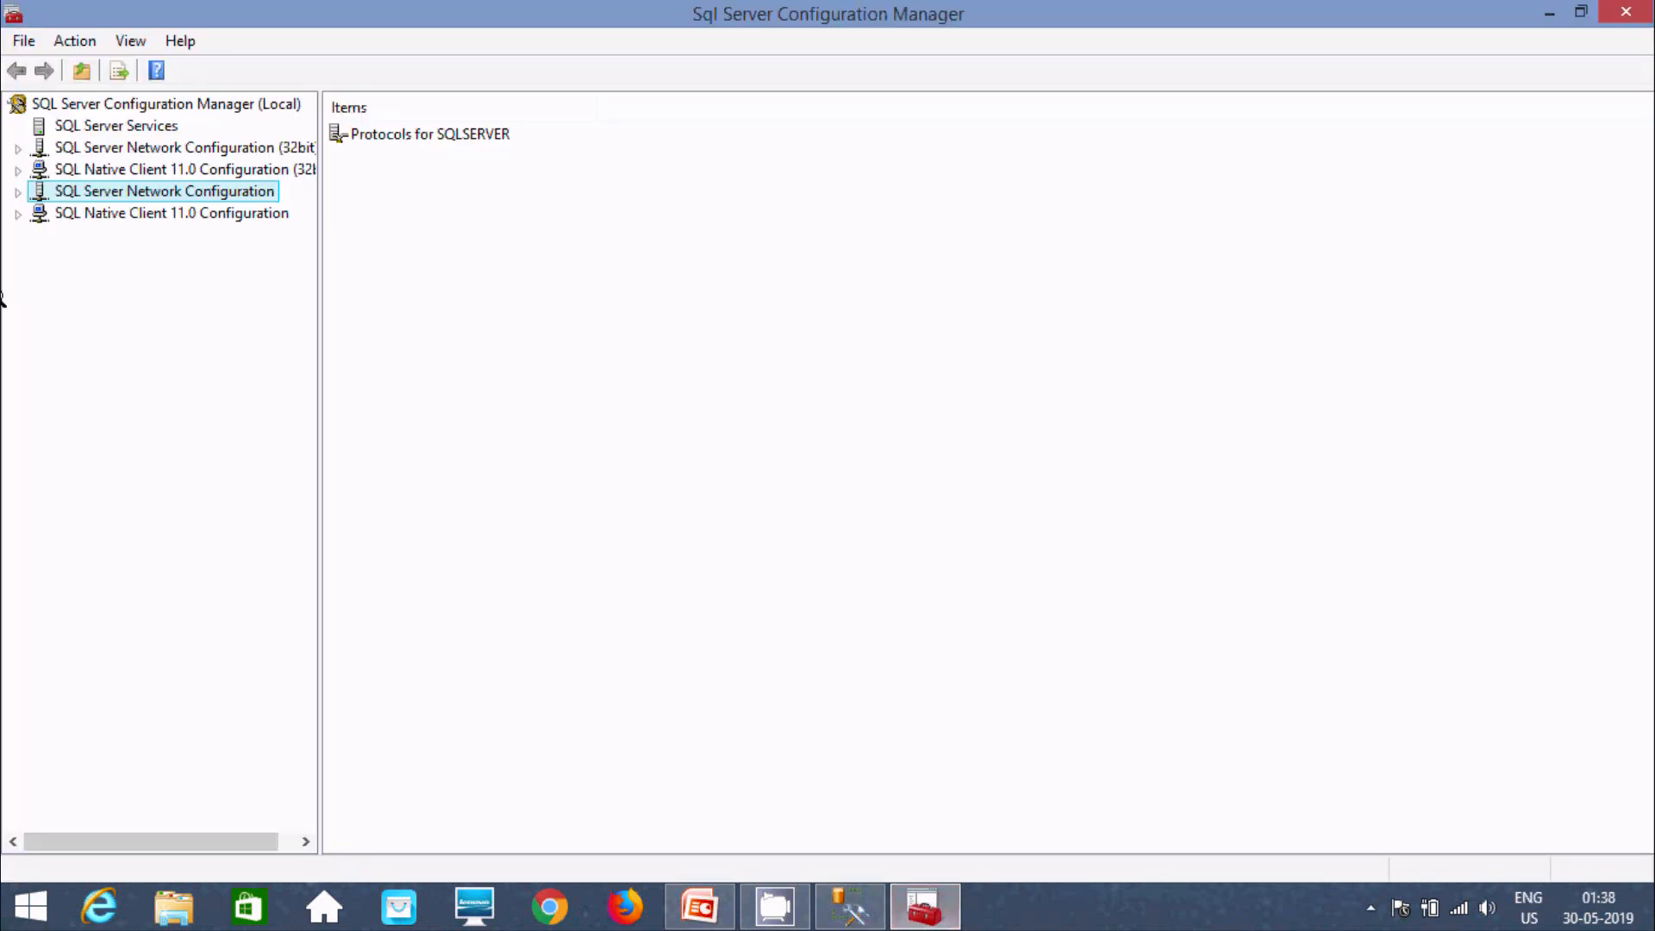
click(116, 126)
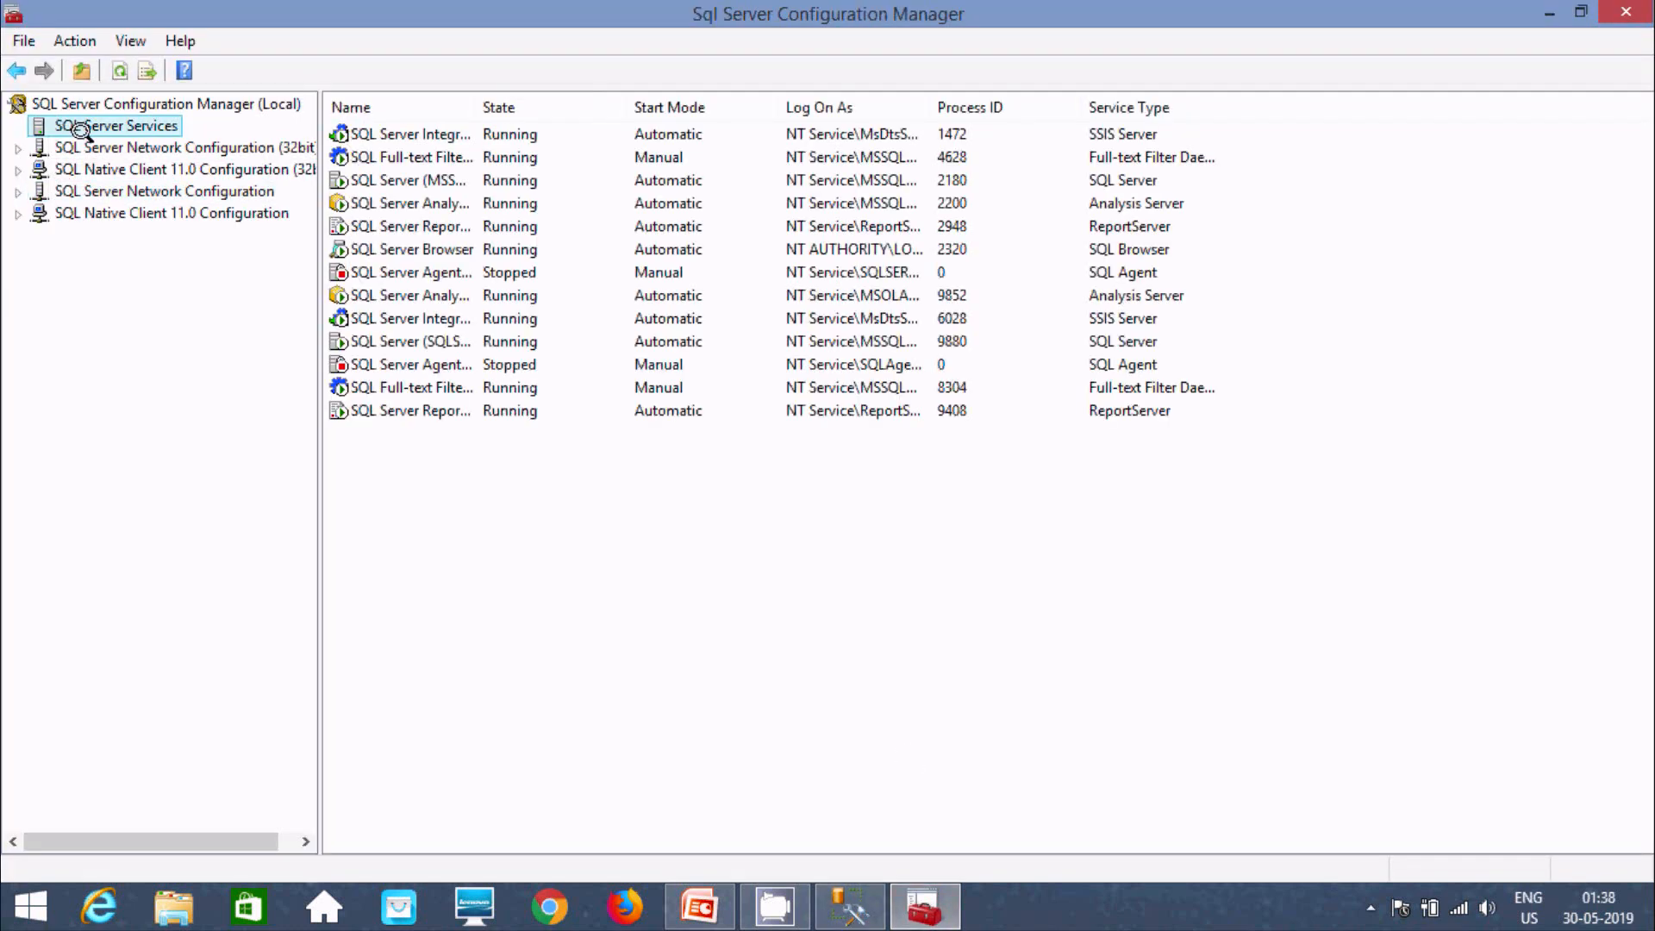
mouse_move(589, 334)
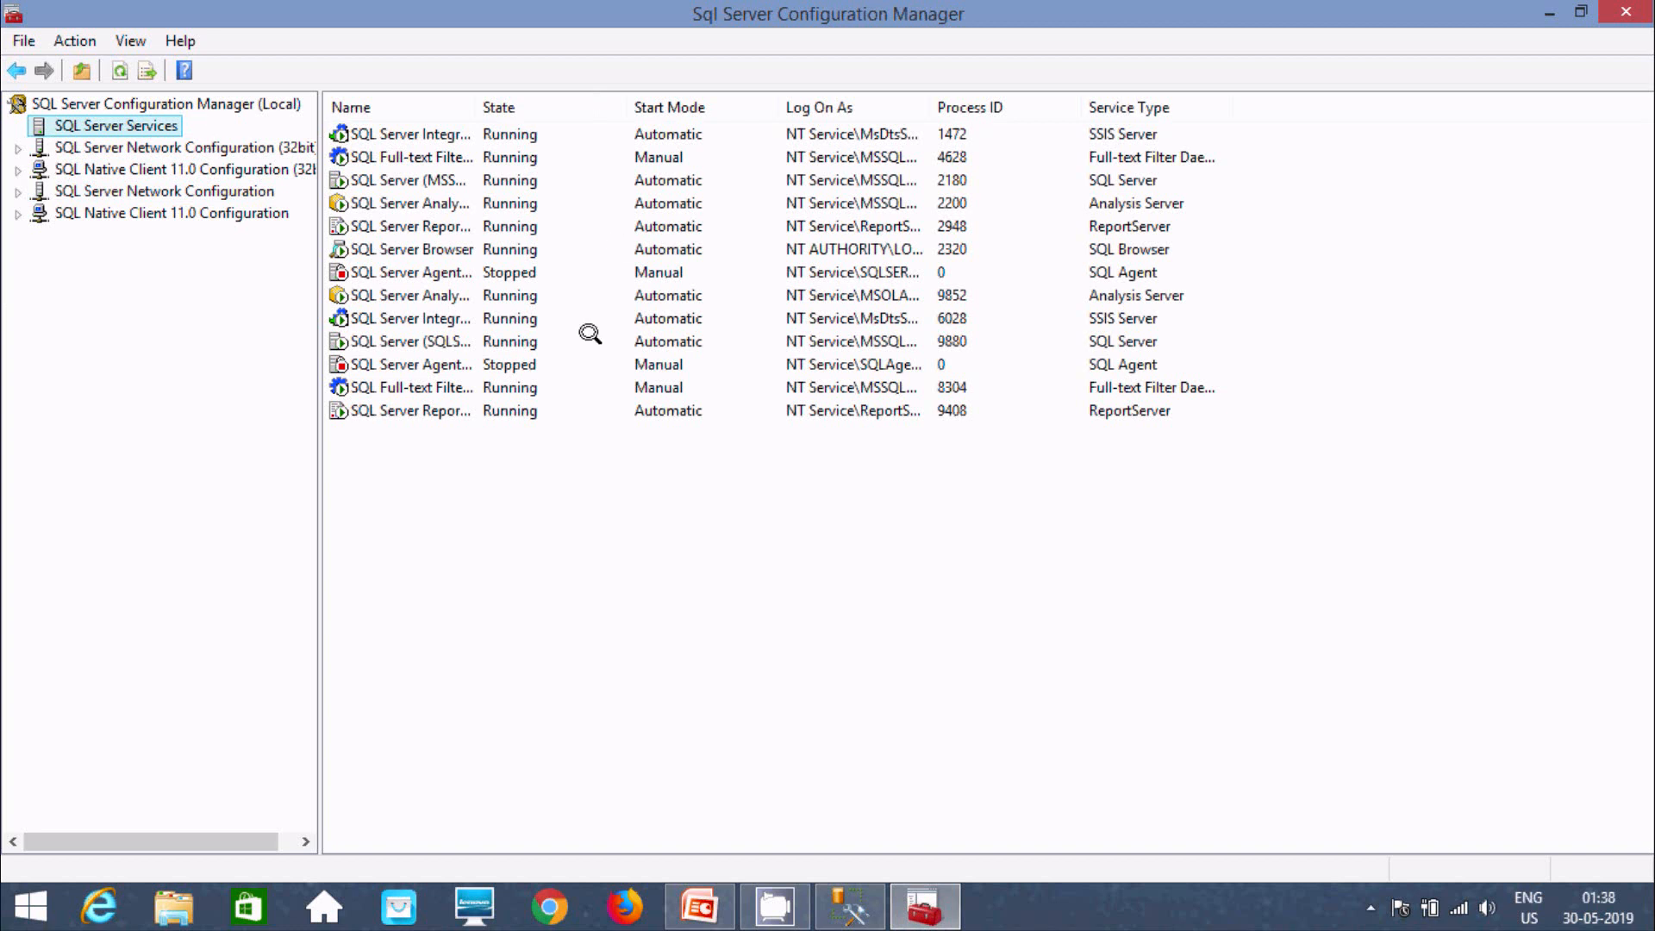
mouse_move(538, 348)
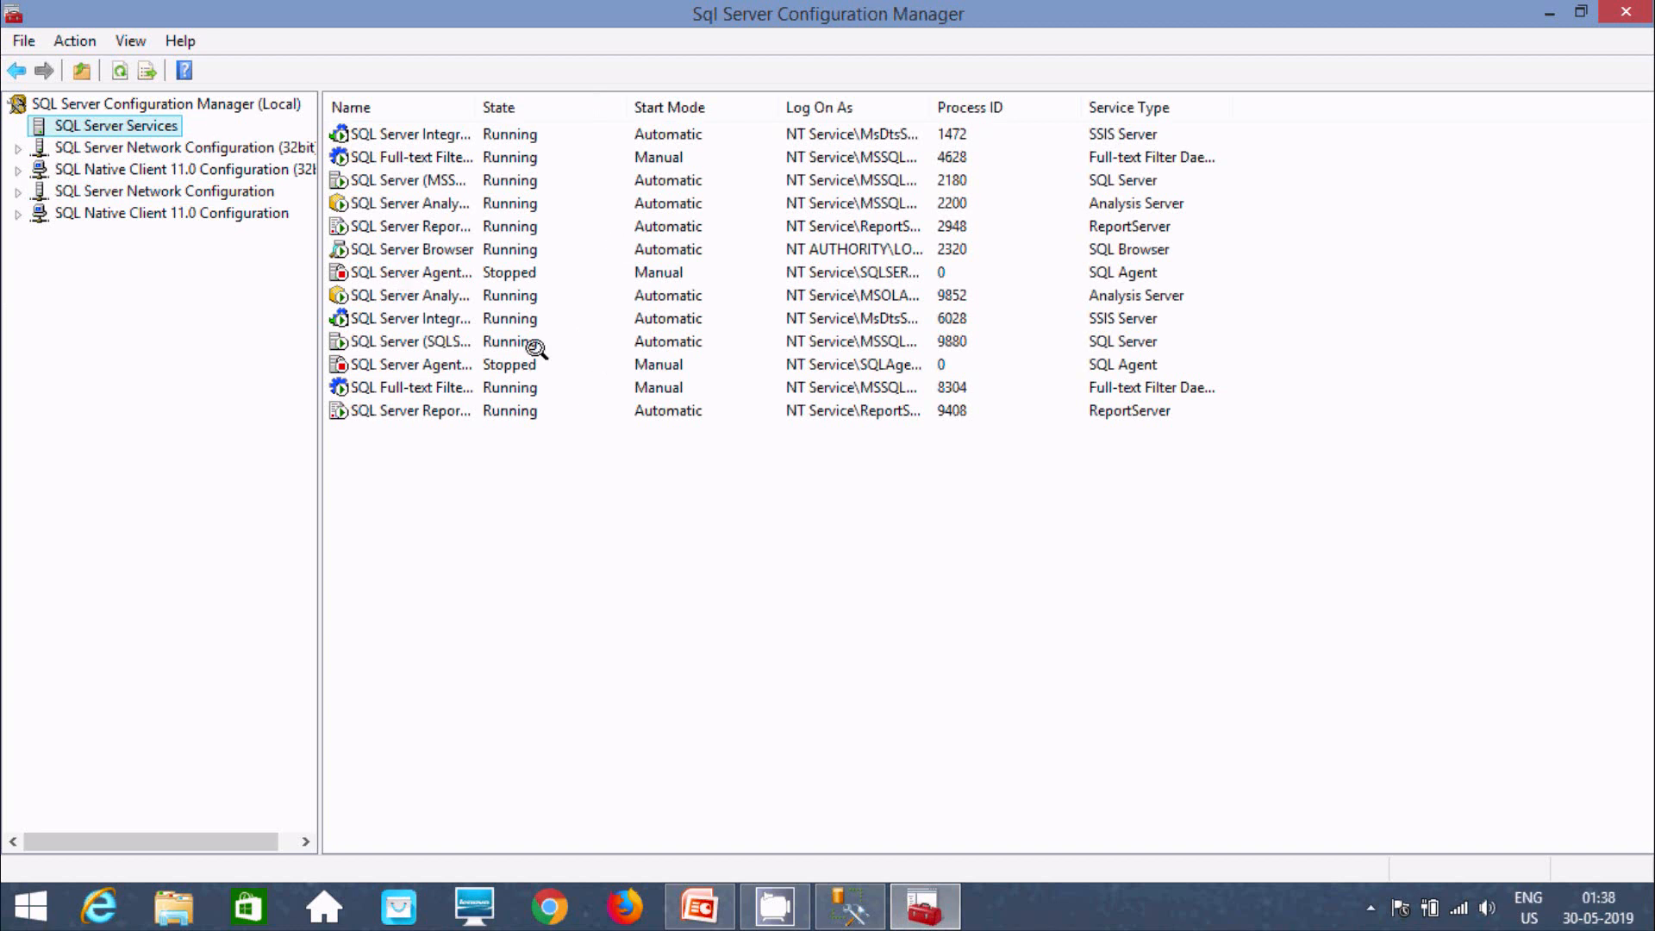
mouse_move(83, 190)
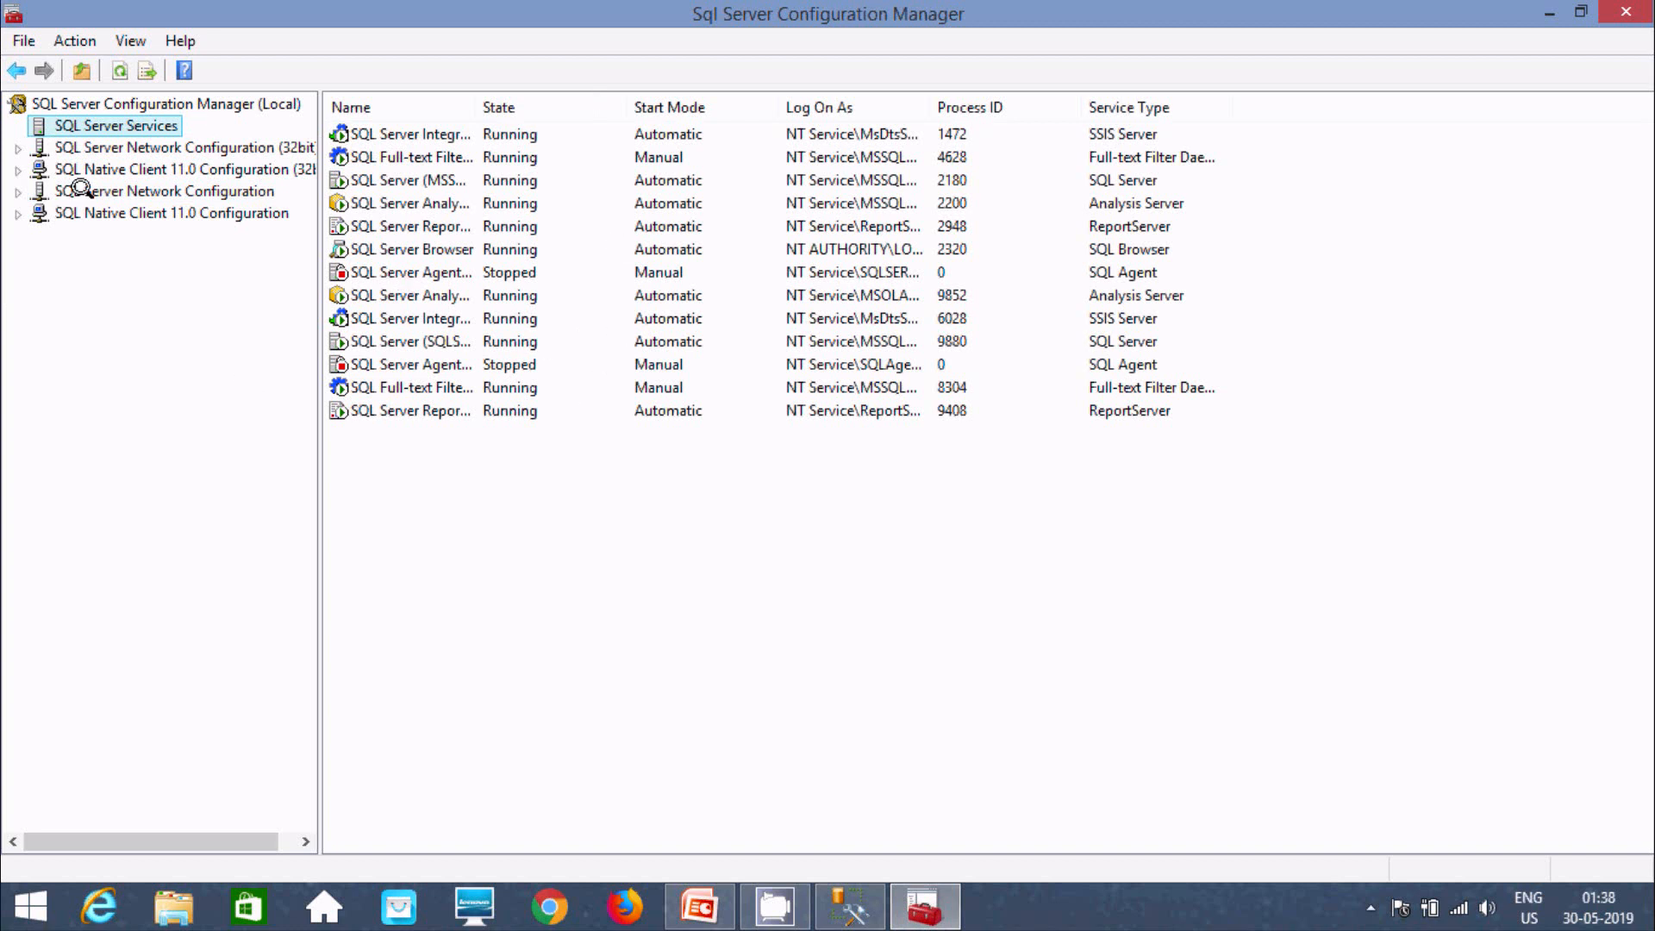
click(164, 191)
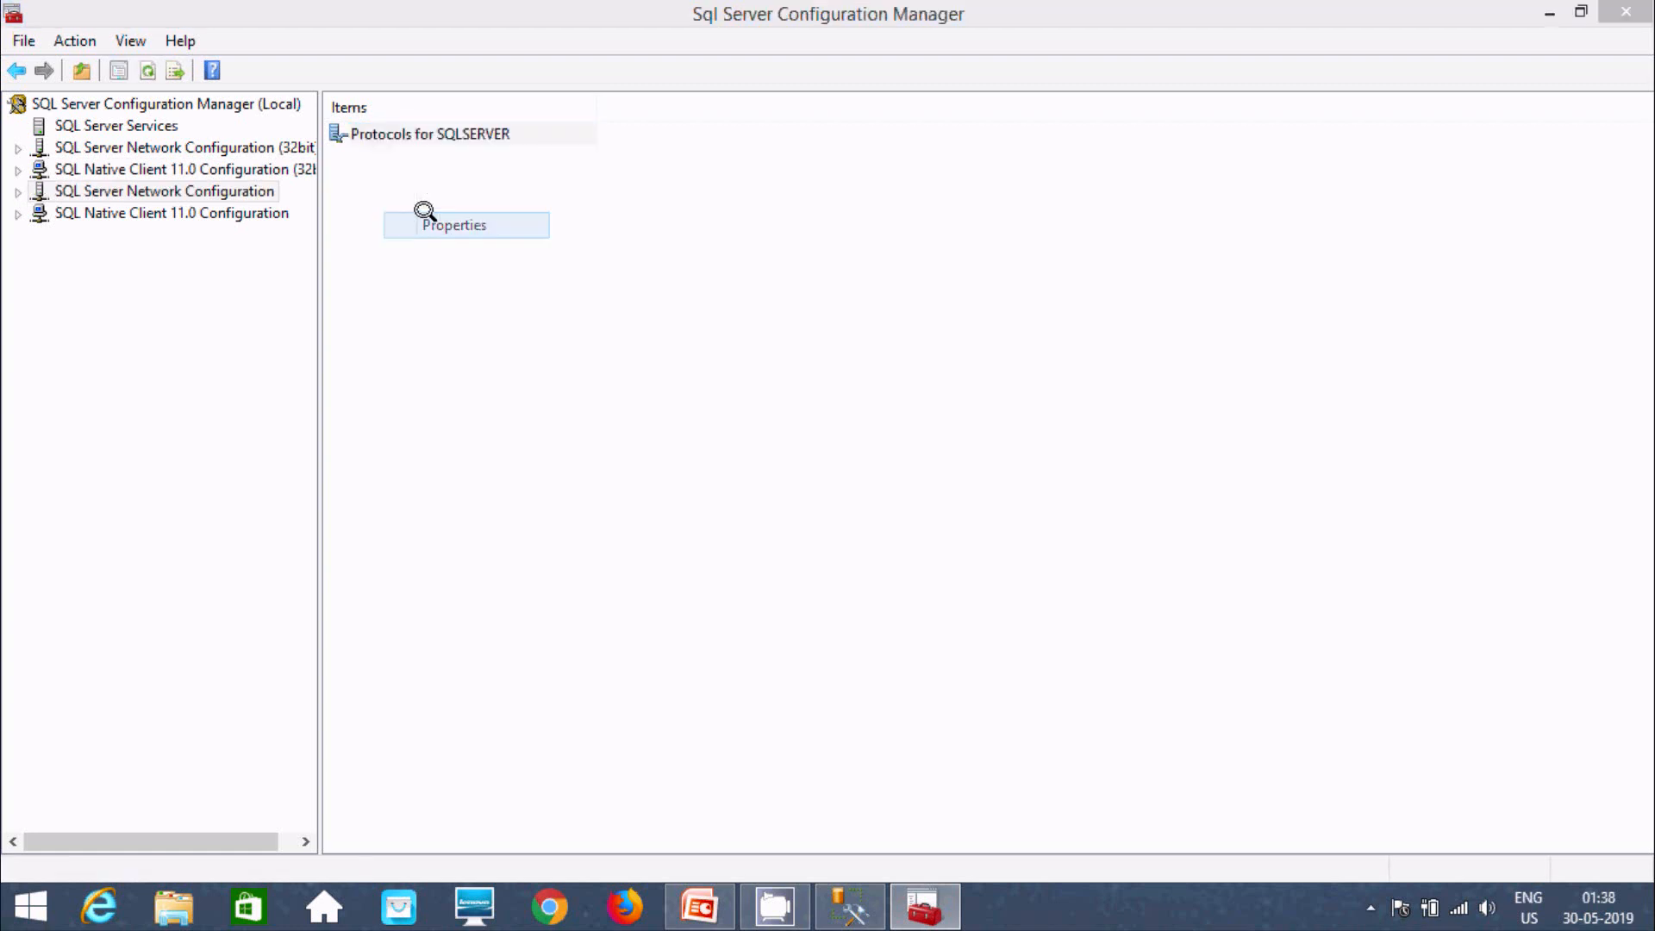
In Protocols for SQLSERVER properties, set Hide Instance to Yes and apply.
click(452, 225)
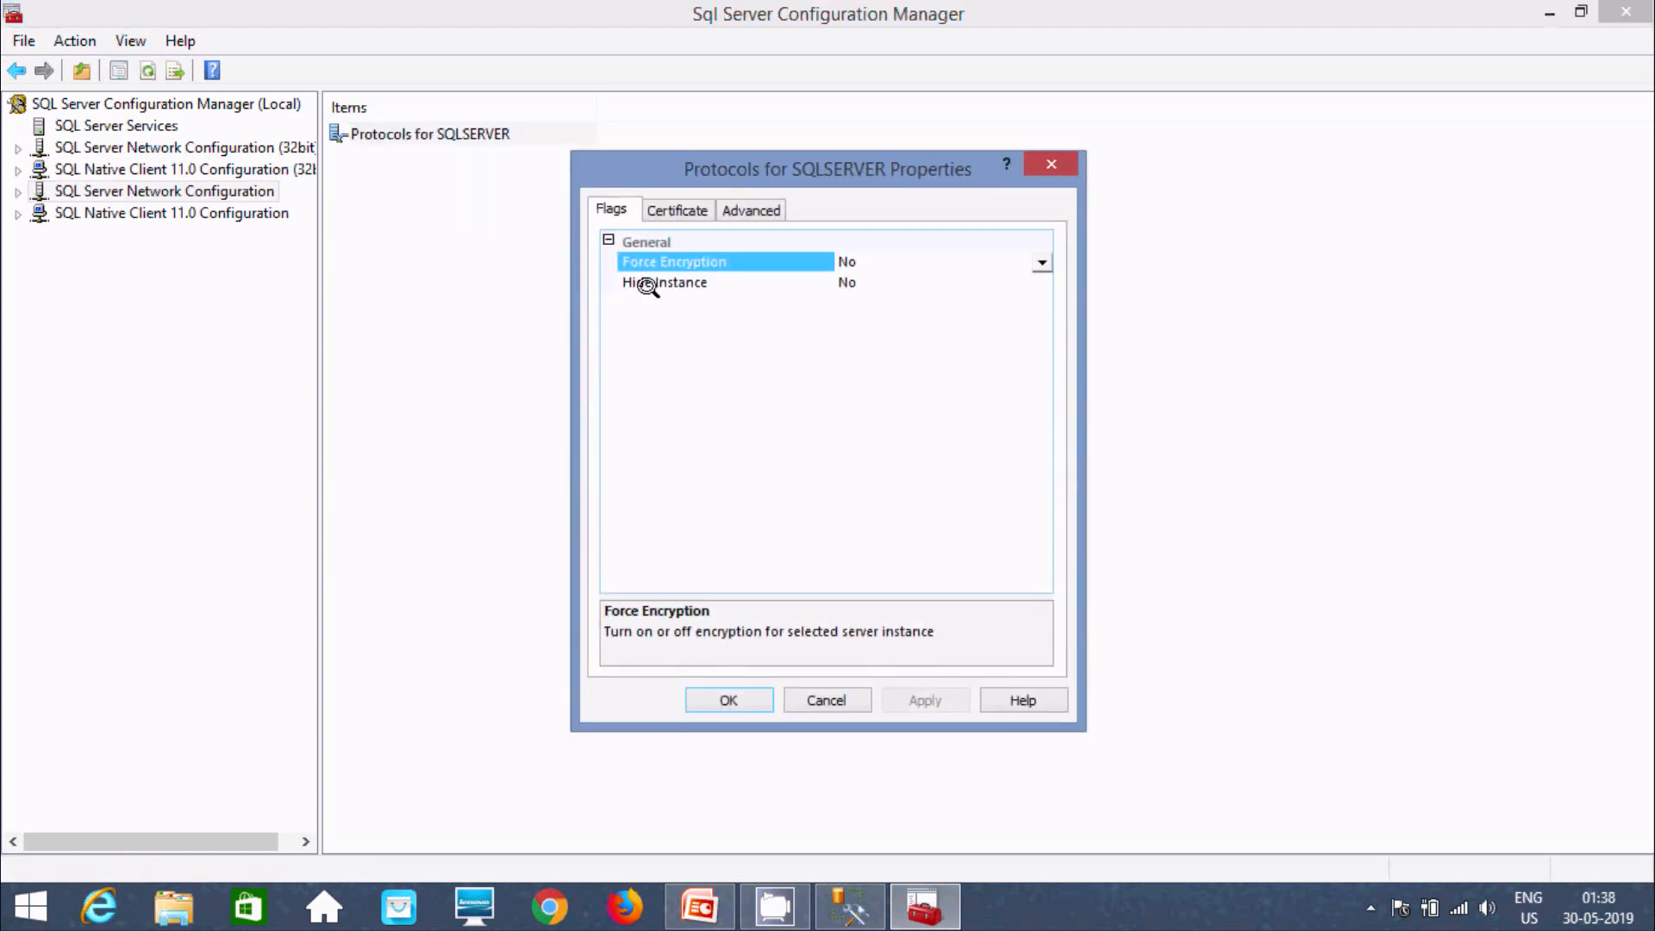
mouse_move(747, 283)
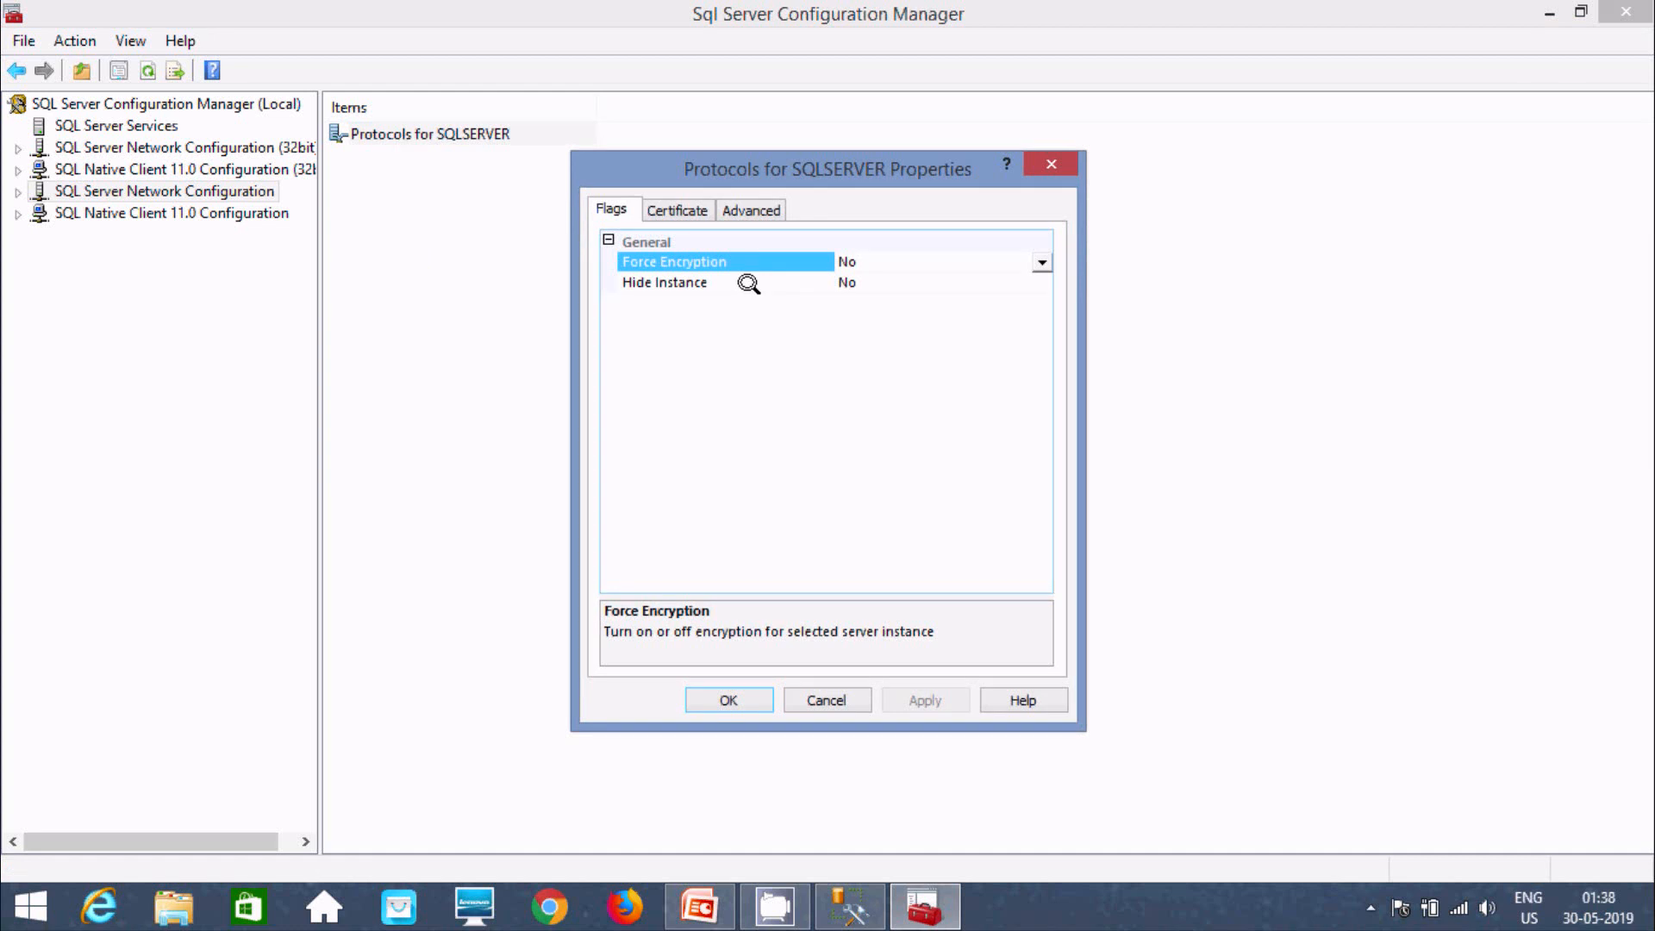
mouse_move(423, 128)
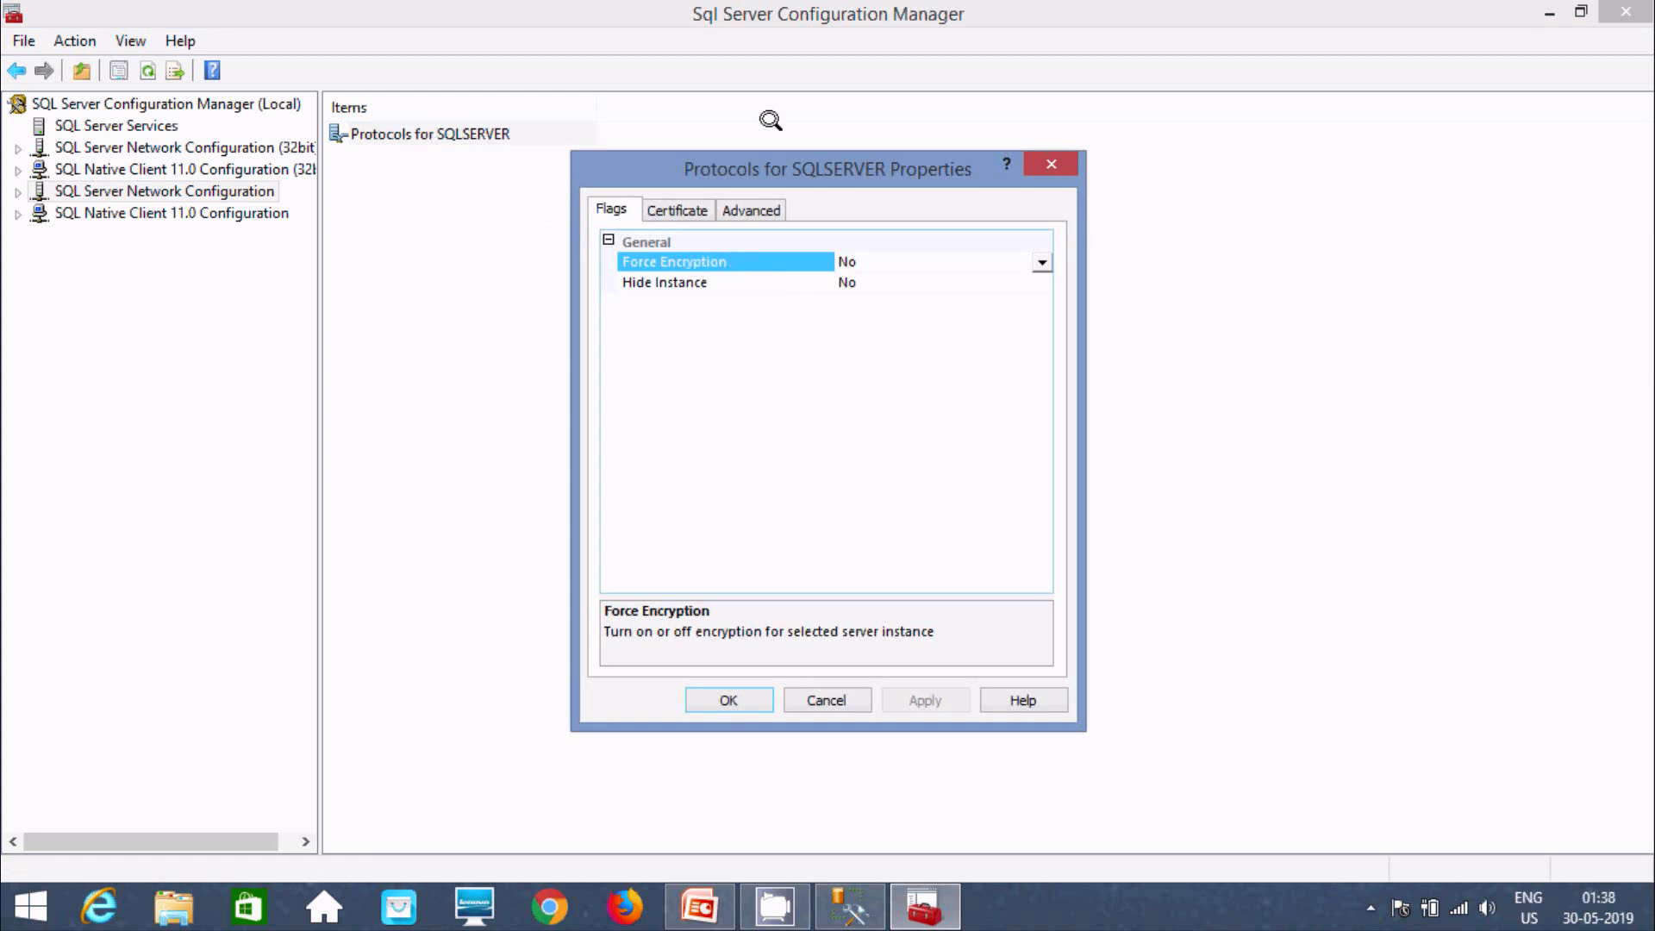
mouse_move(768, 179)
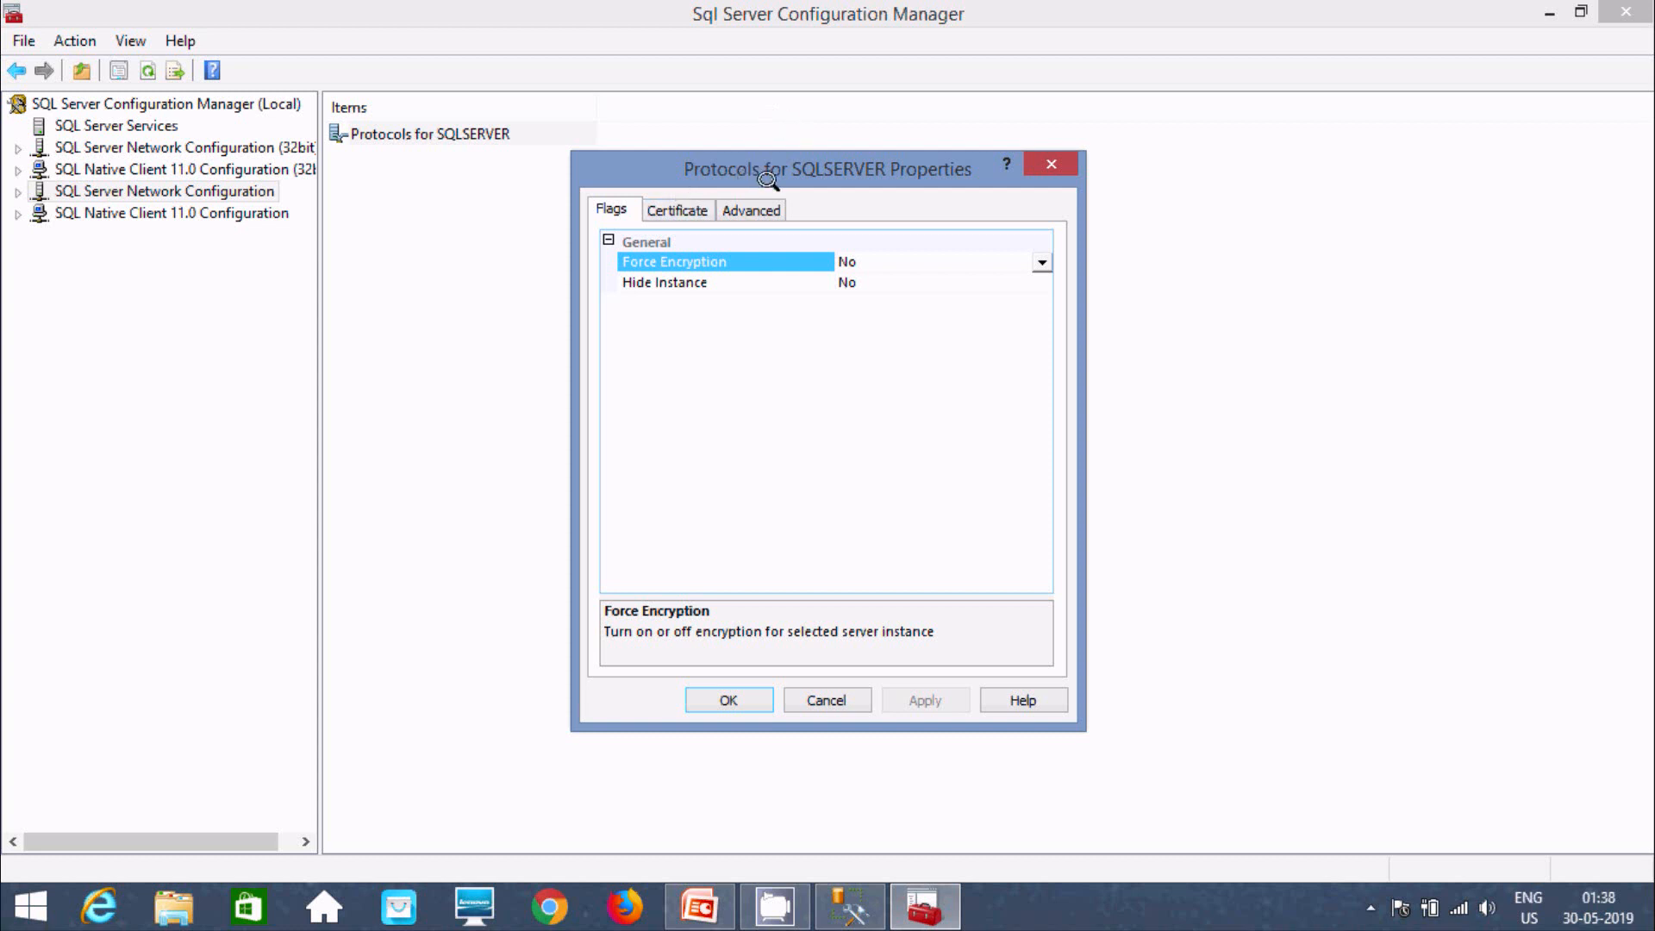
mouse_move(744, 286)
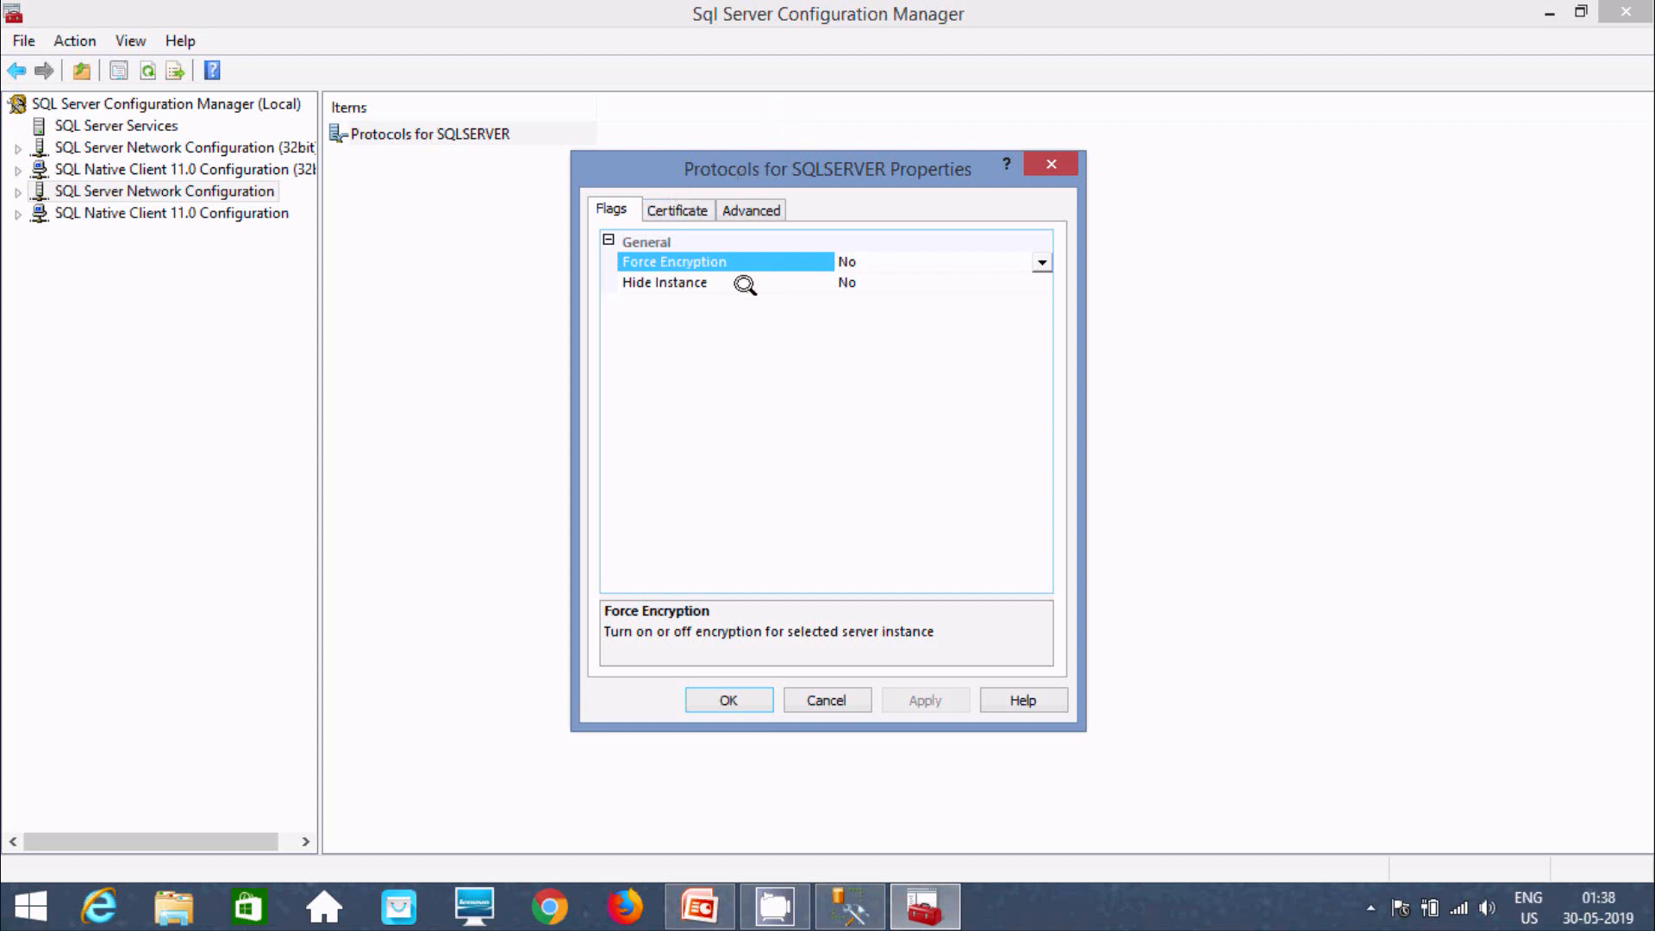
click(1040, 282)
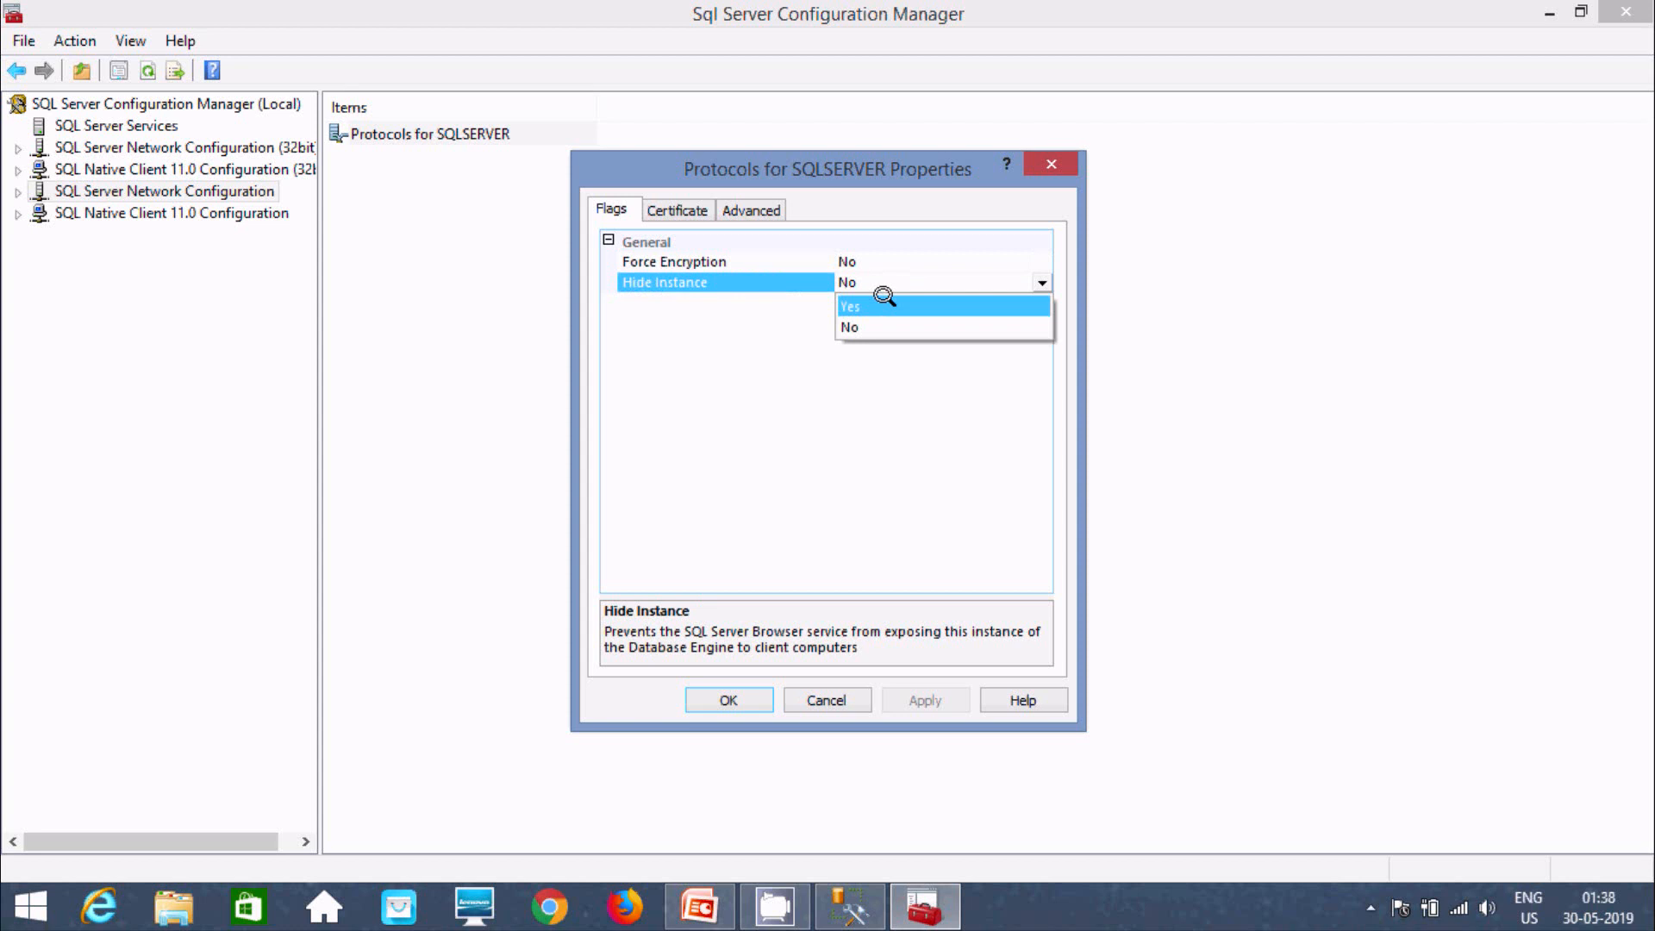
click(850, 306)
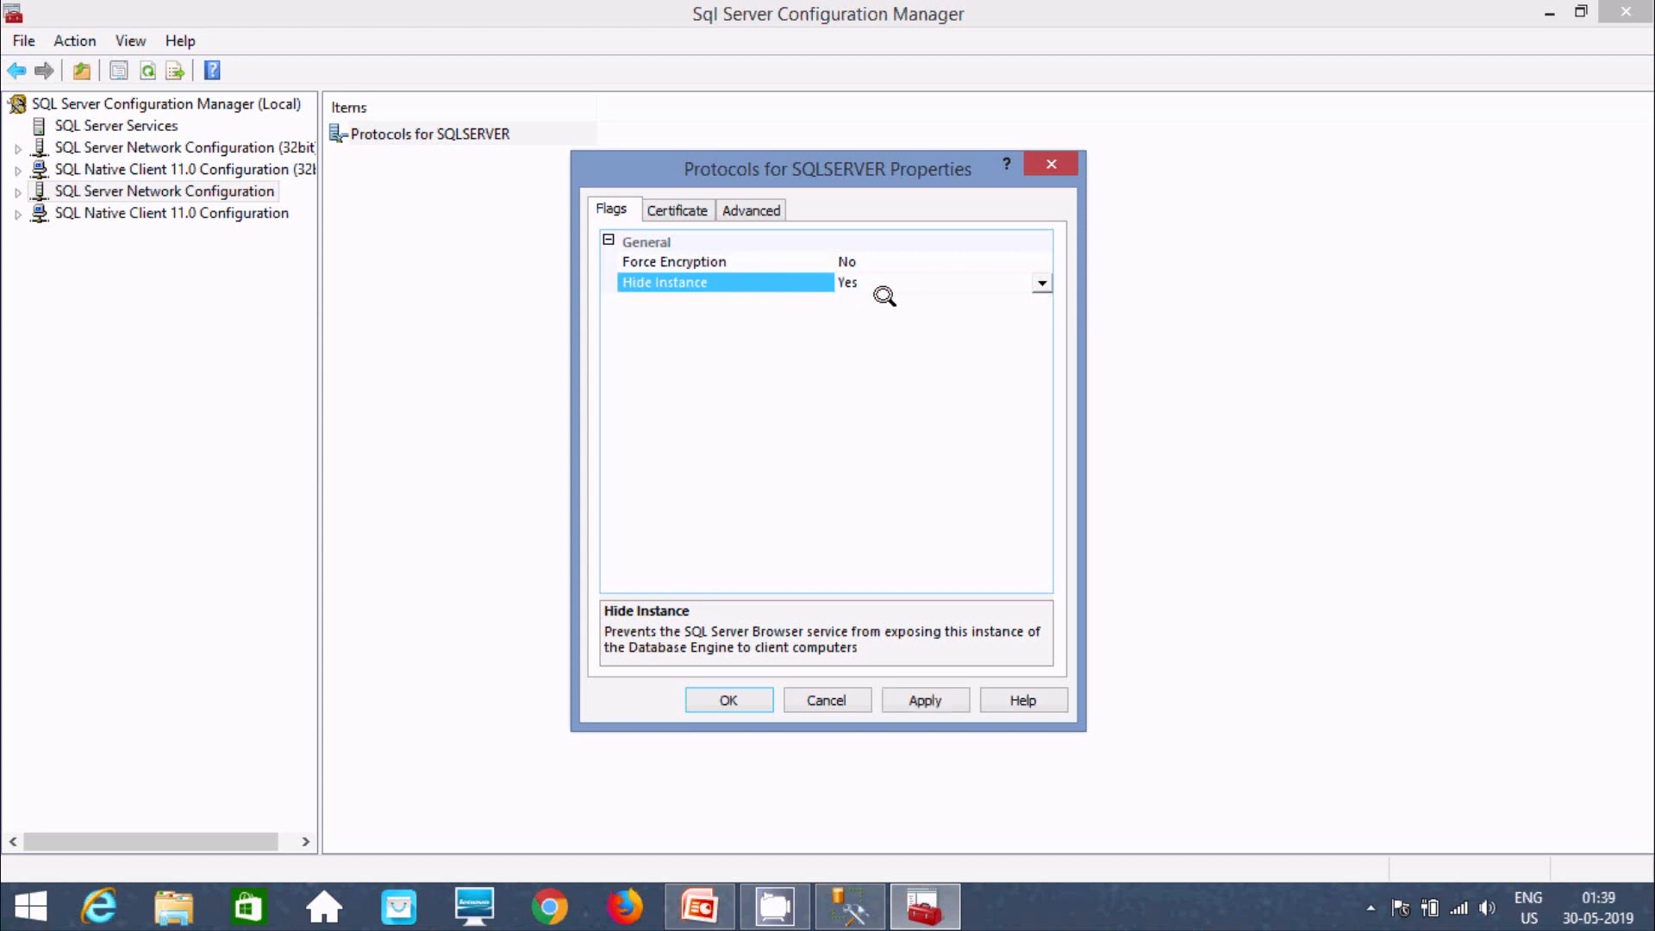
click(923, 700)
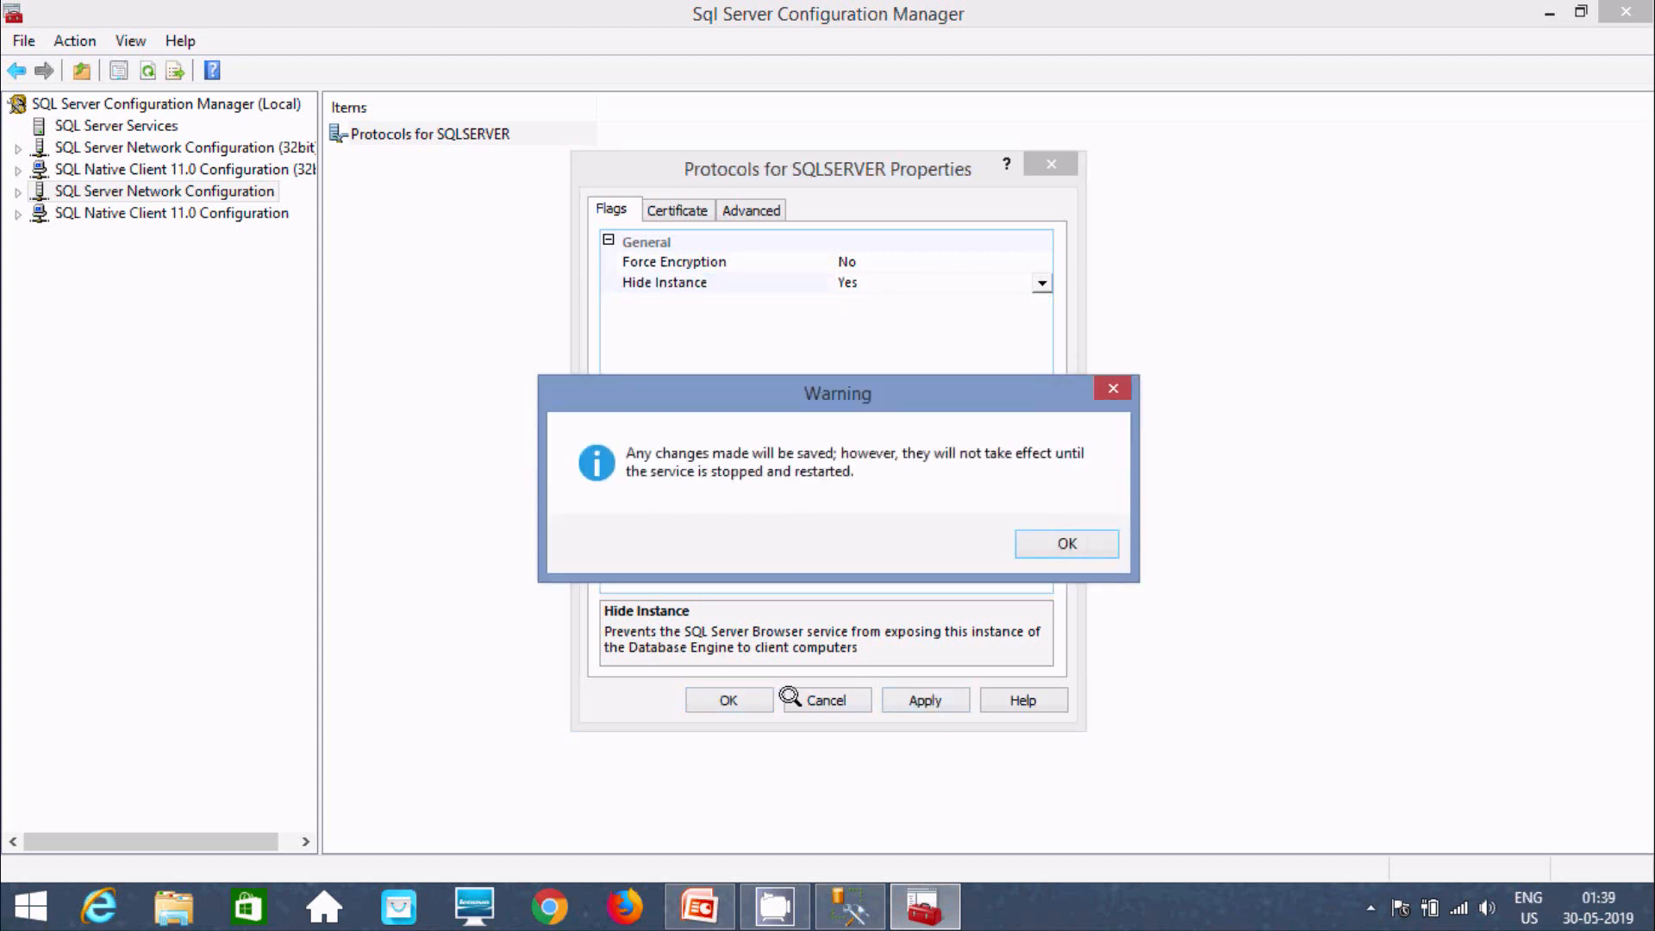
mouse_move(704, 448)
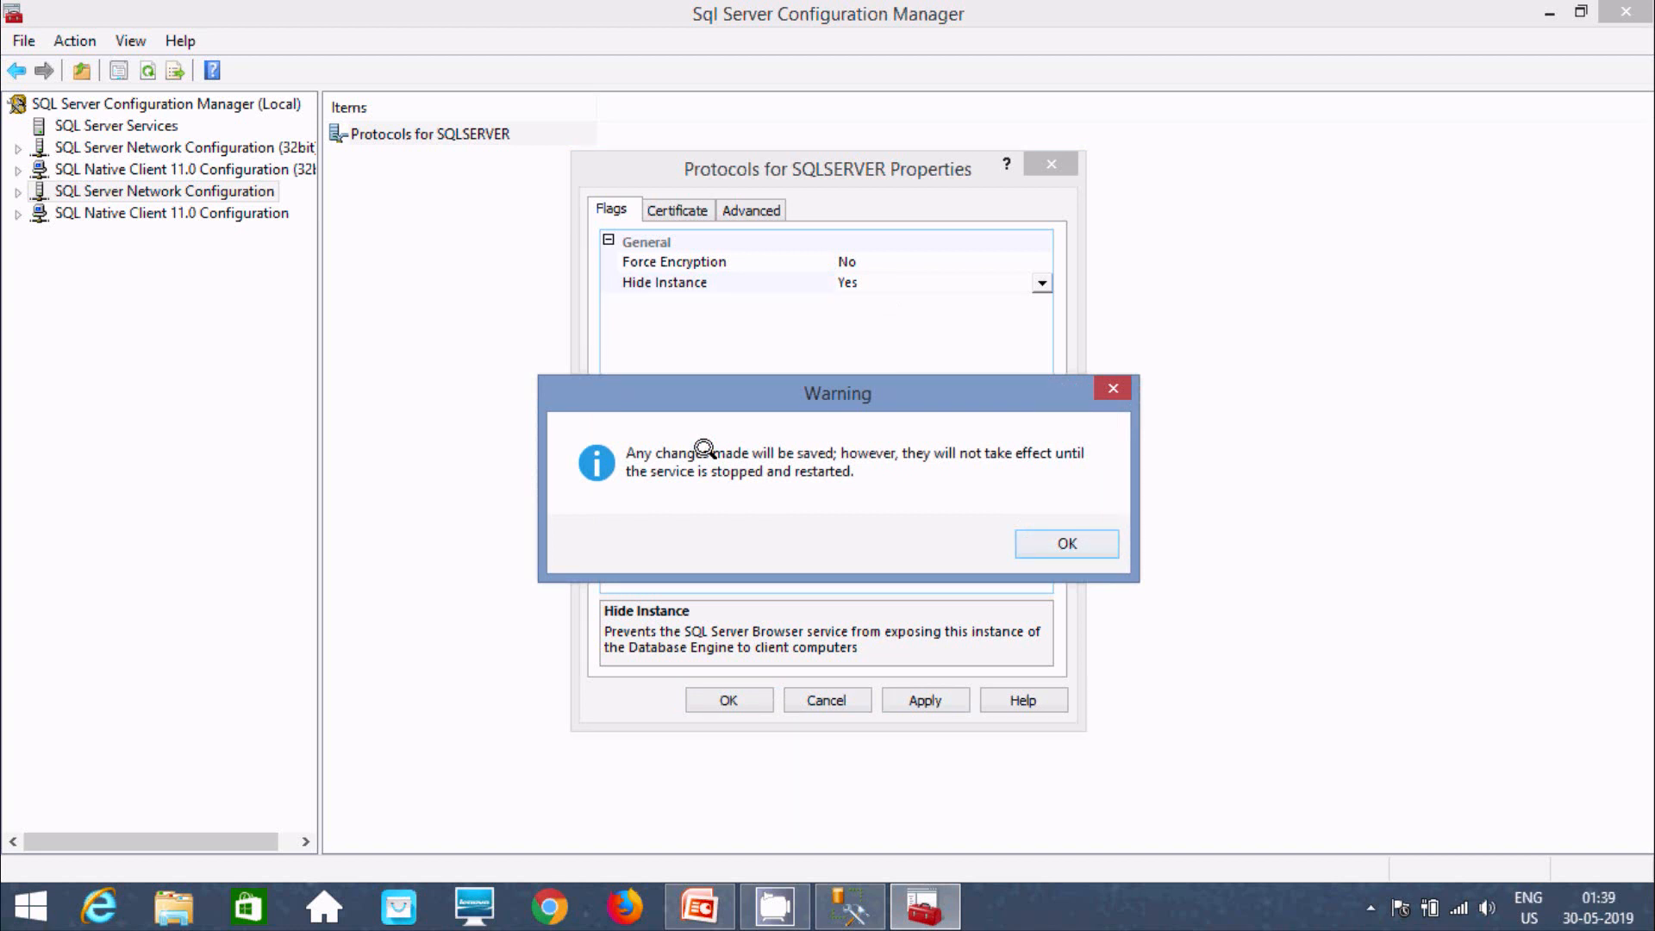
mouse_move(977, 446)
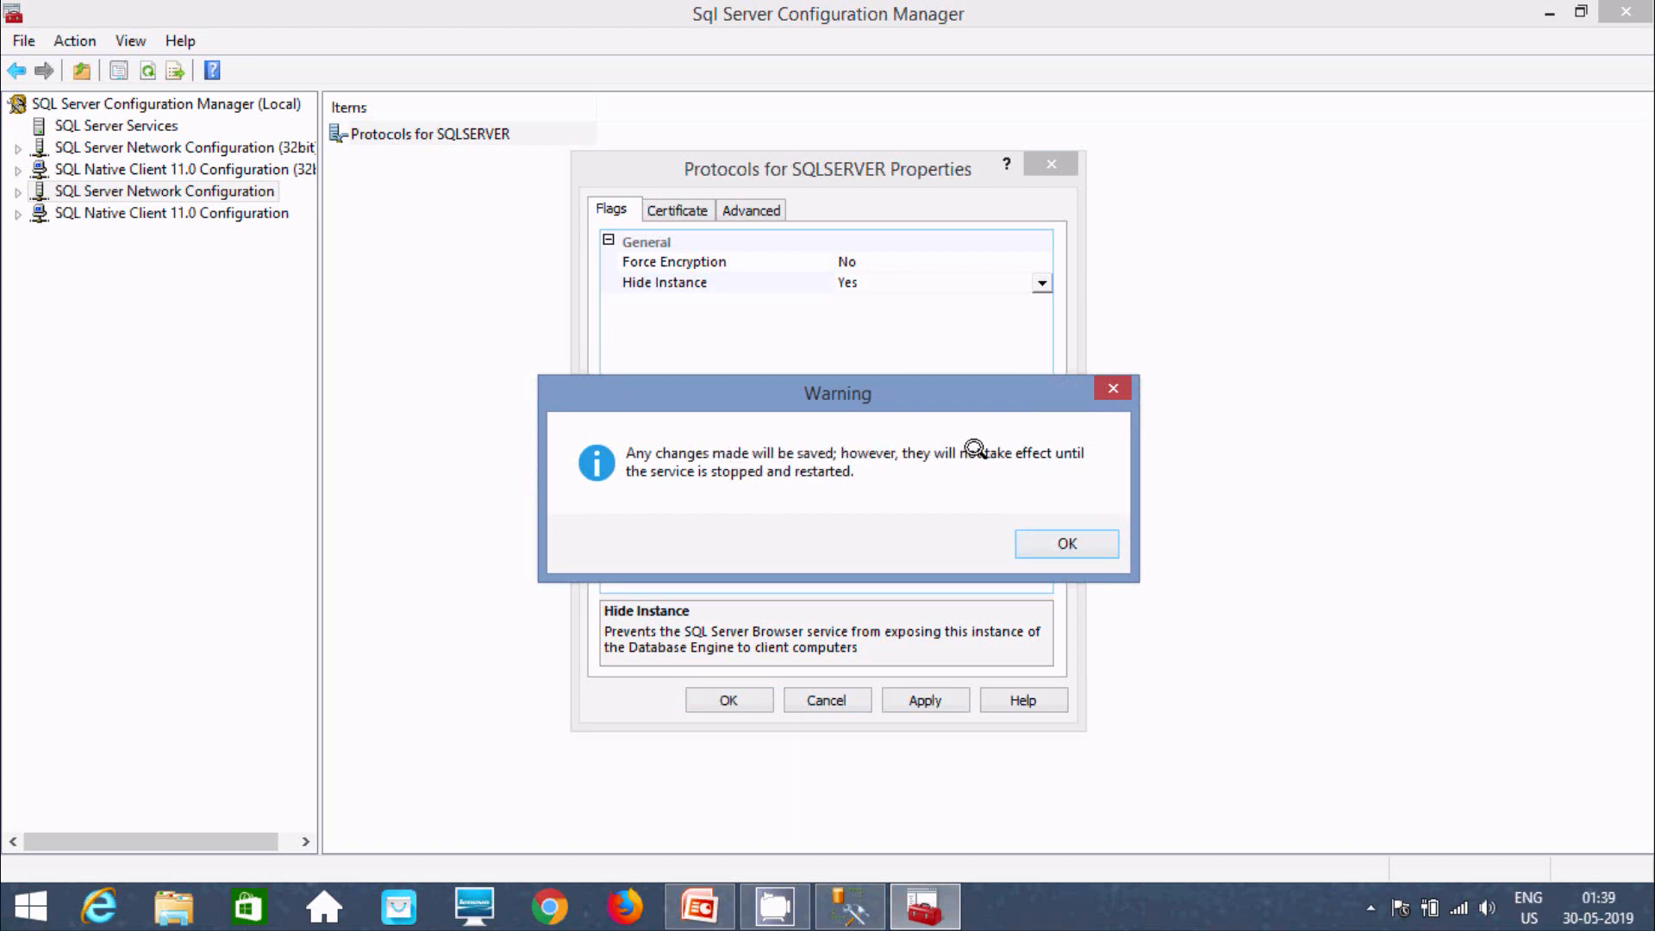
mouse_move(1067, 542)
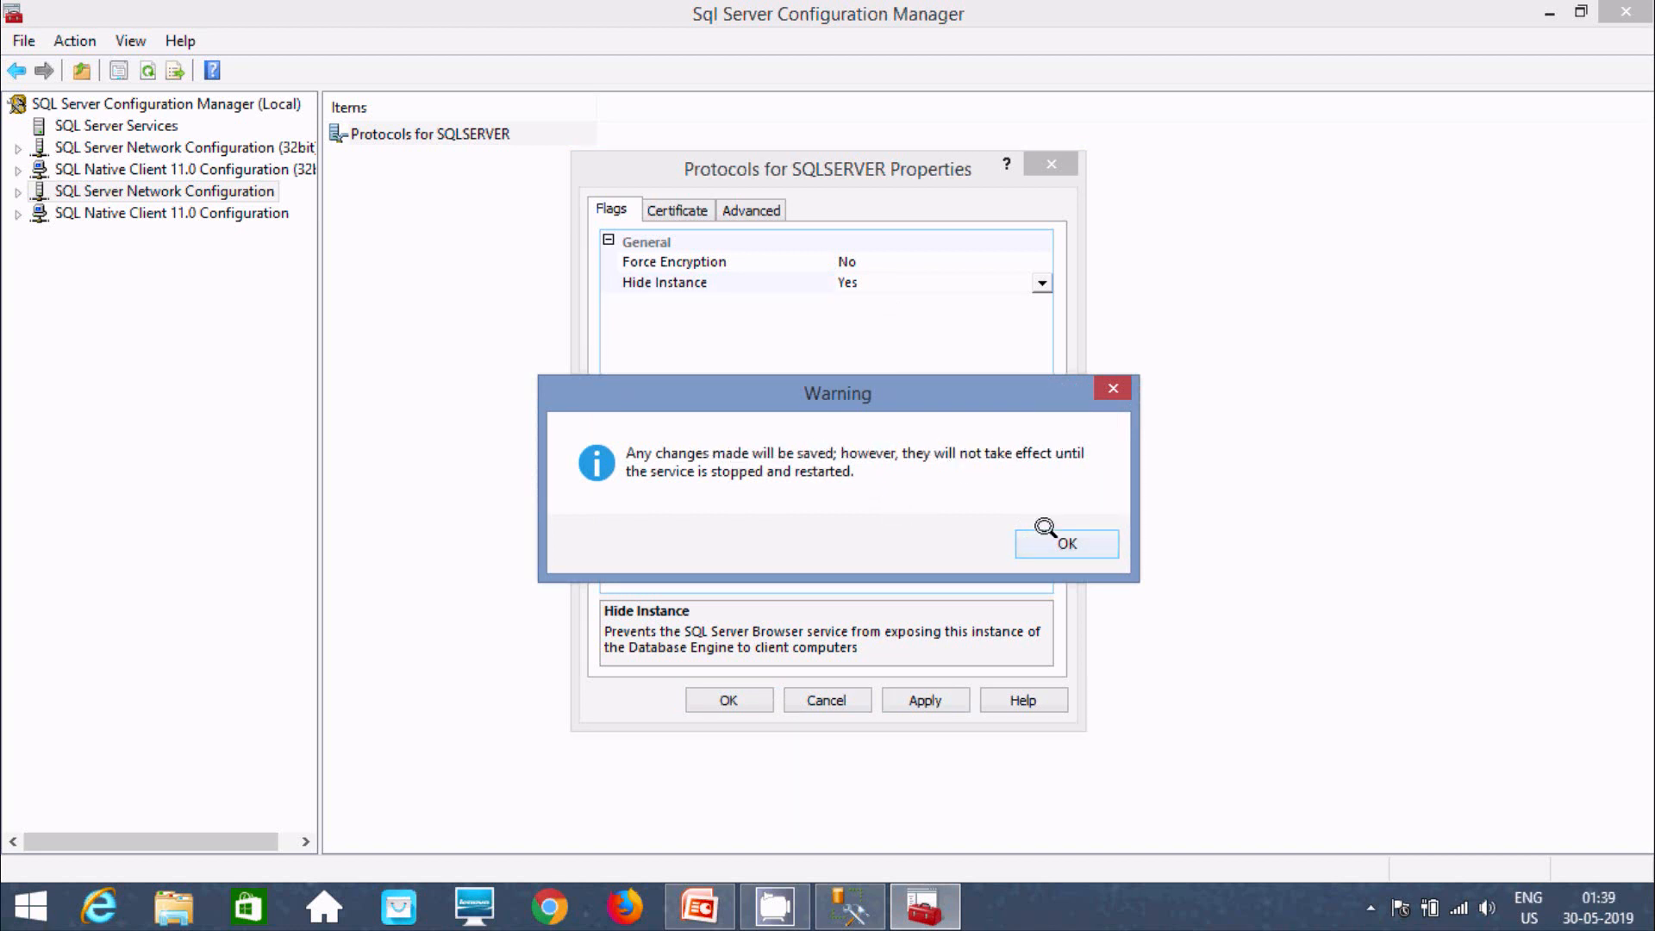
Acknowledge the restart warning and close Protocols for SQLSERVER Properties with OK.
click(1065, 543)
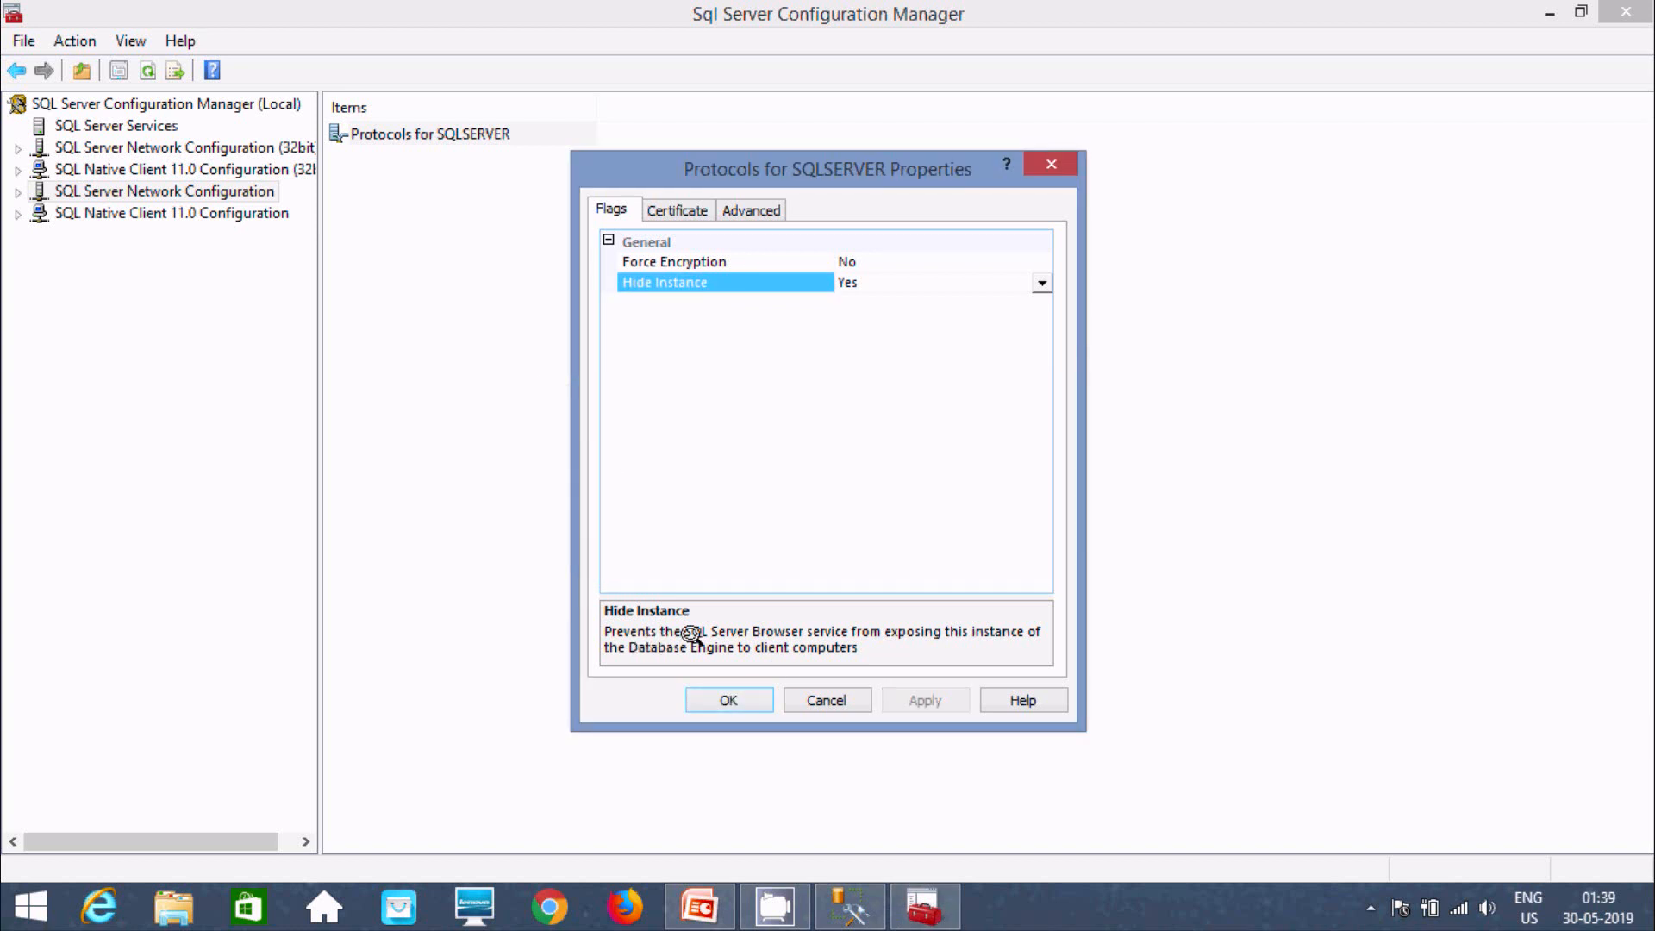
mouse_move(892, 633)
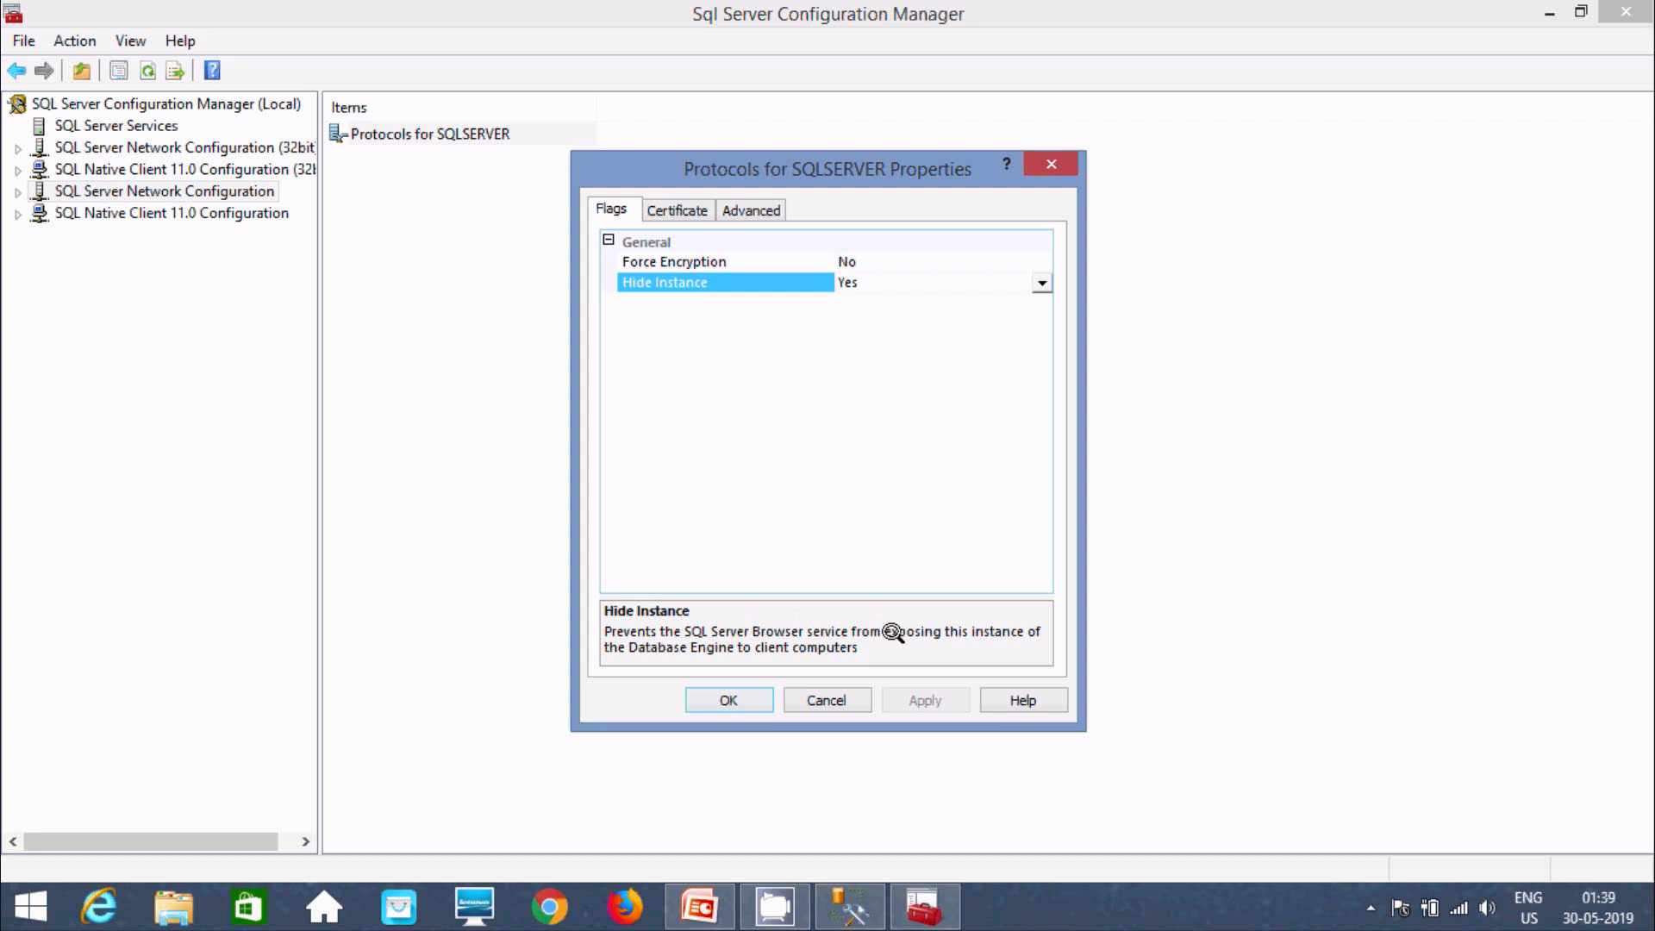
mouse_move(718, 644)
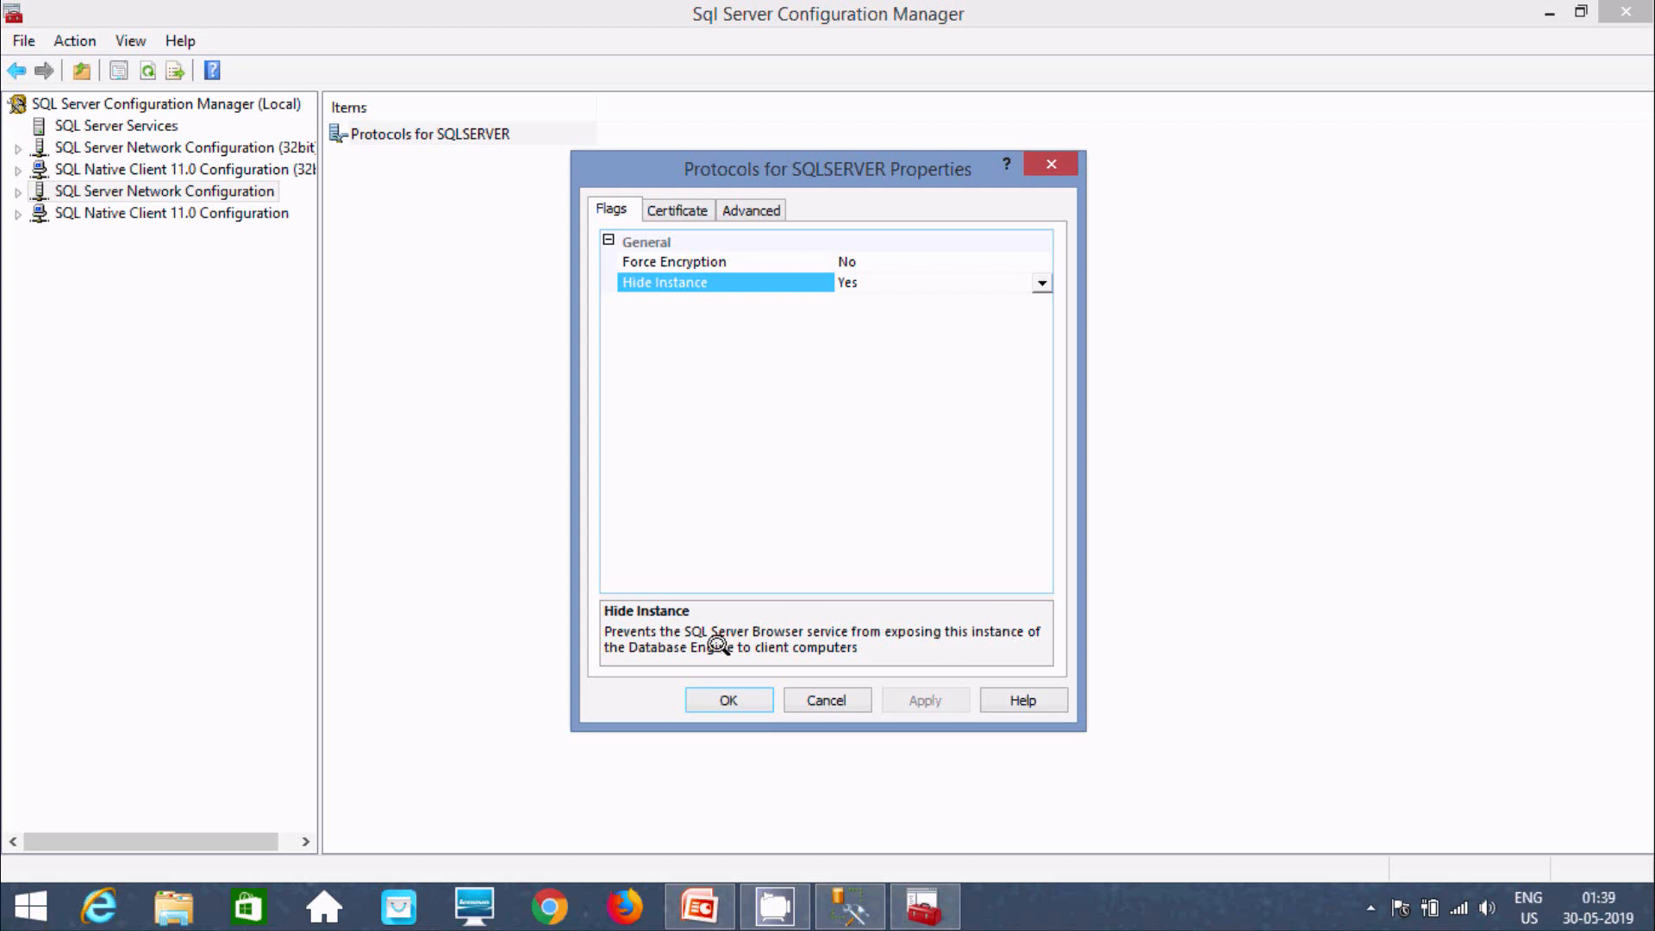
mouse_move(710, 631)
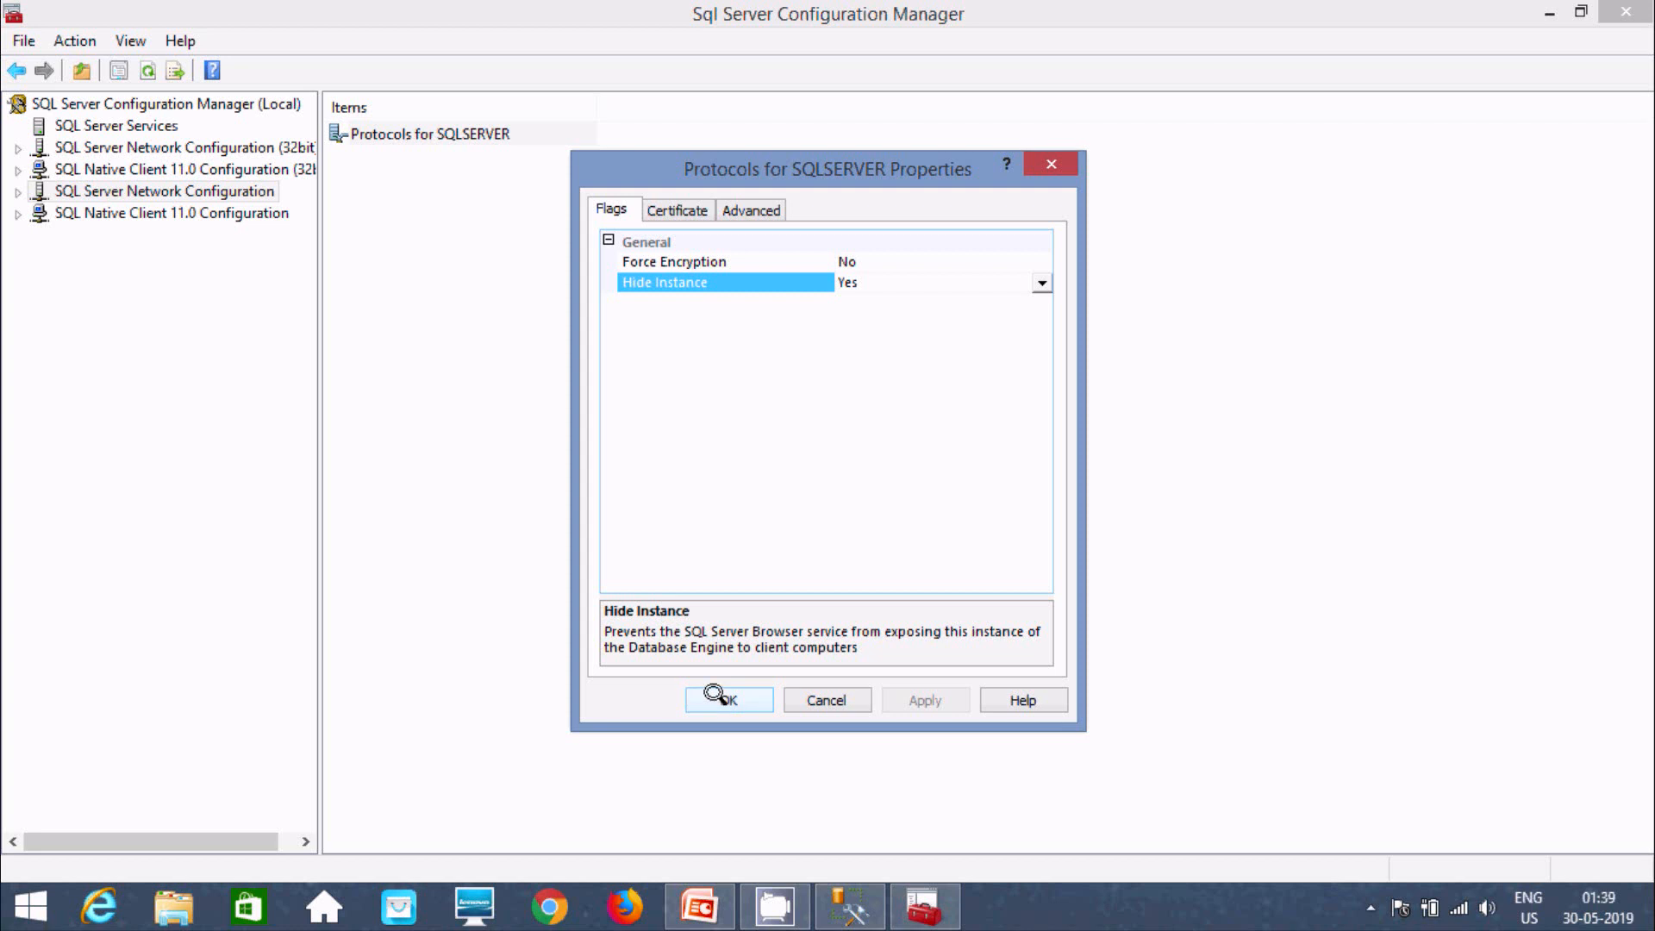
click(728, 700)
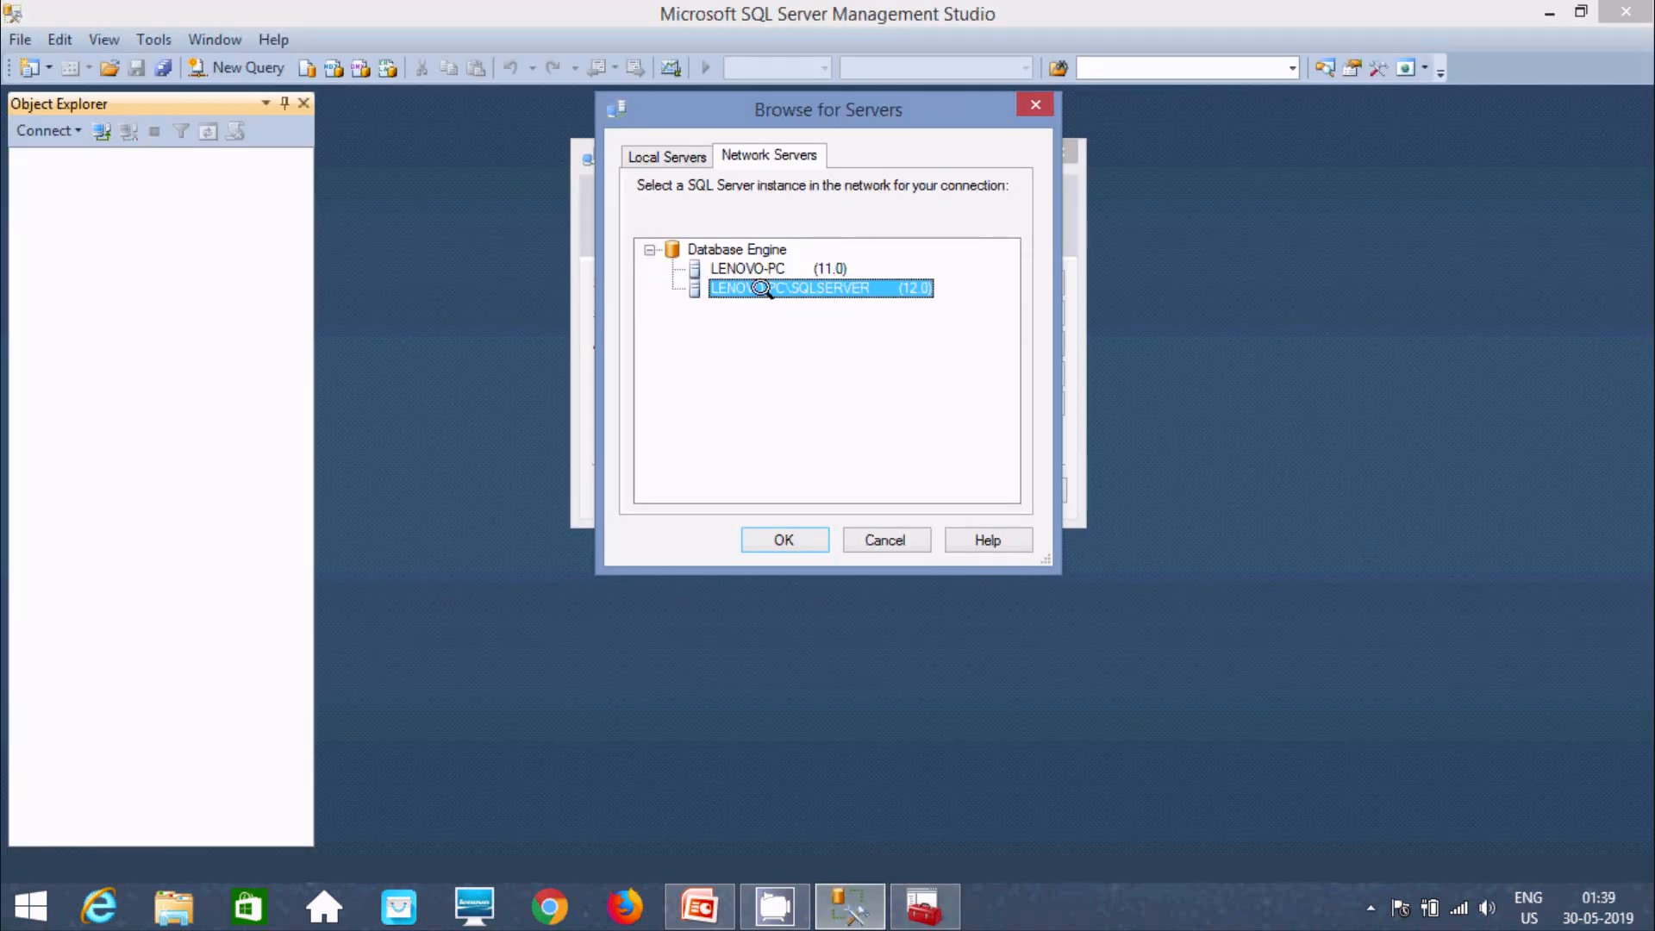
mouse_move(765, 279)
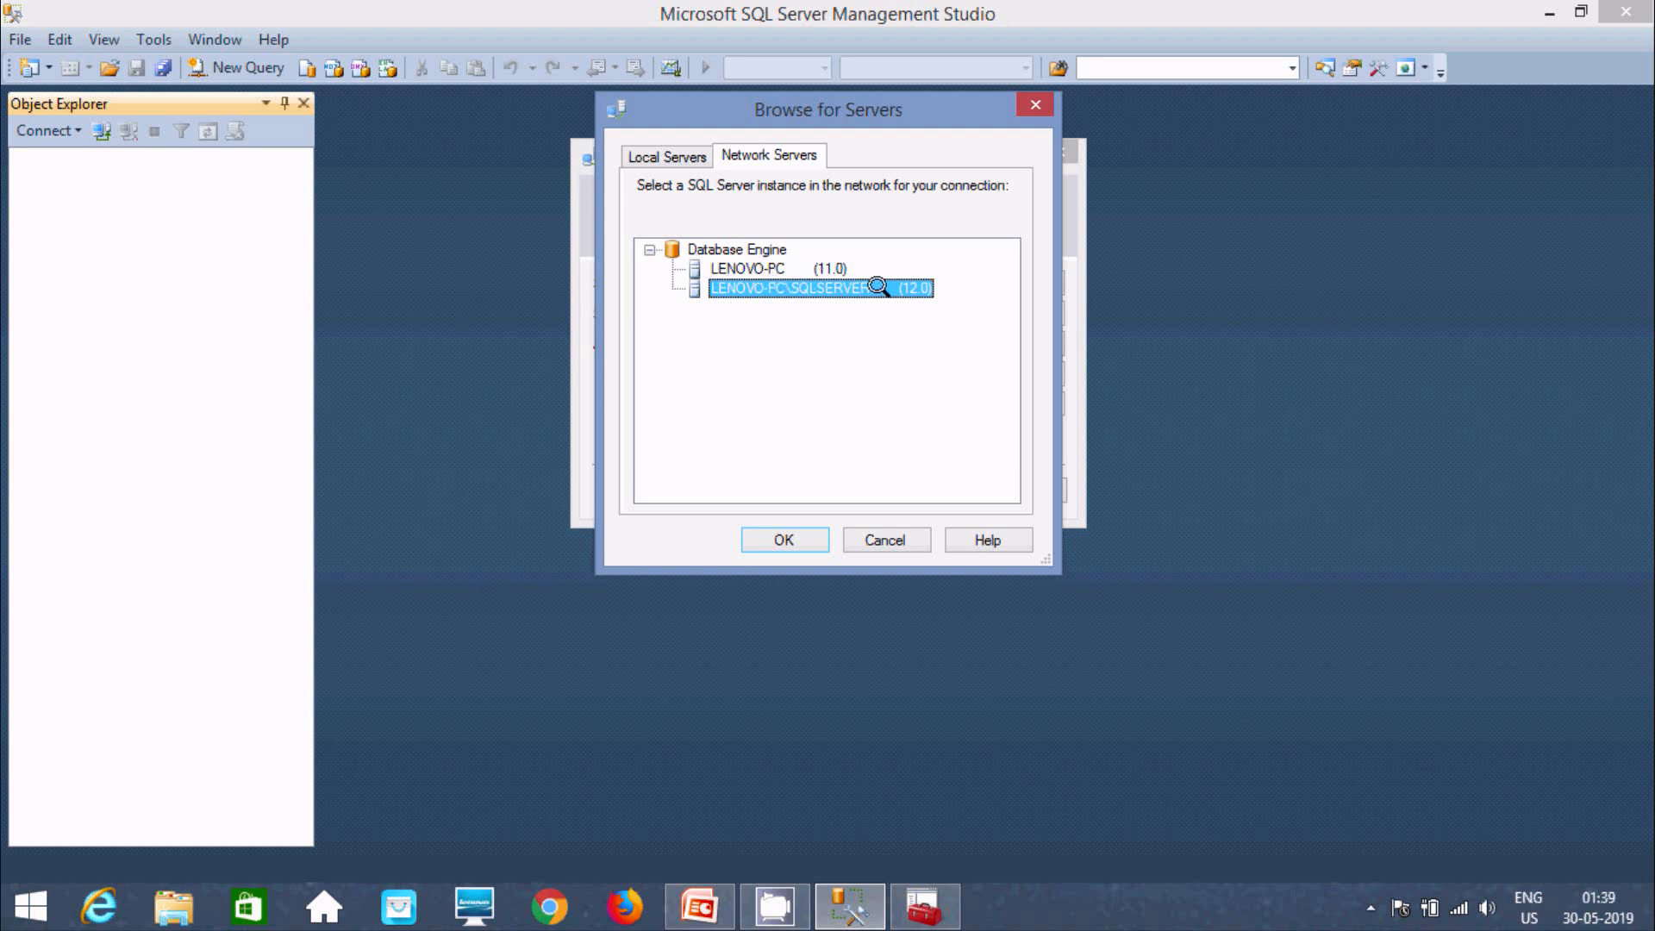
mouse_move(916, 539)
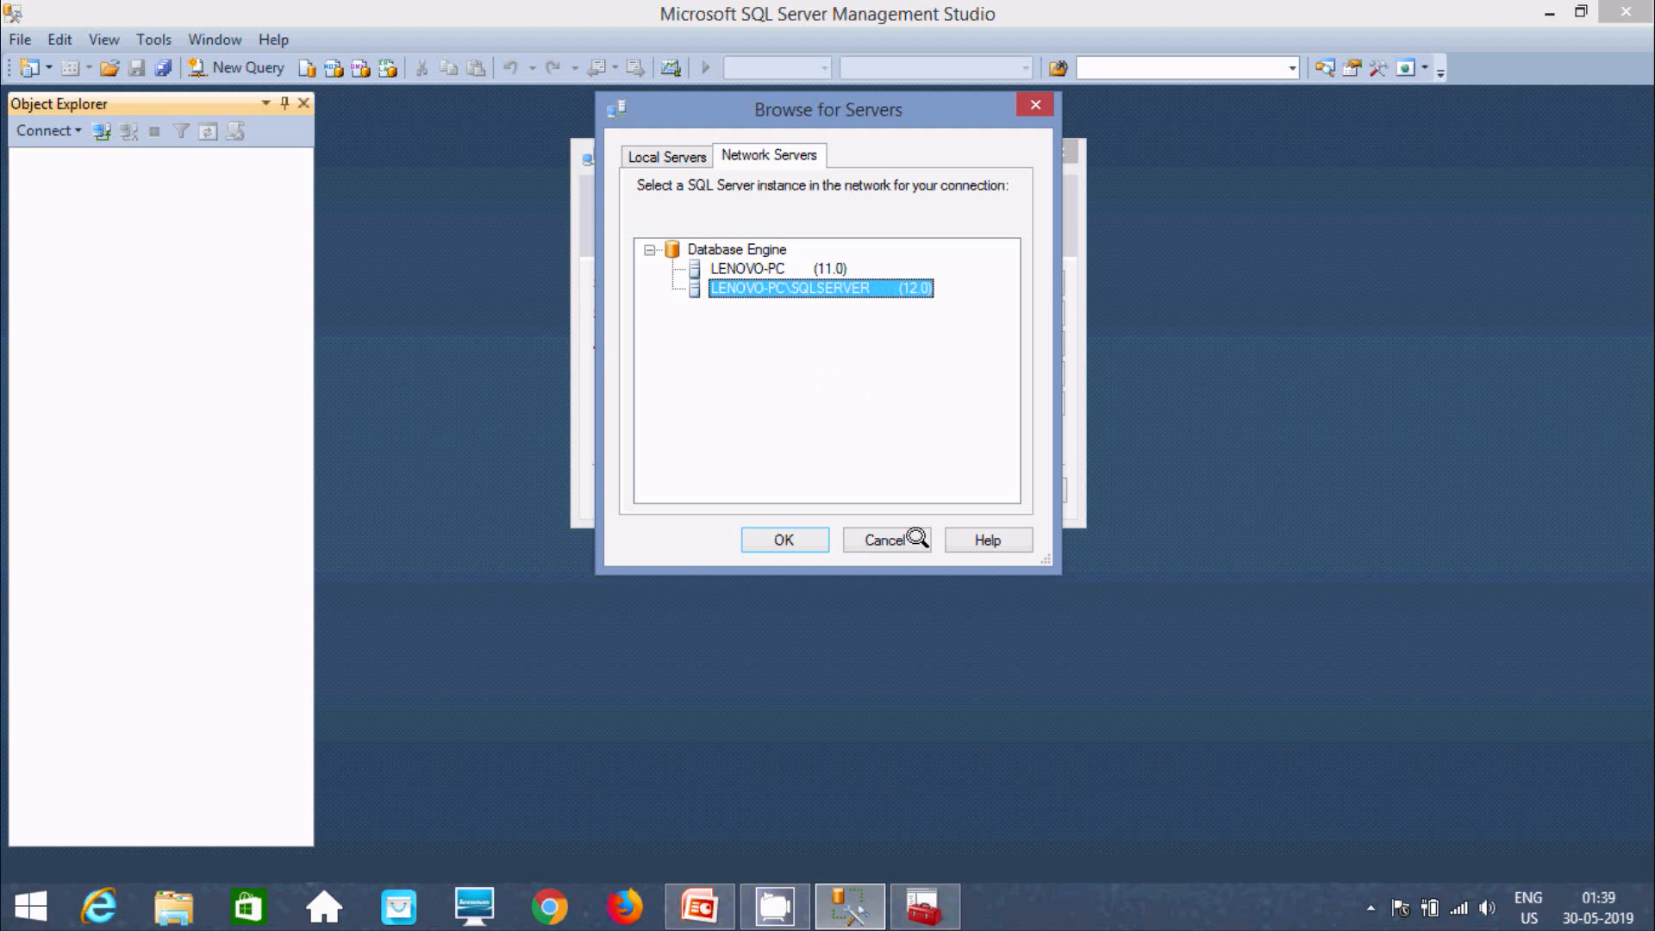
Cancel Browse for Servers and reopen it via the Server name <Browse for more...> option.
click(783, 539)
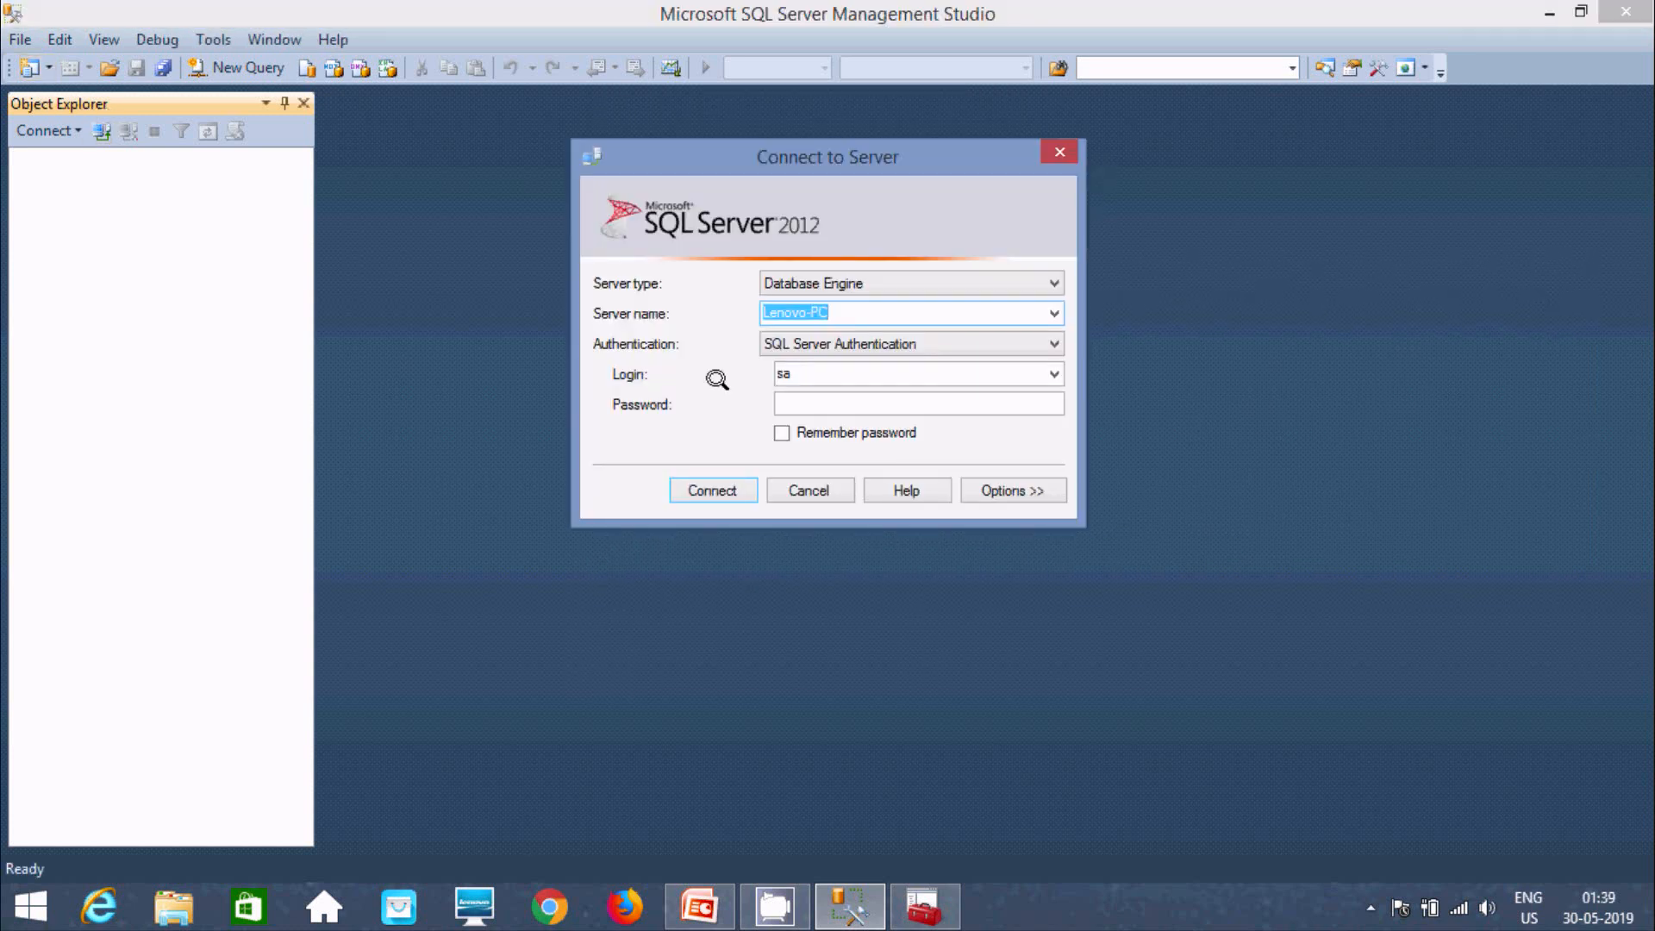
click(1052, 312)
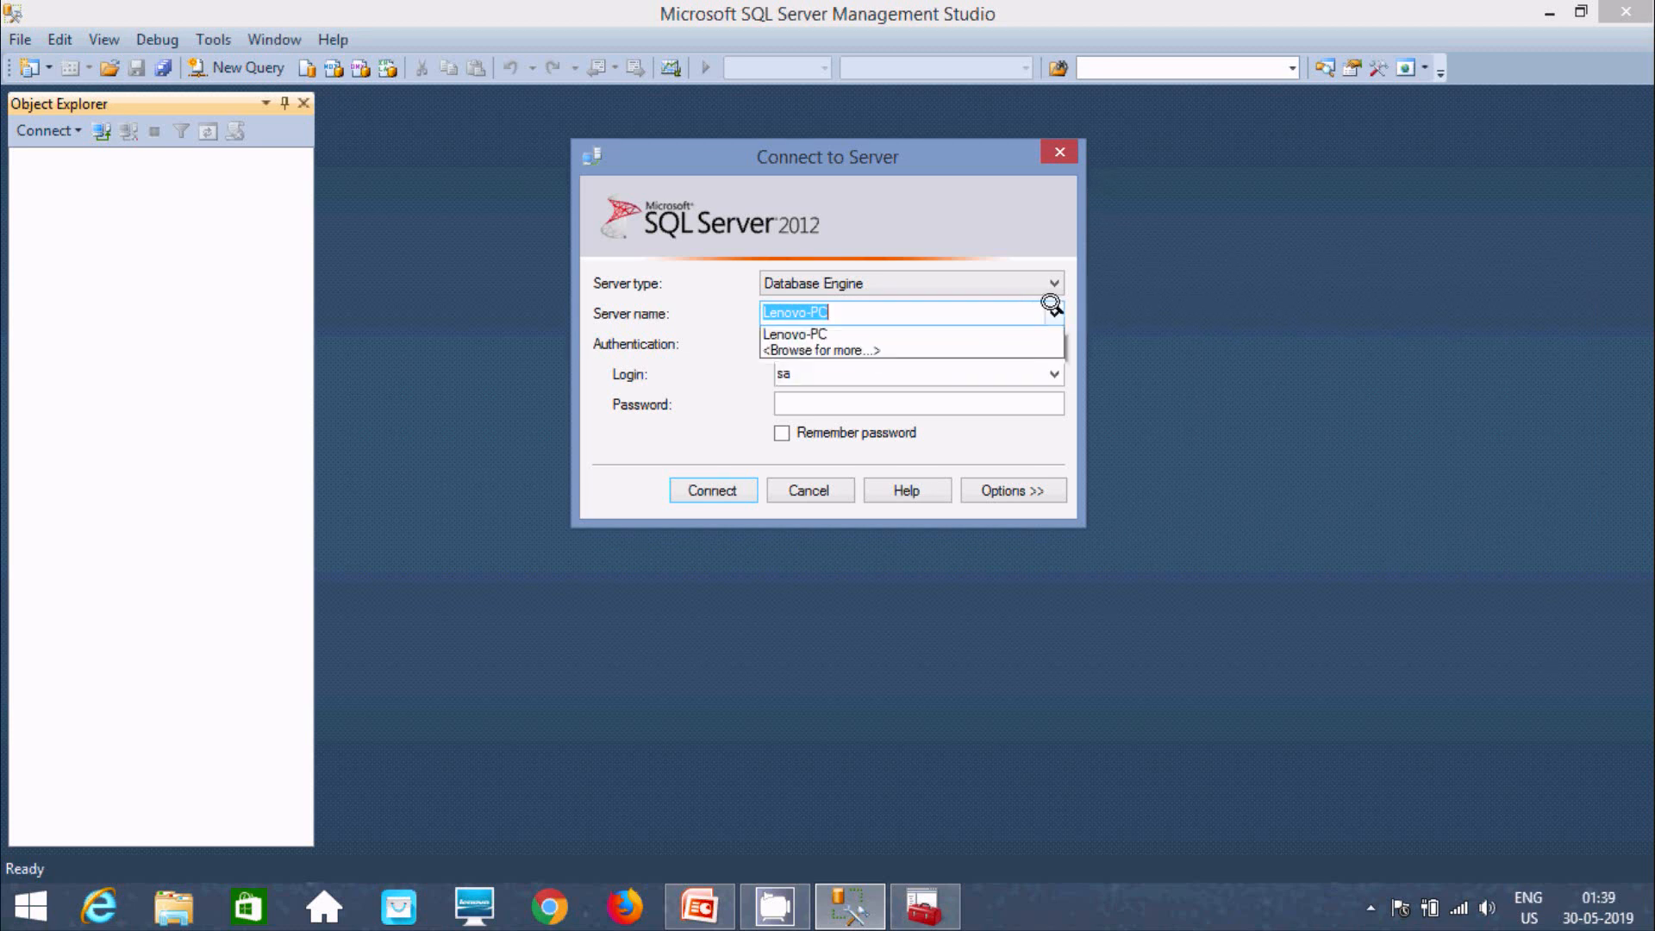
click(822, 349)
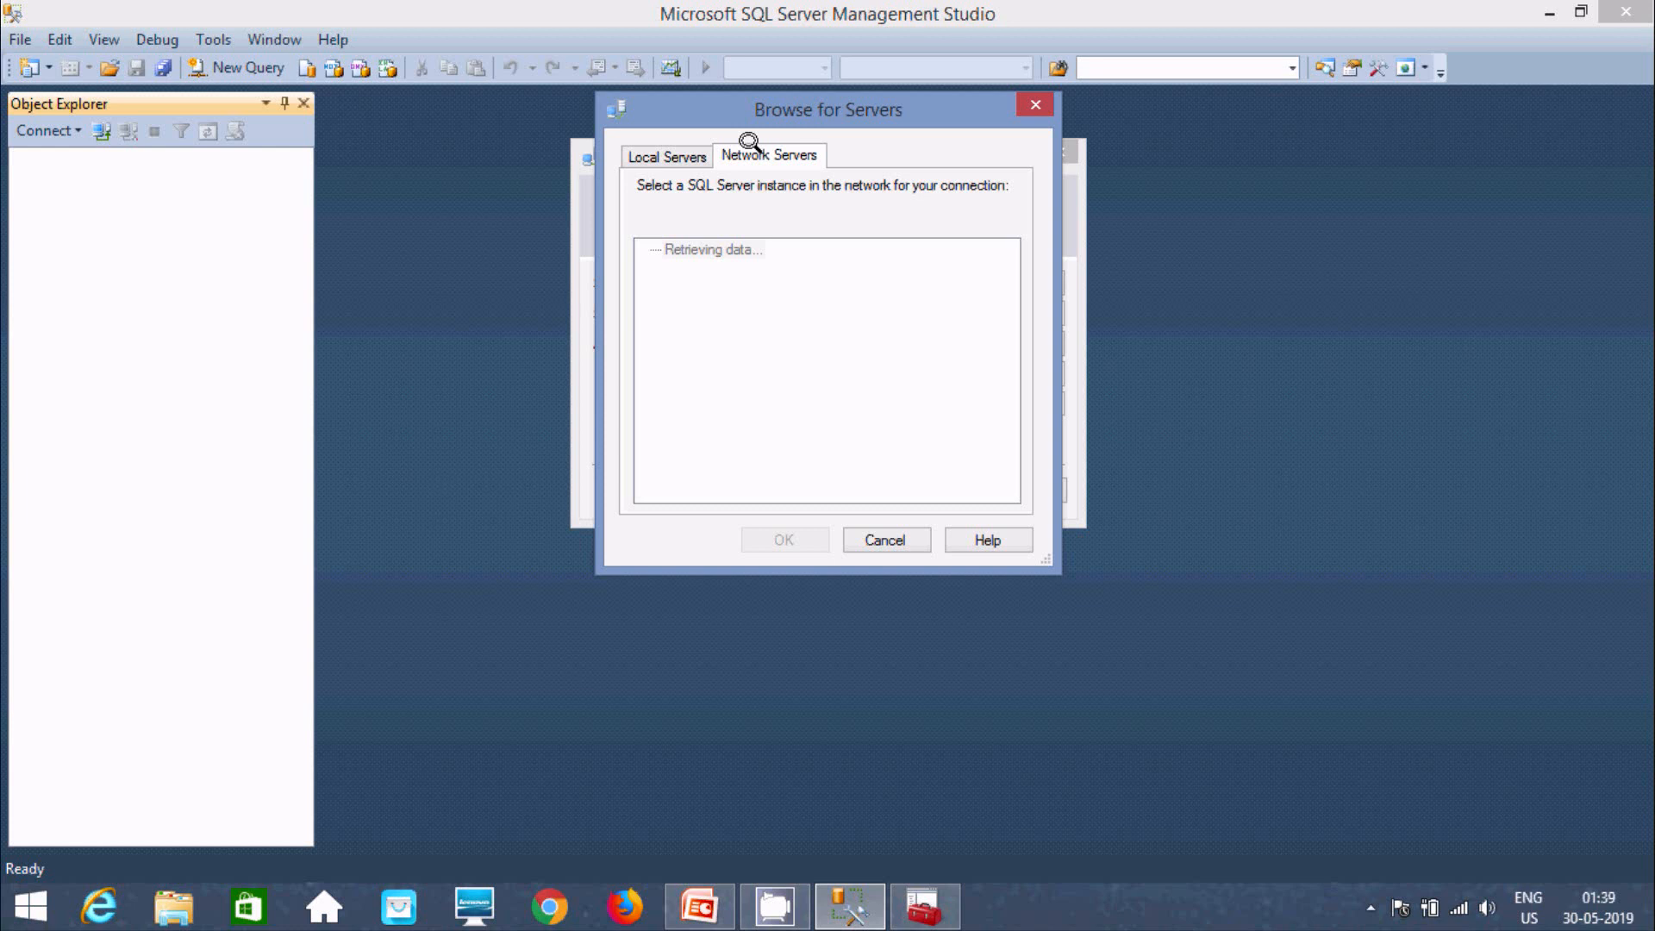
Refresh Network Servers, verify Database Engine lists only LENOVO-PC (11.0), and cancel the dialogs.
click(667, 156)
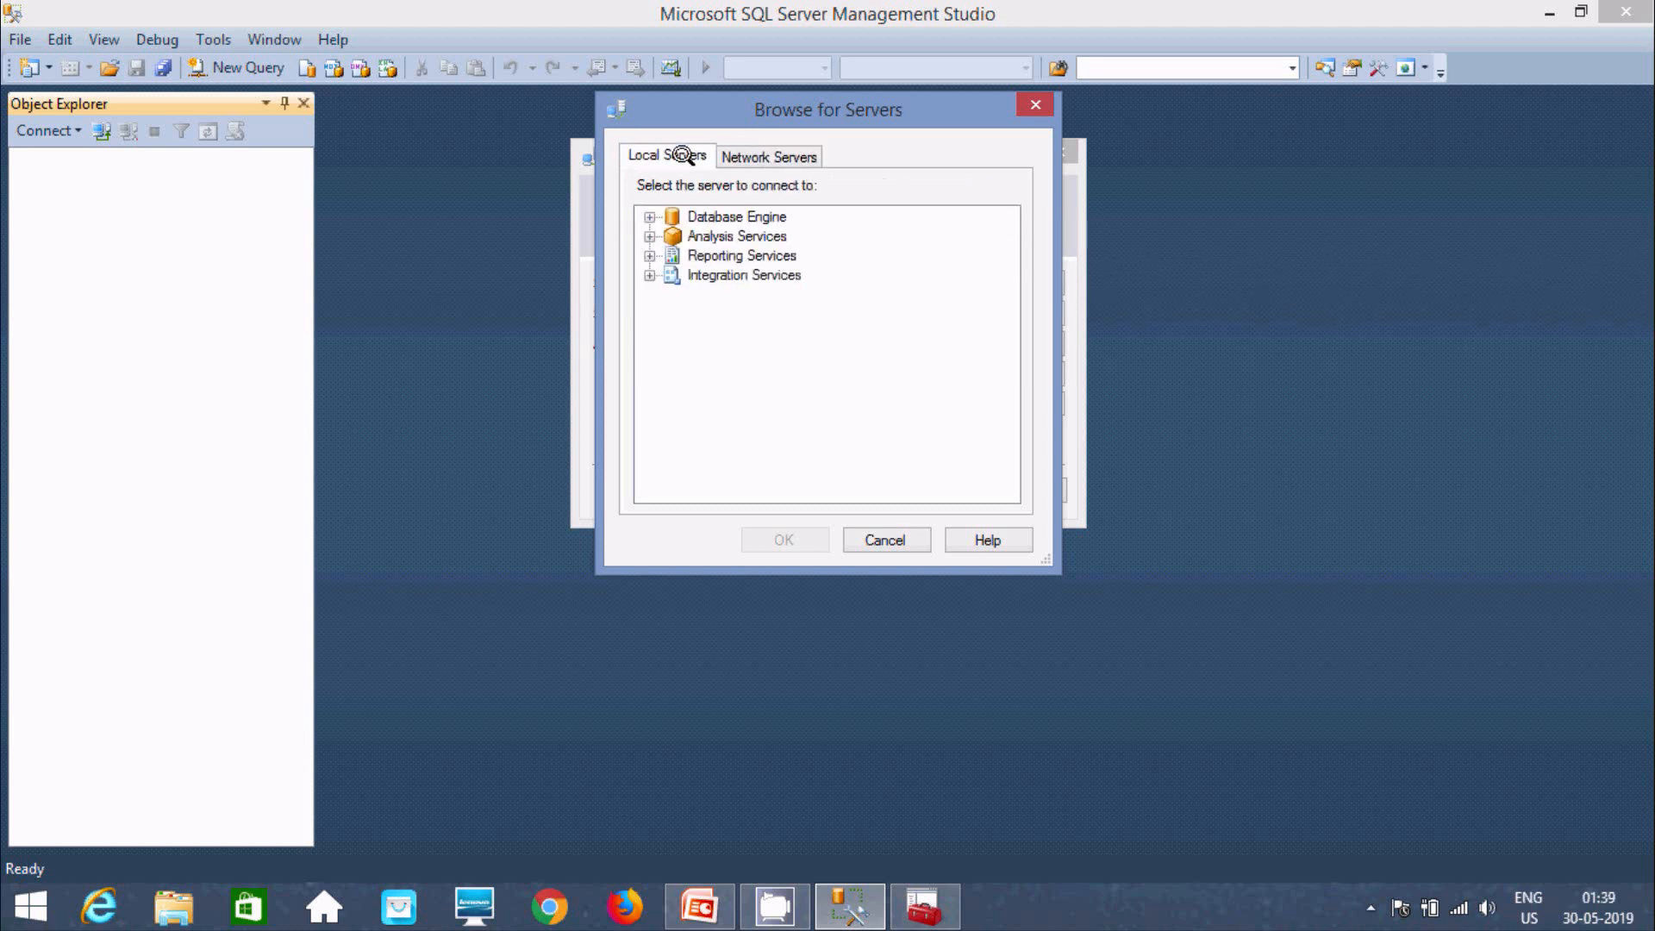
click(768, 157)
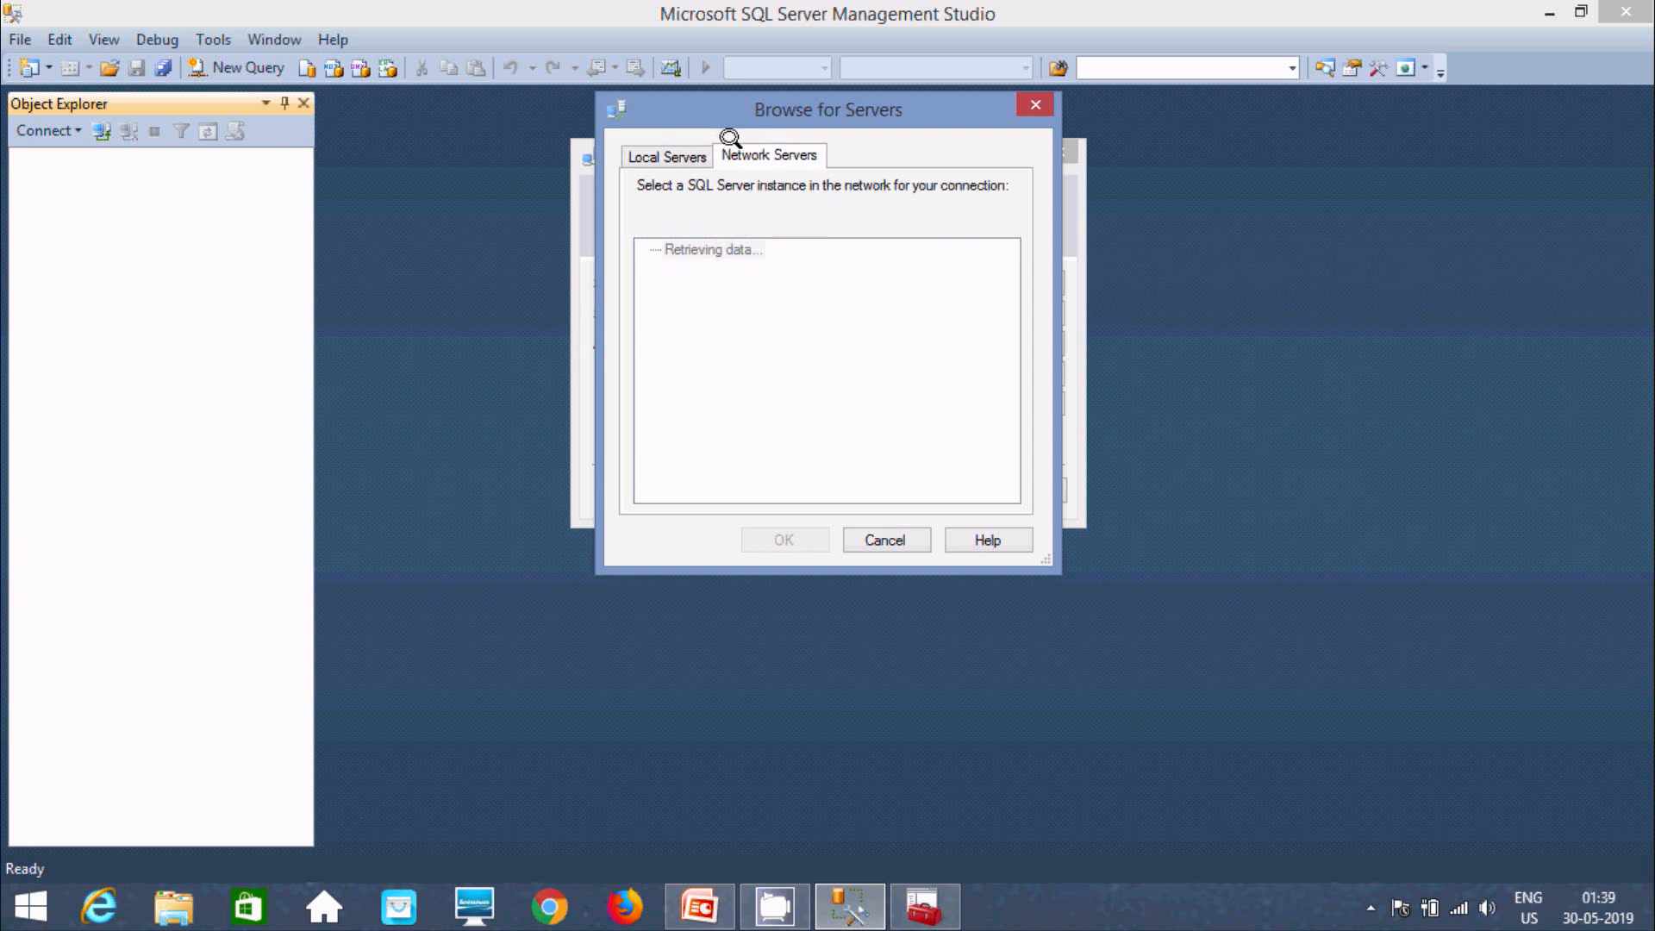
mouse_move(925, 906)
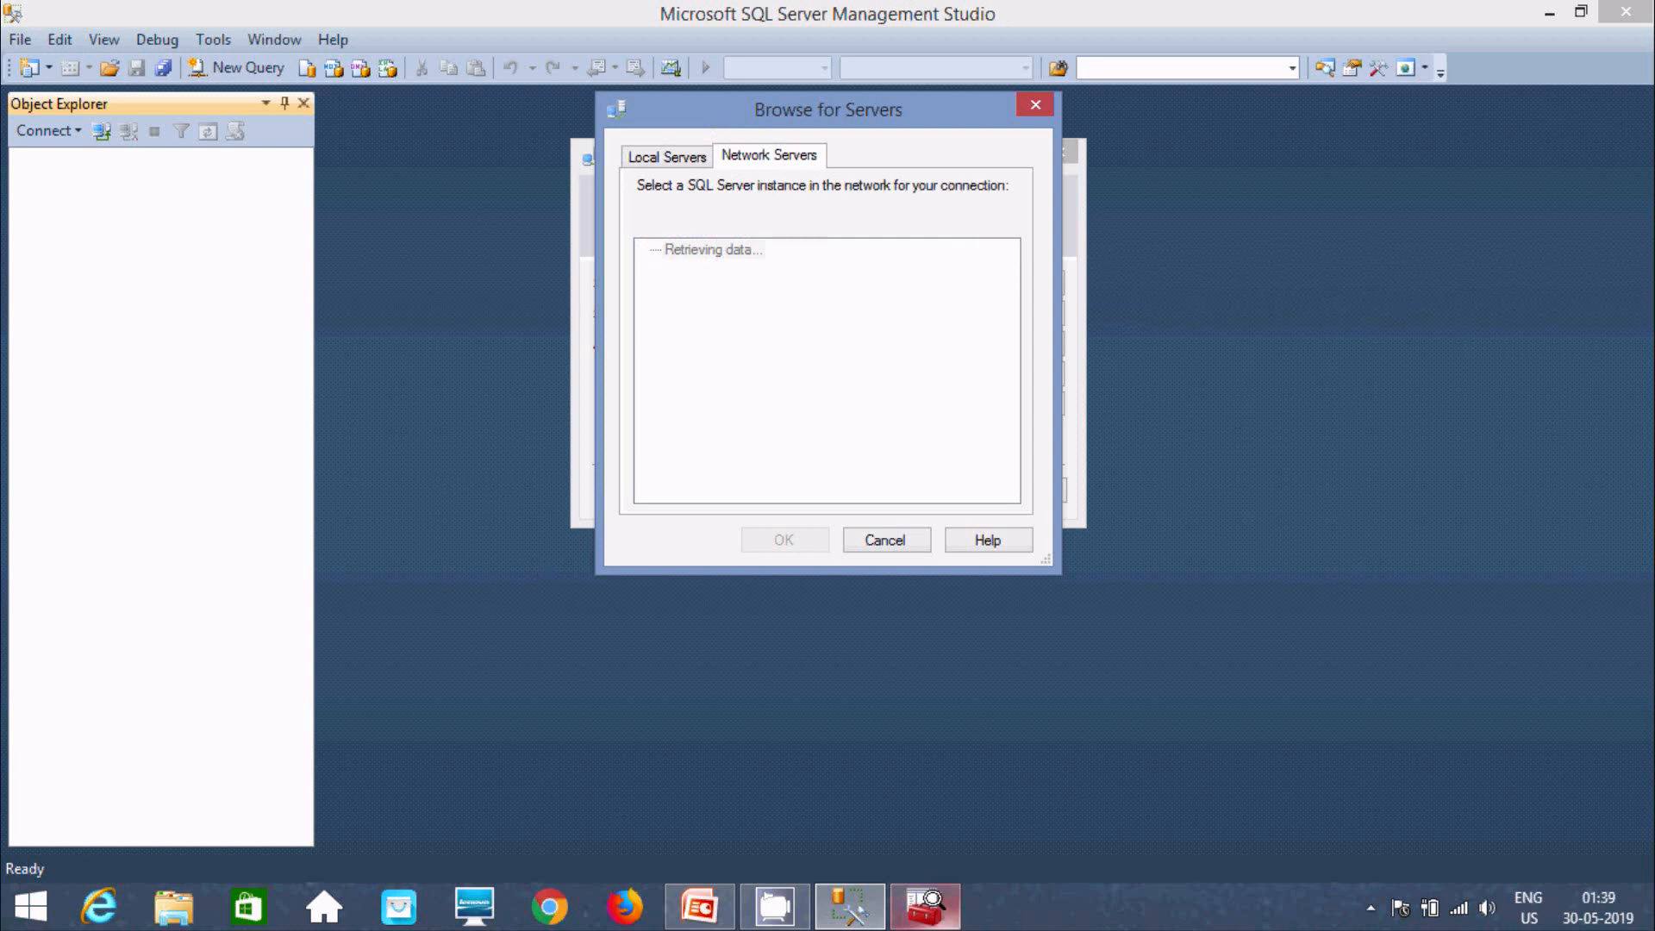
click(923, 906)
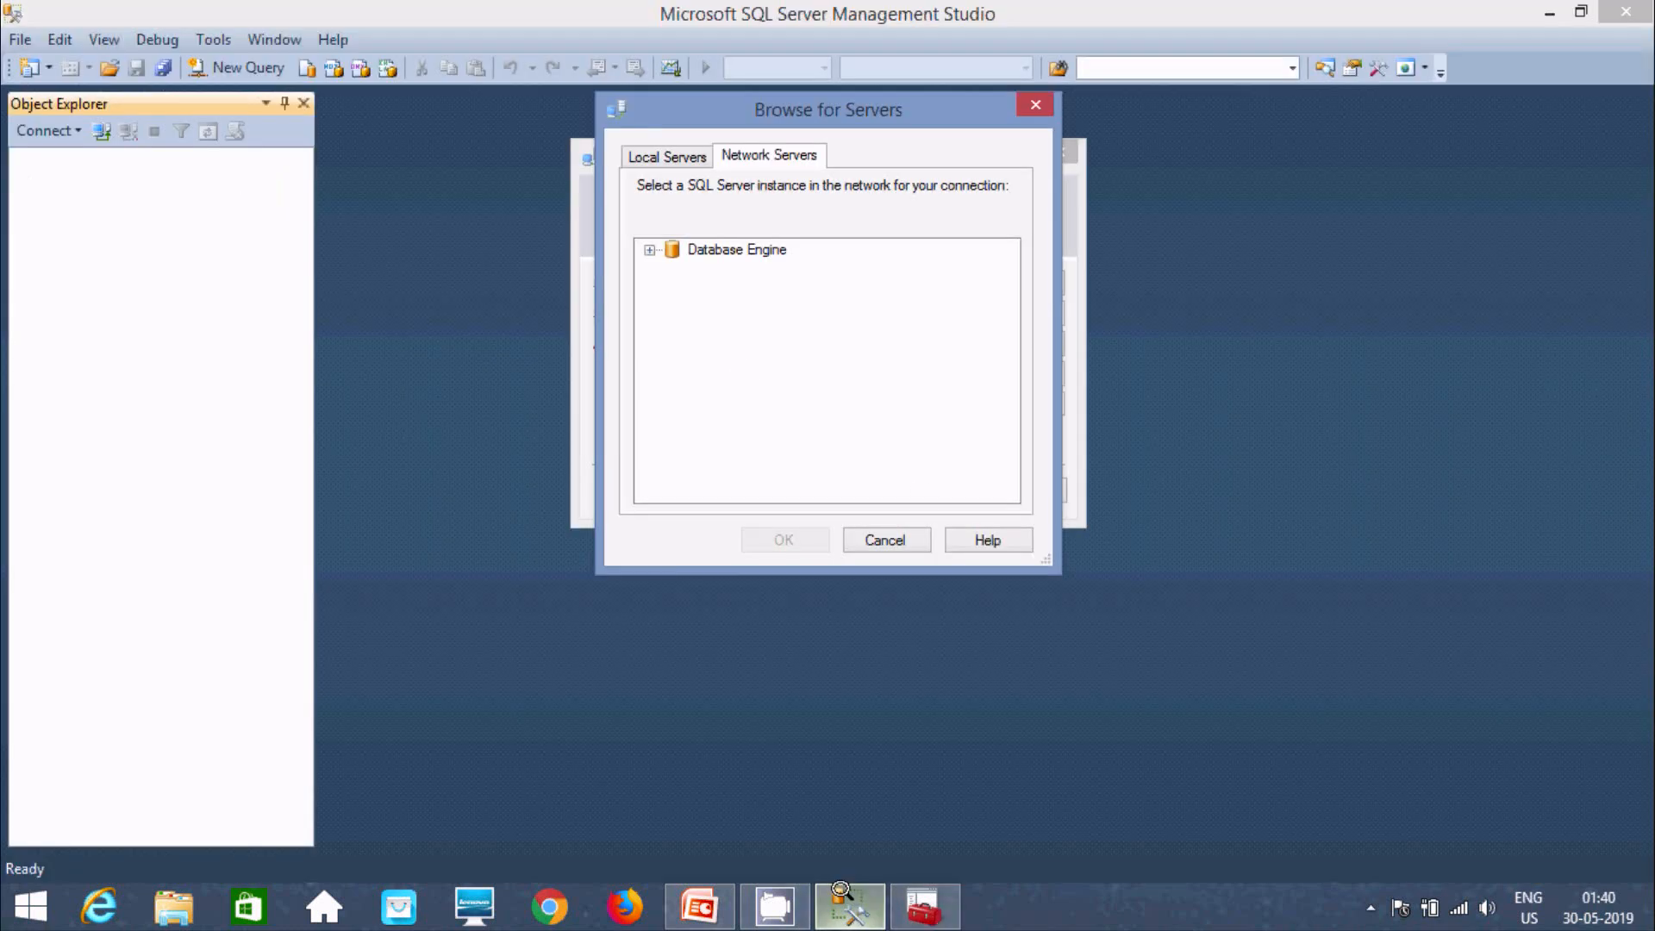
click(649, 249)
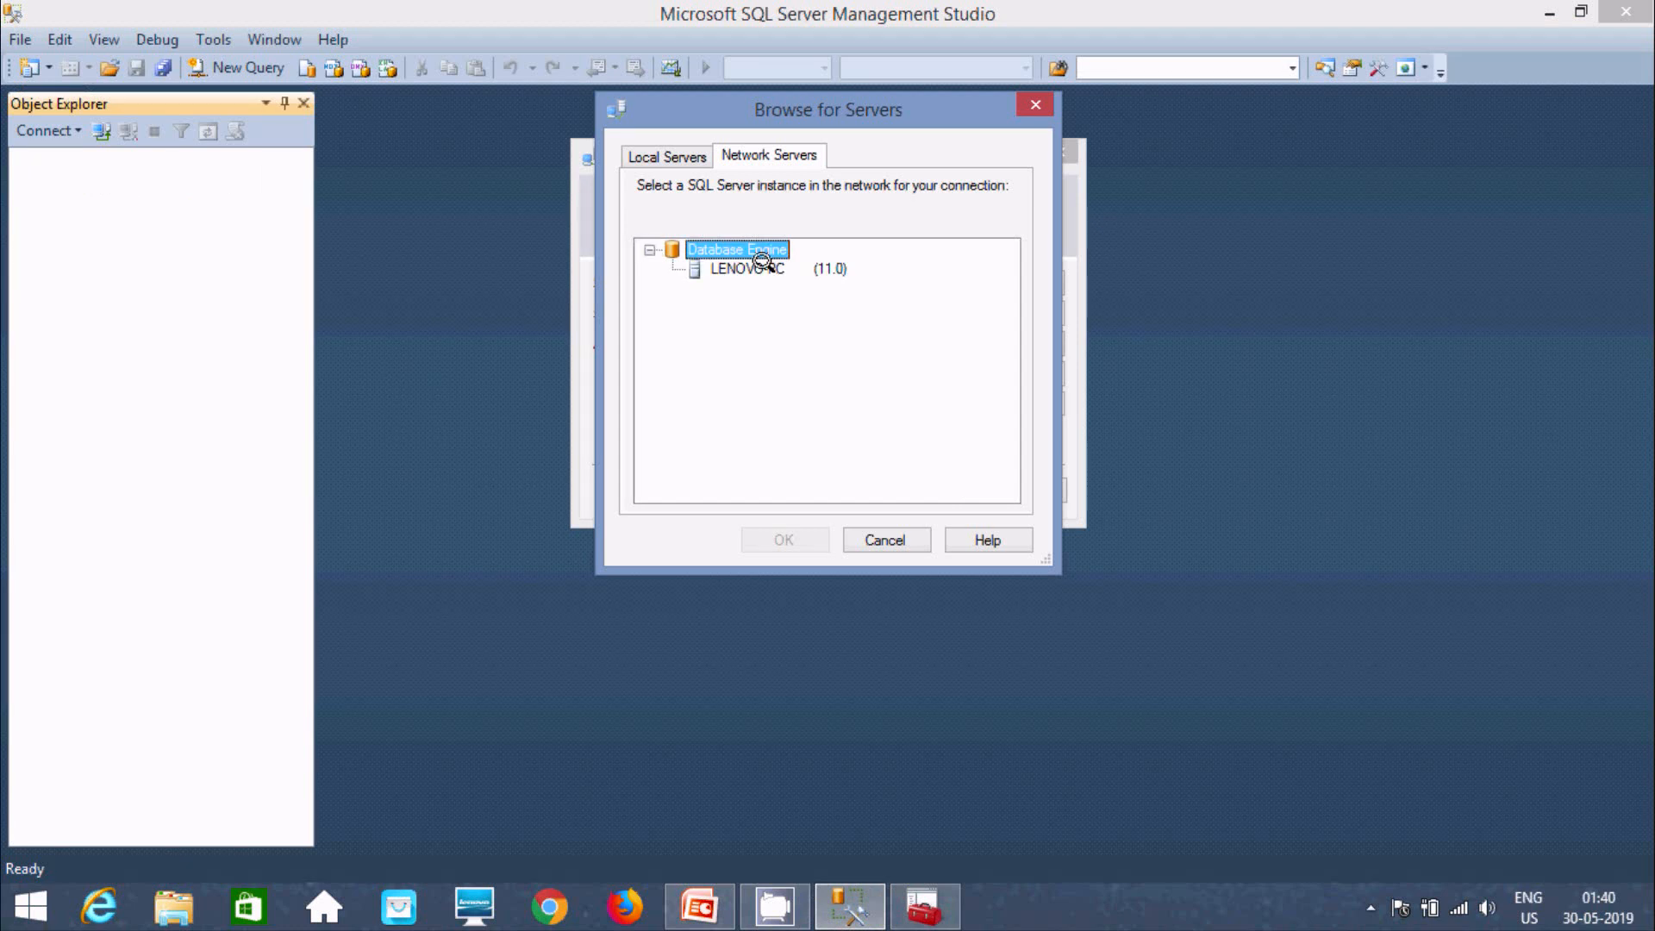
mouse_move(831, 262)
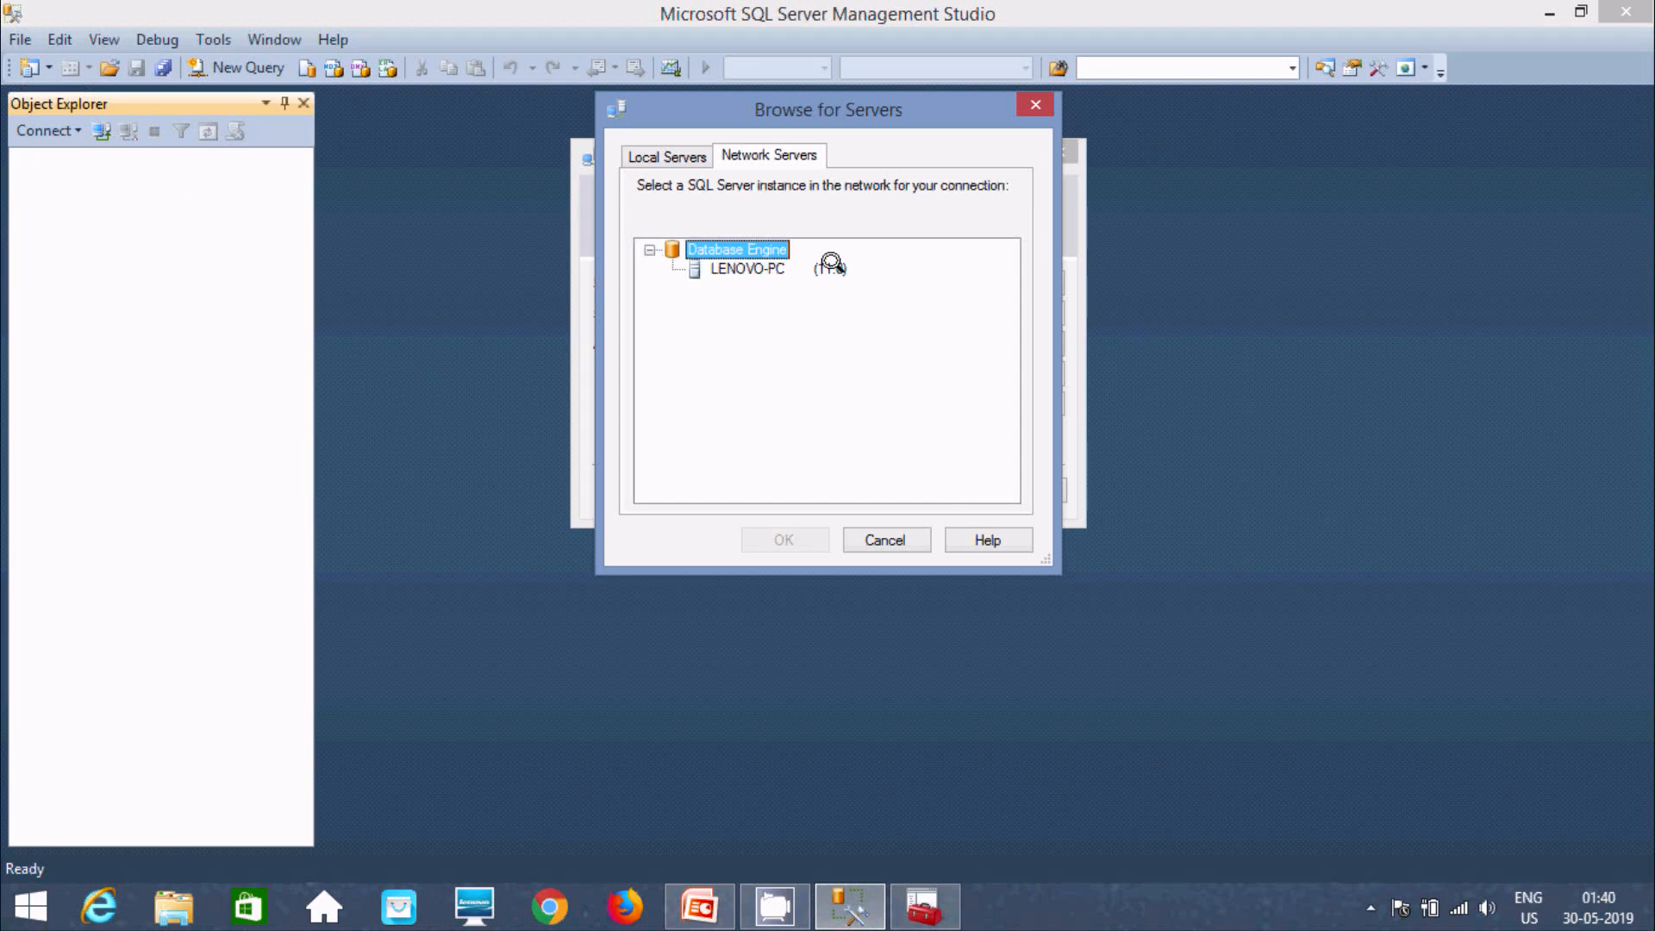
mouse_move(832, 267)
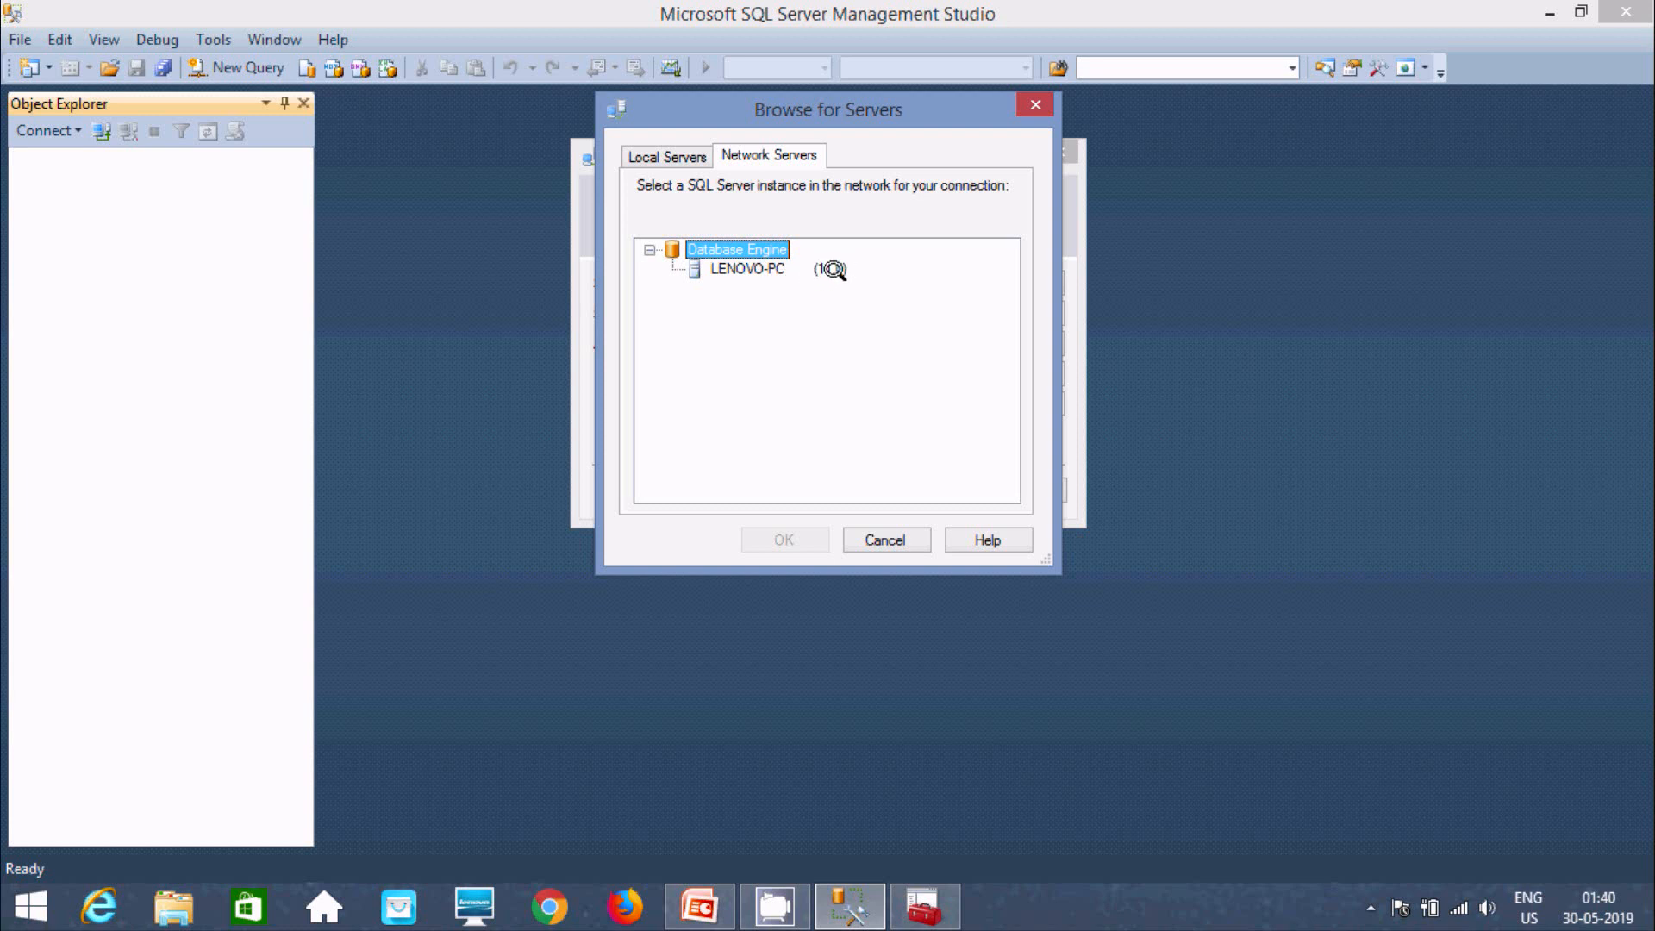
mouse_move(733, 259)
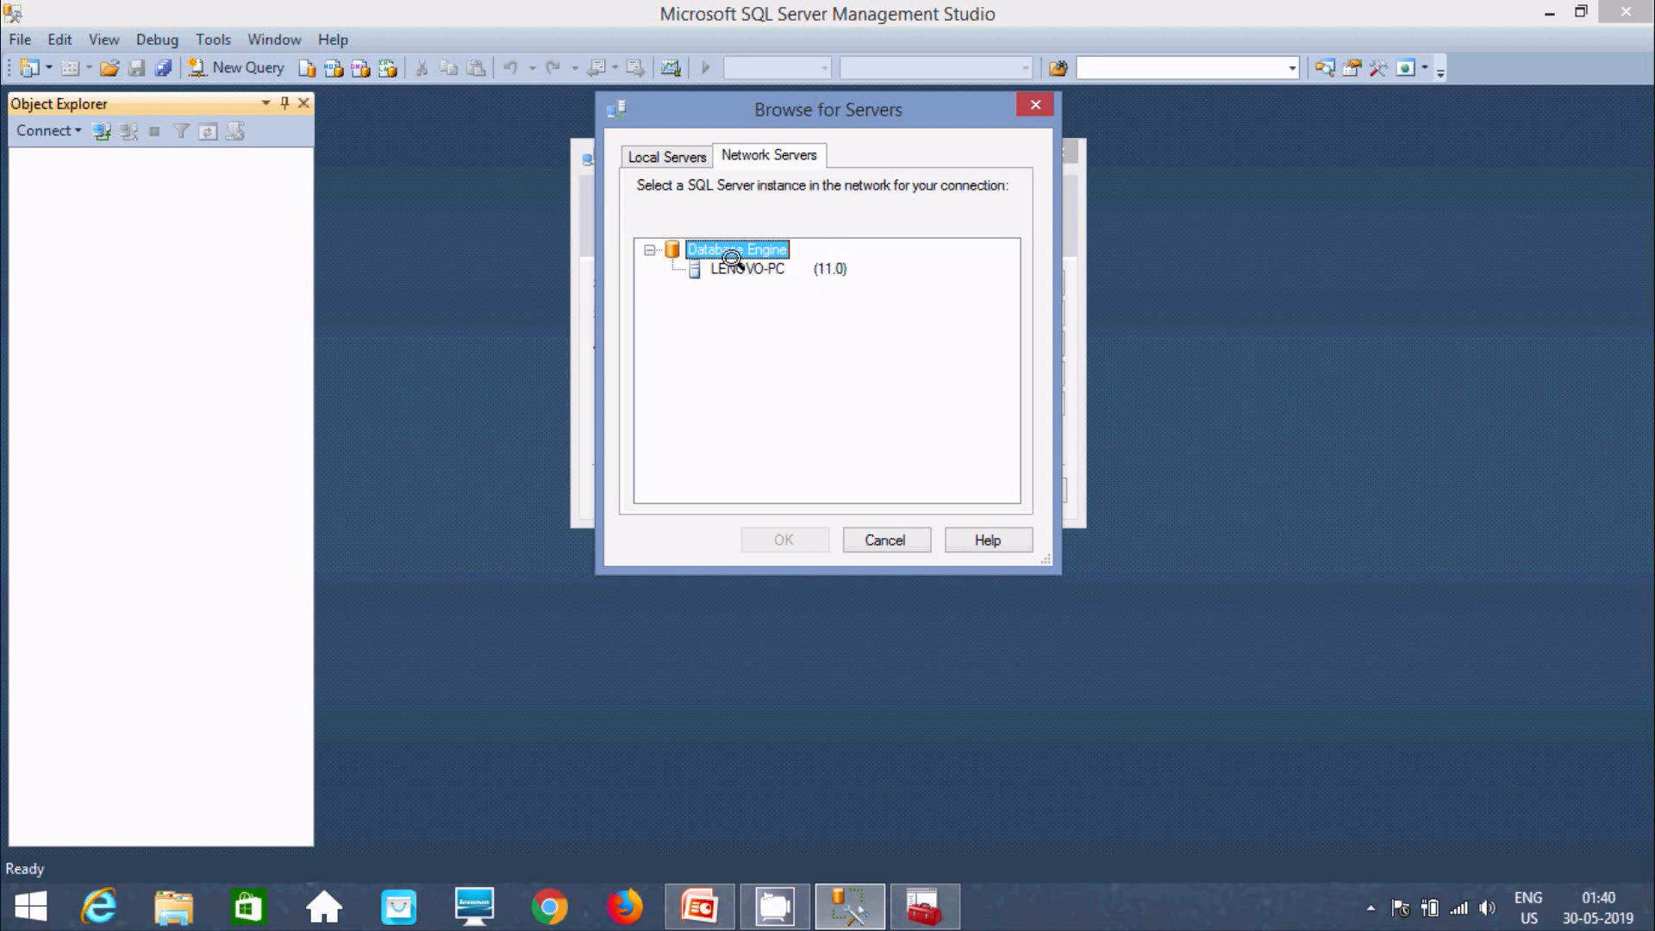
mouse_move(775, 302)
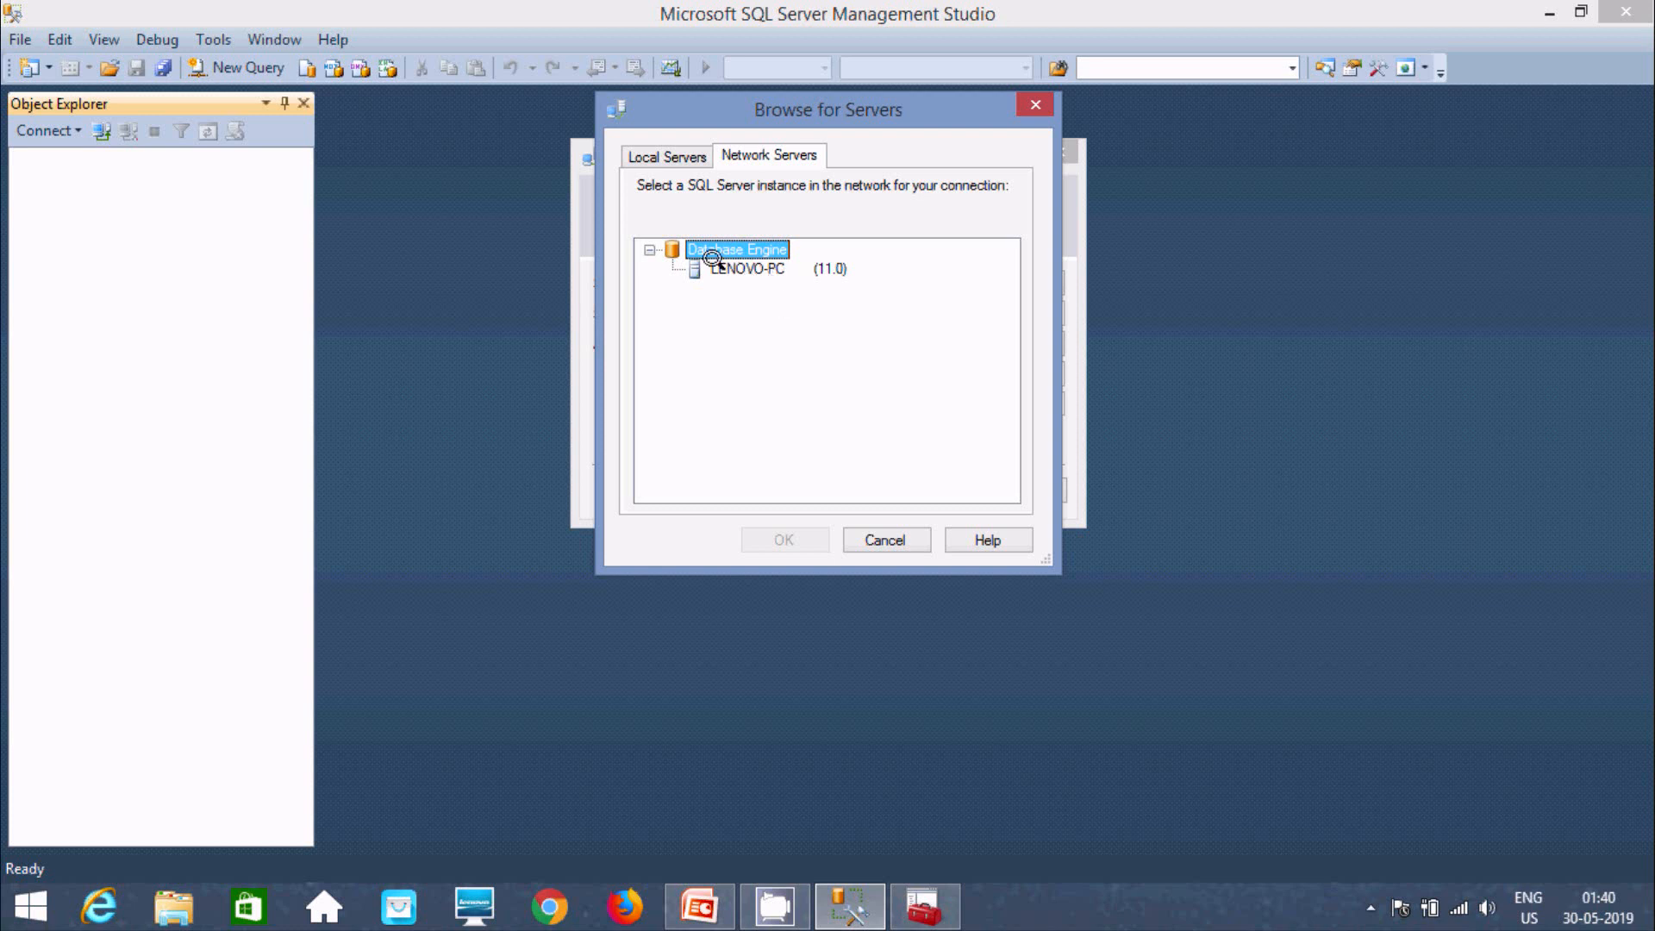
mouse_move(785, 297)
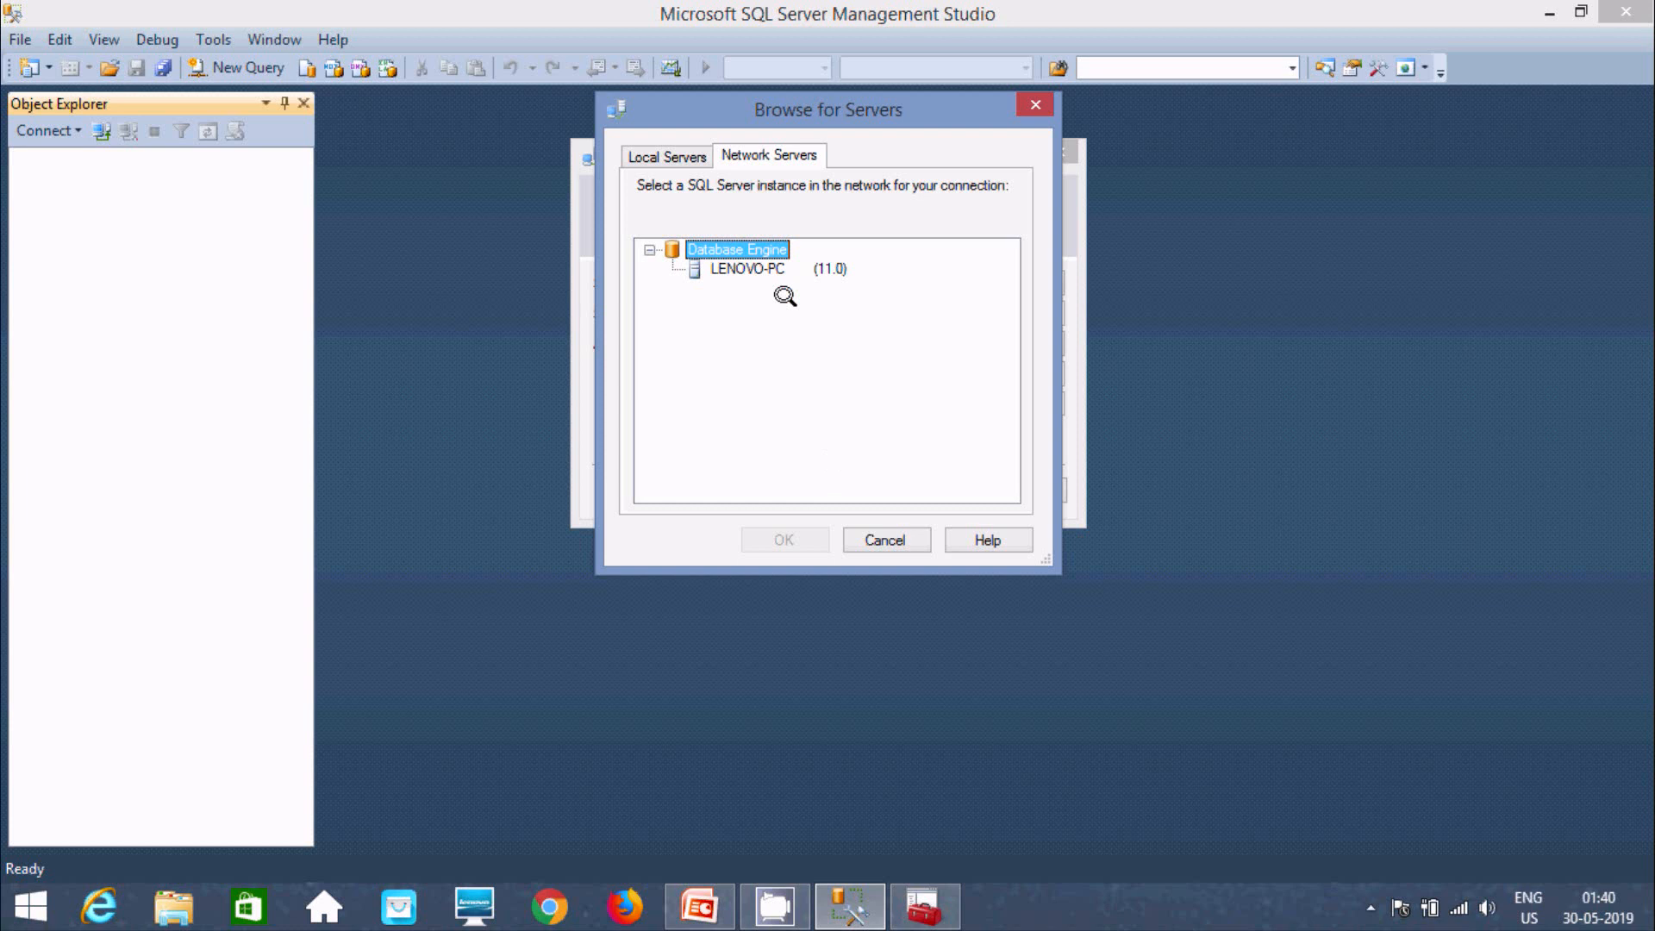
mouse_move(838, 316)
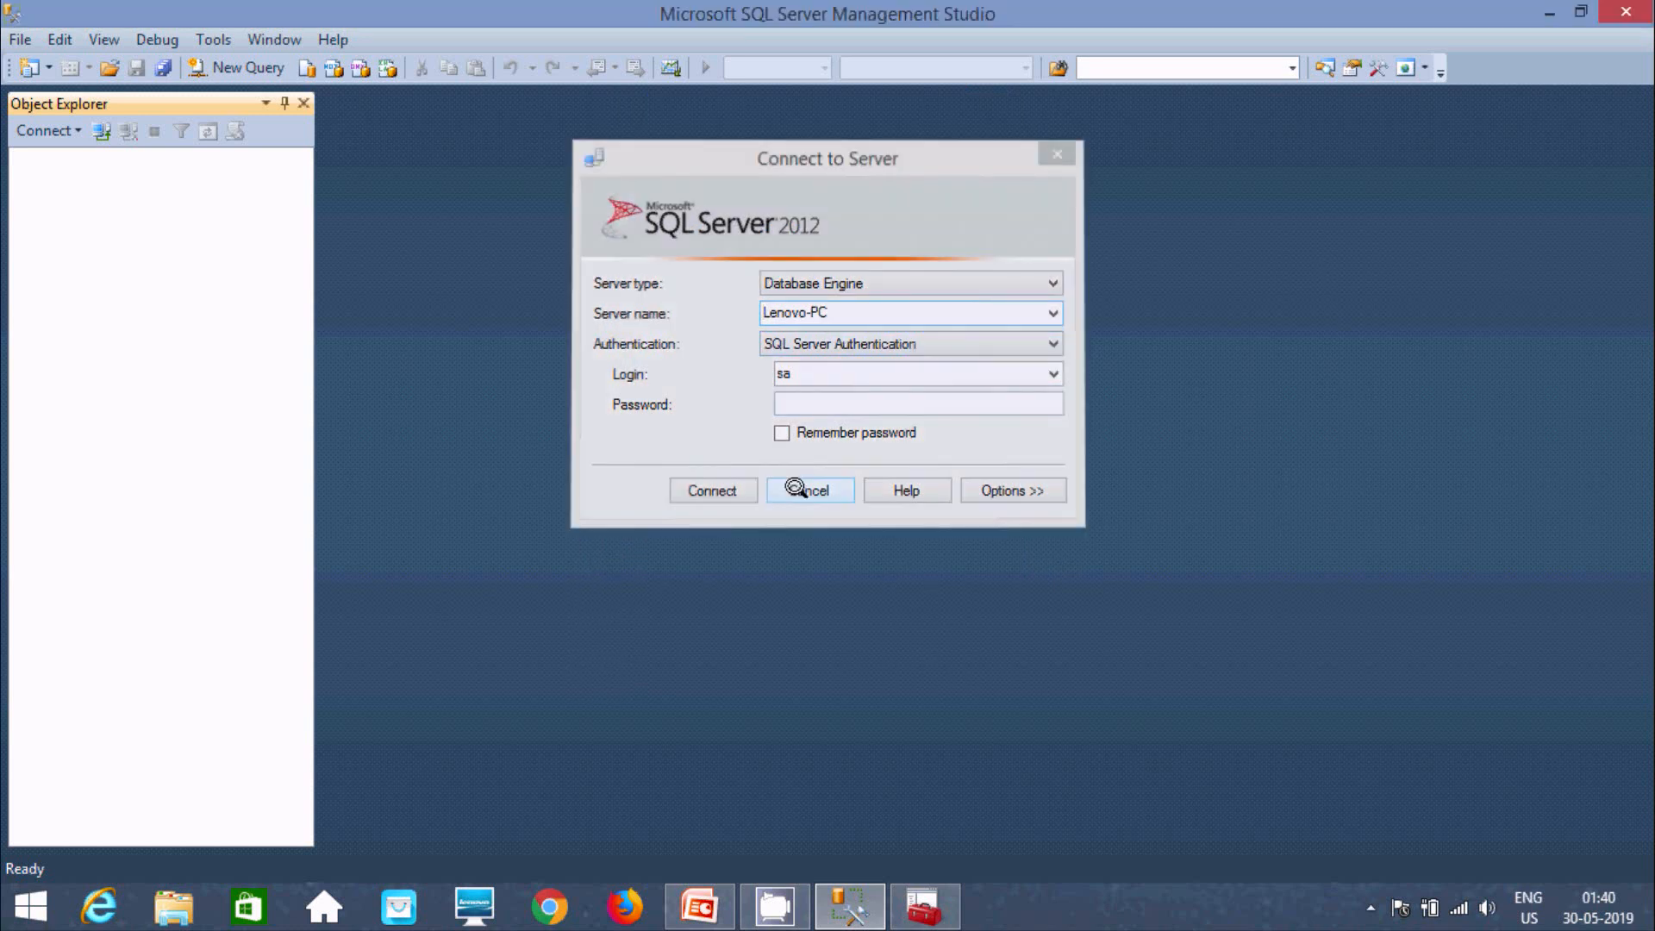
click(809, 489)
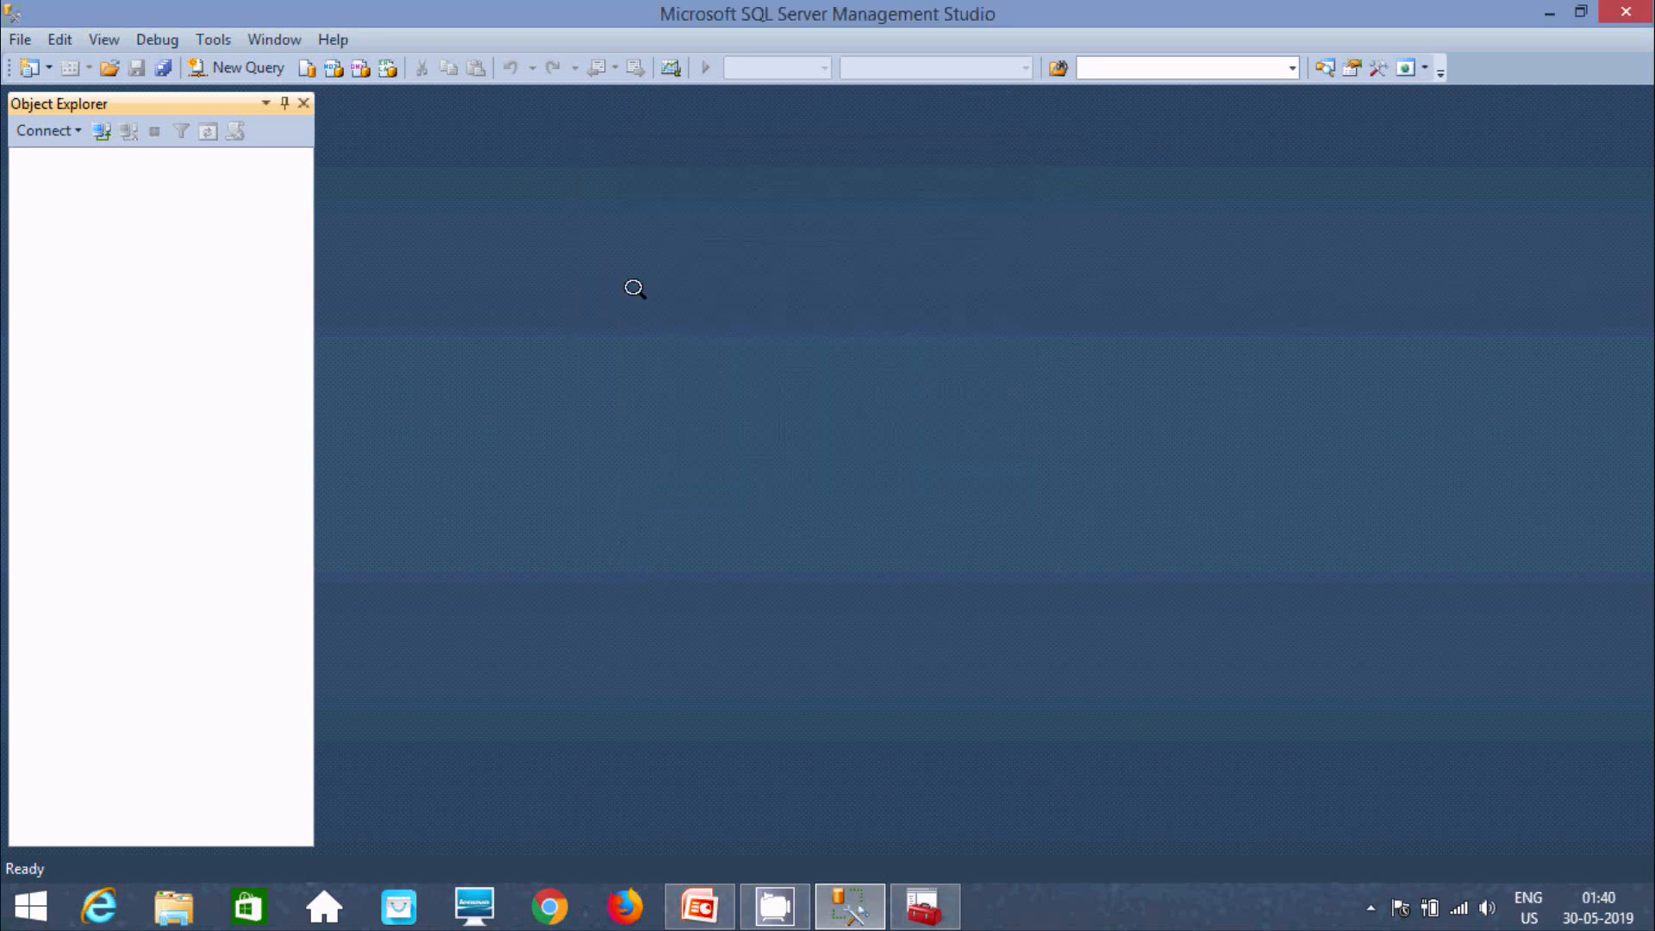